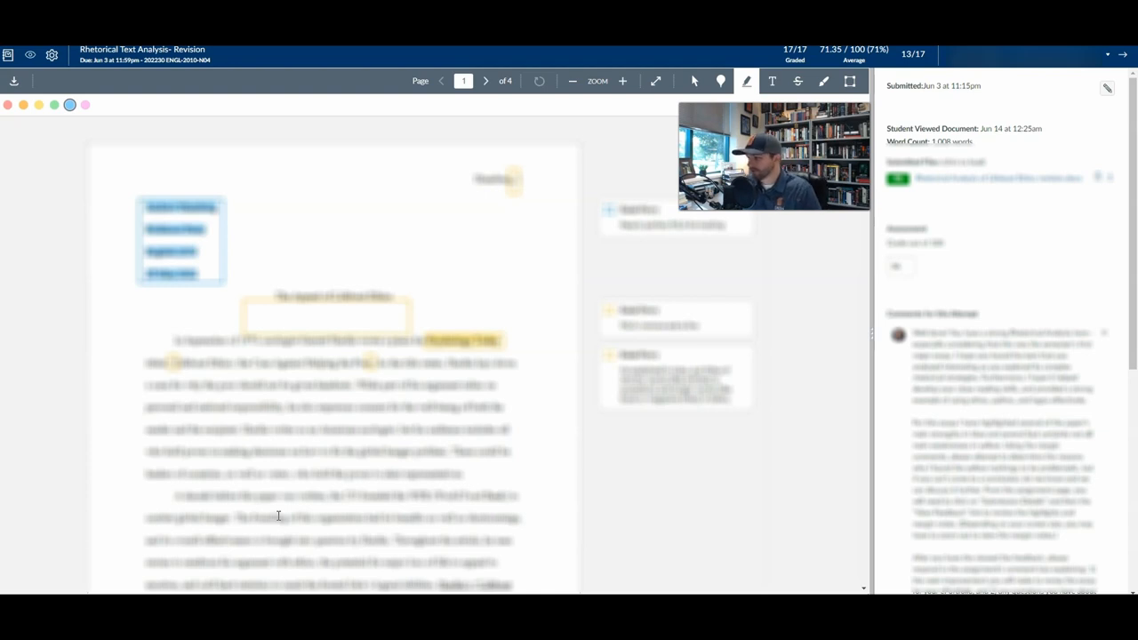
pyautogui.moveTo(294, 505)
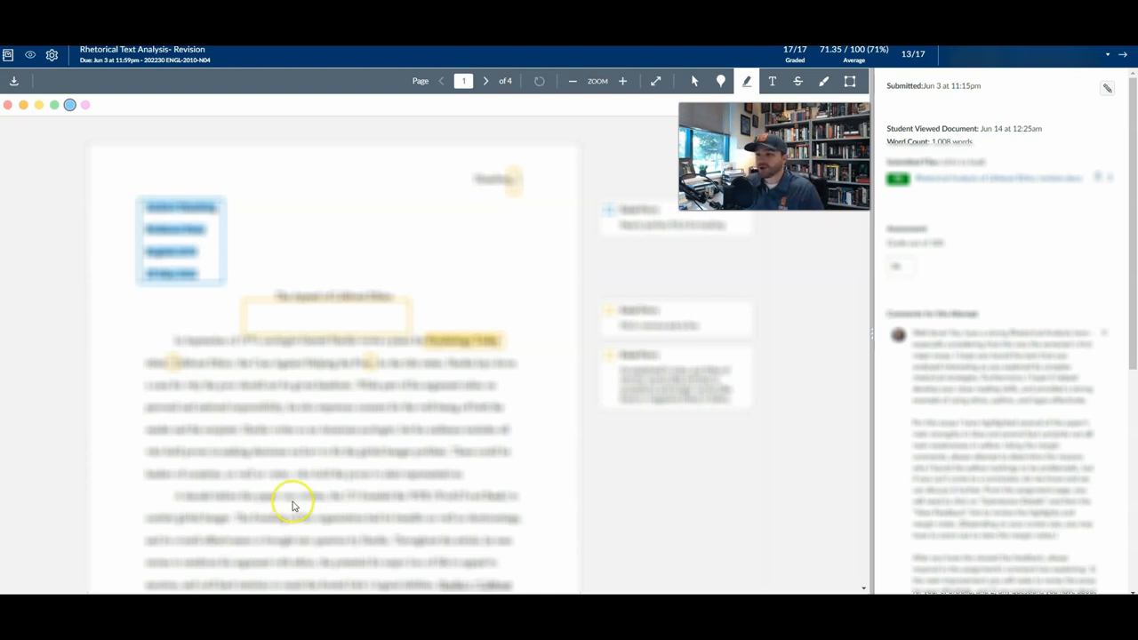
pyautogui.moveTo(325, 258)
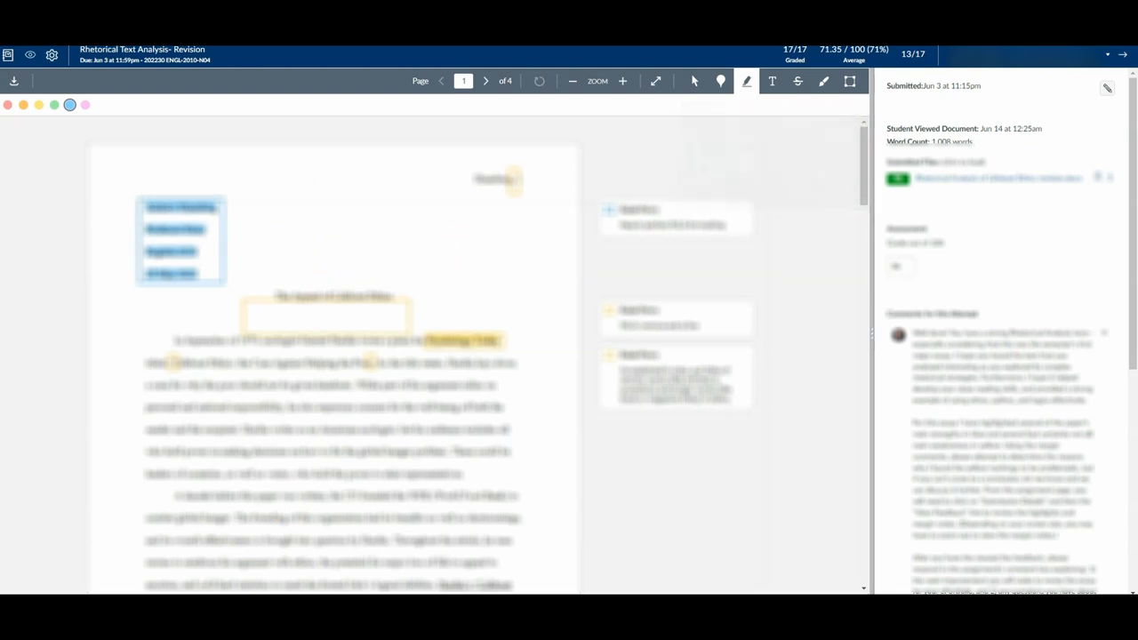
pyautogui.moveTo(336, 274)
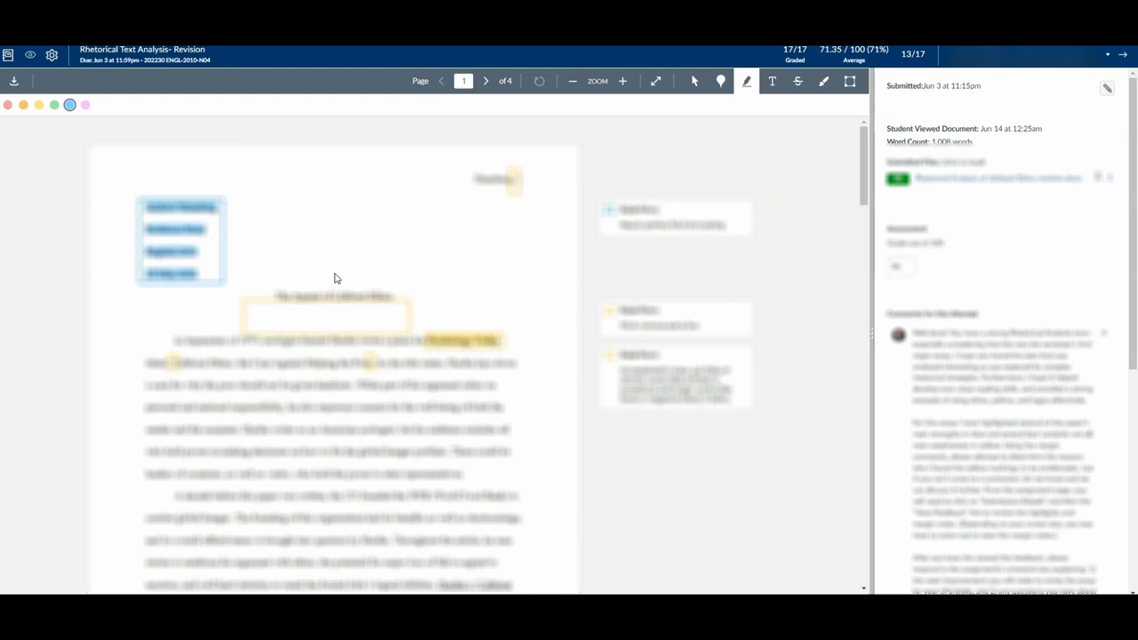
pyautogui.moveTo(372, 251)
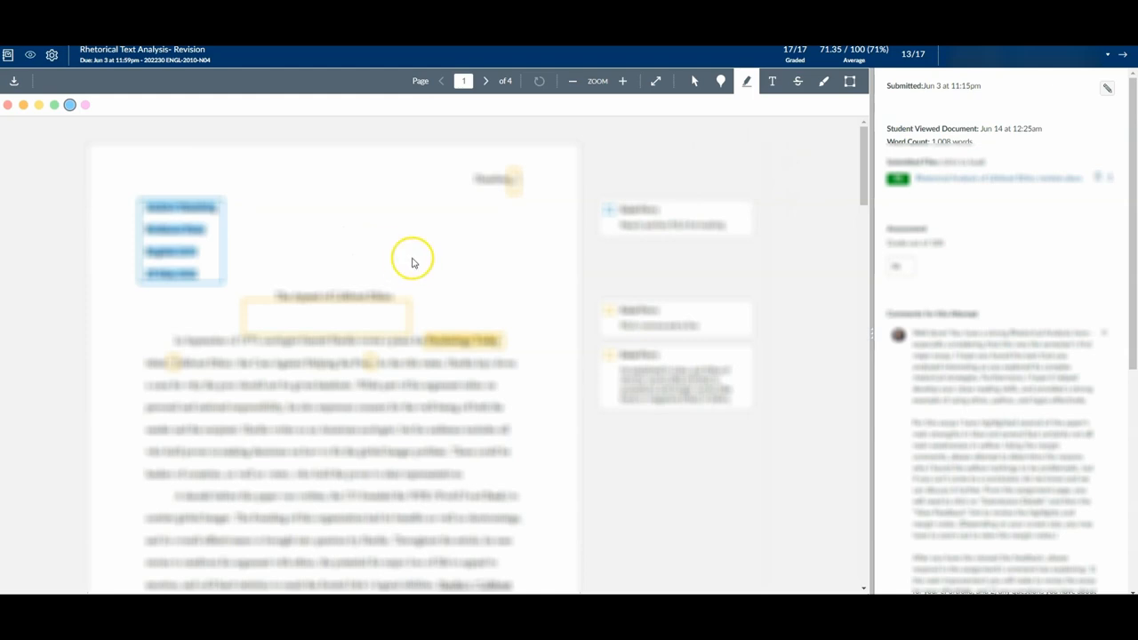
pyautogui.moveTo(861, 222)
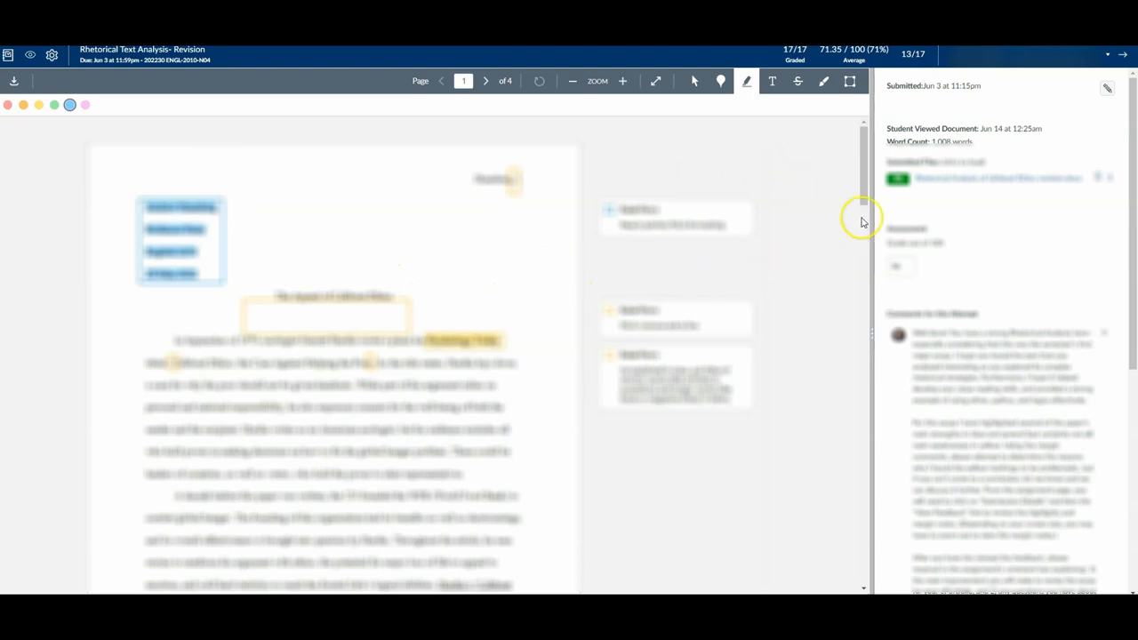
pyautogui.moveTo(892, 134)
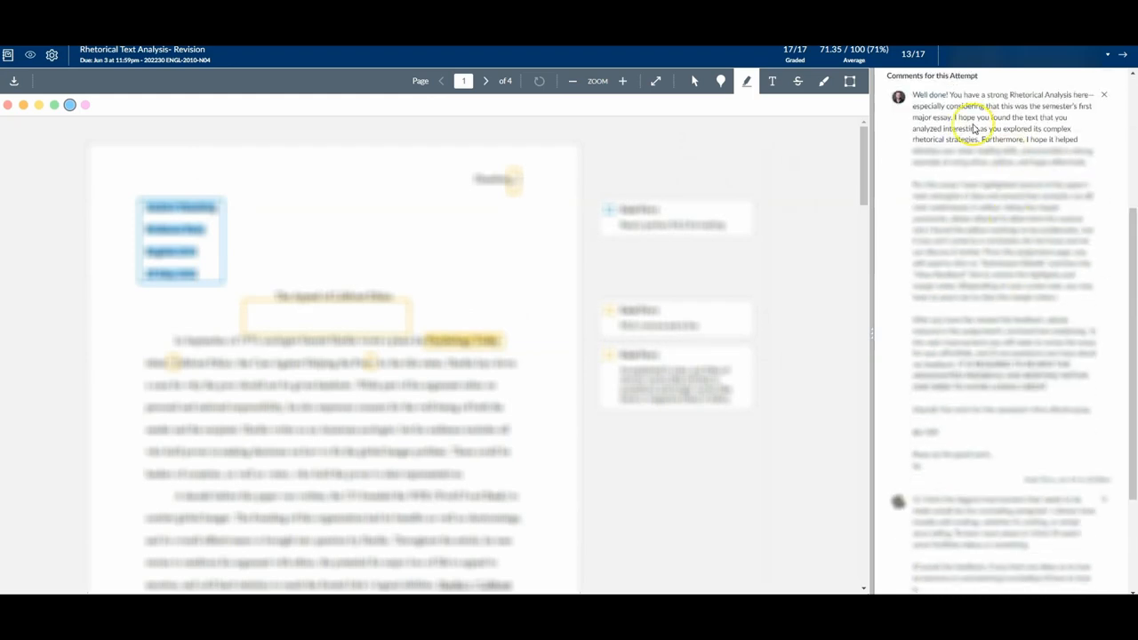
# Filter the inbox to Submission Comments and open the Rhetorical Text Analysis revision conversation
pyautogui.scroll(-3)
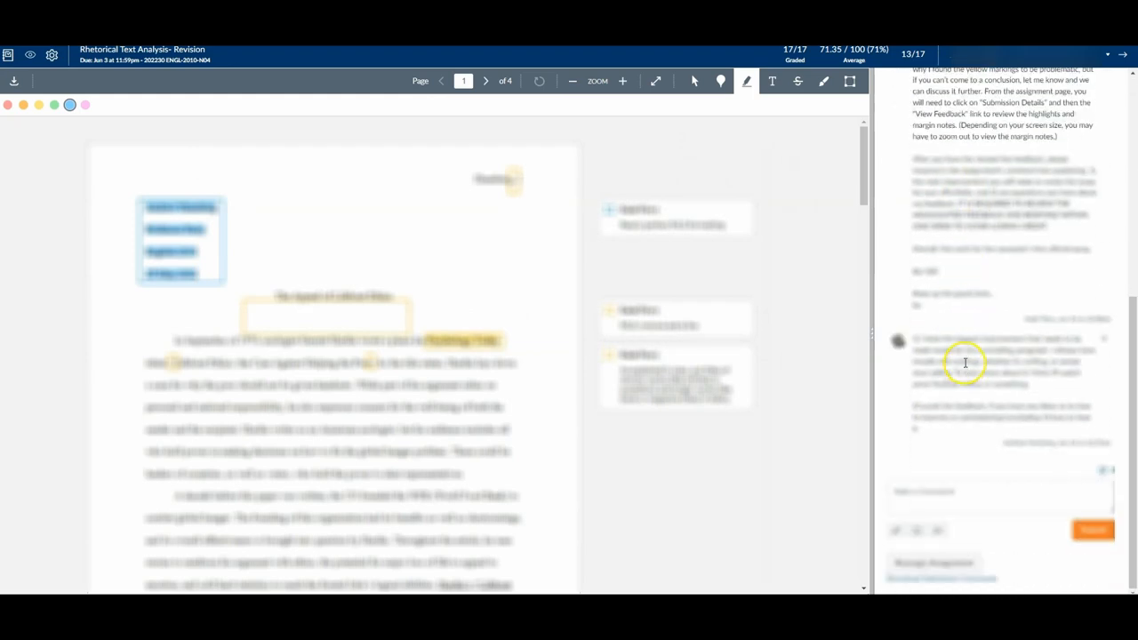
pyautogui.moveTo(697, 278)
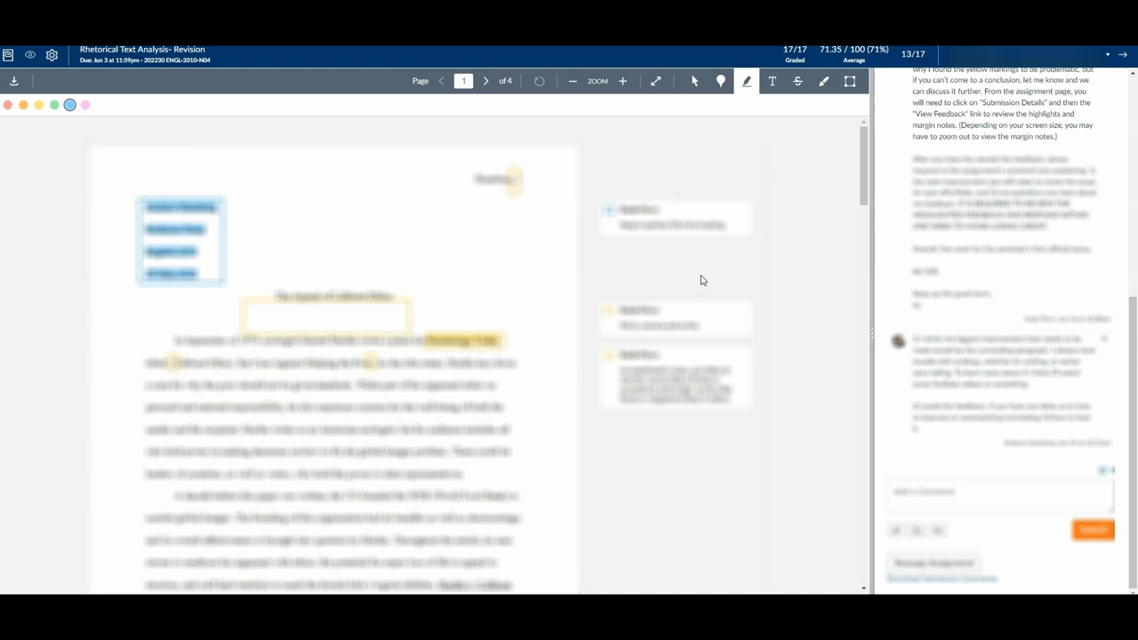
pyautogui.moveTo(847, 366)
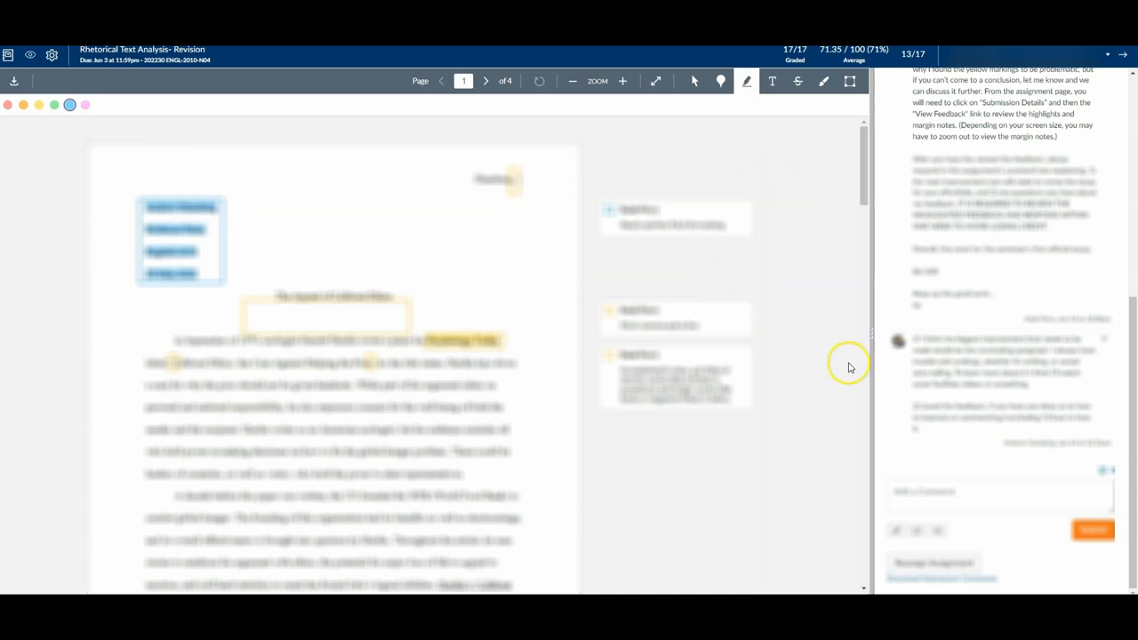
pyautogui.moveTo(972, 336)
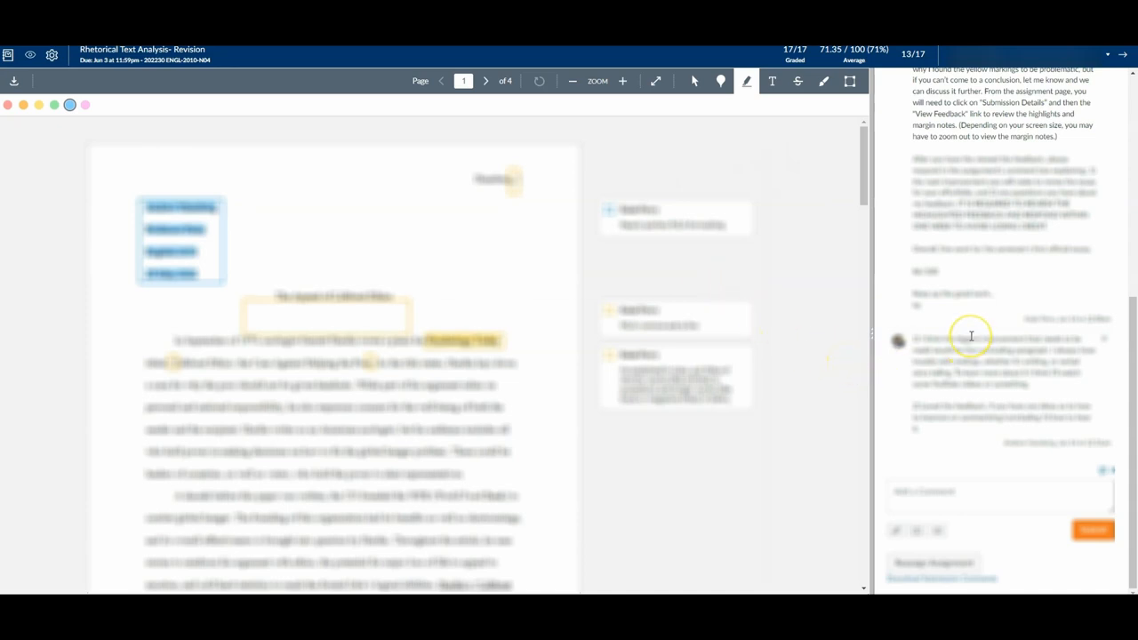
pyautogui.moveTo(971, 336)
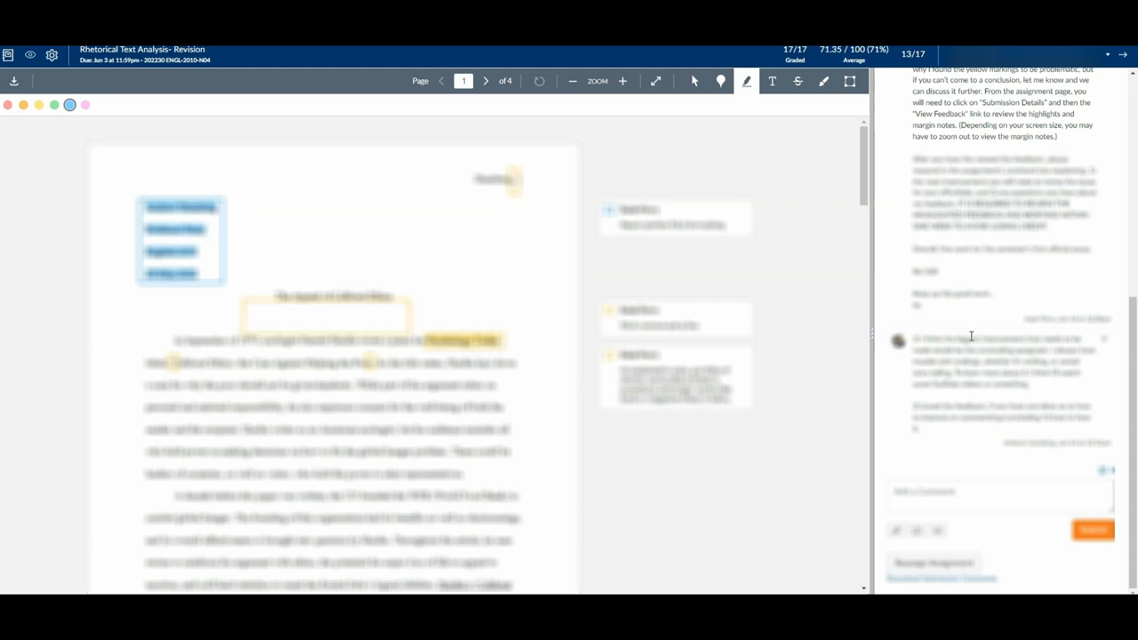
pyautogui.moveTo(998, 416)
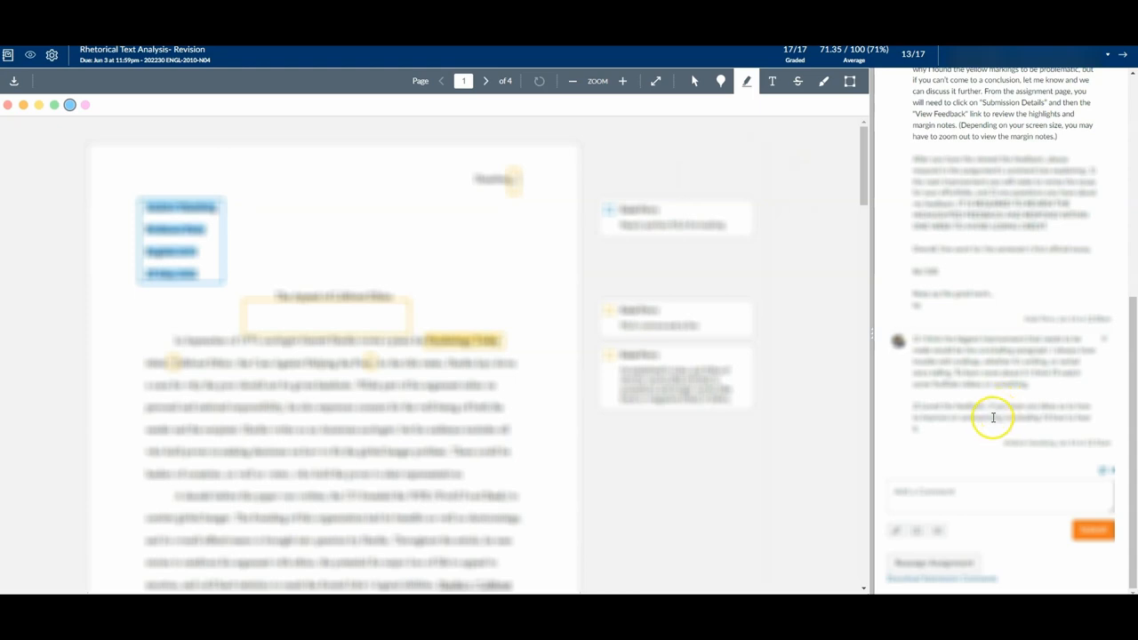
pyautogui.moveTo(1021, 429)
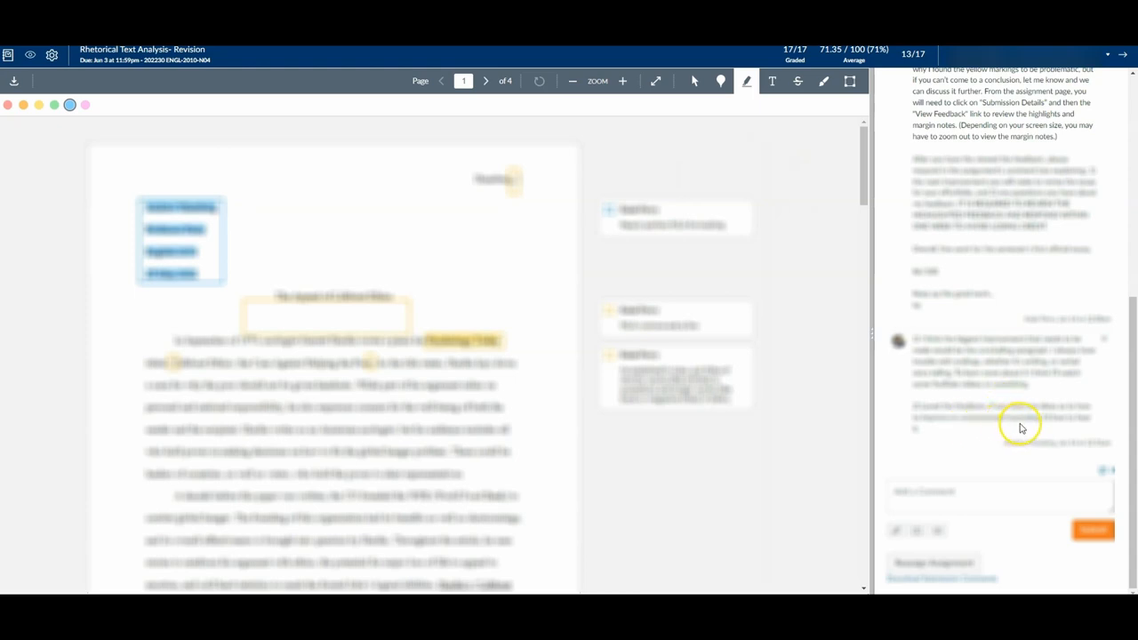
pyautogui.moveTo(972, 432)
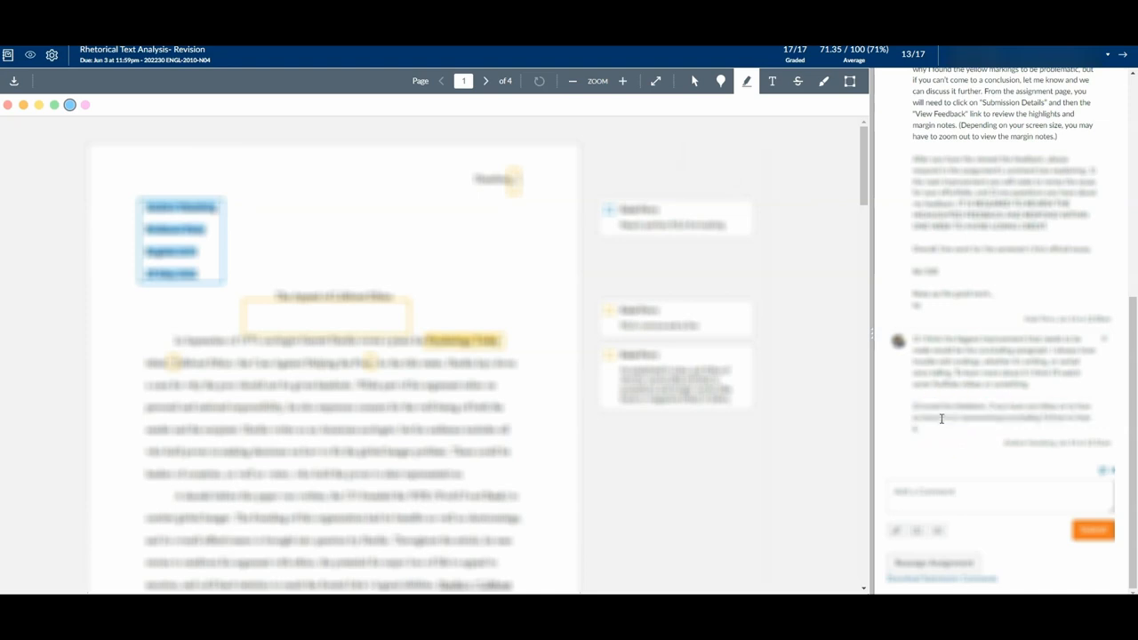
pyautogui.moveTo(922, 418)
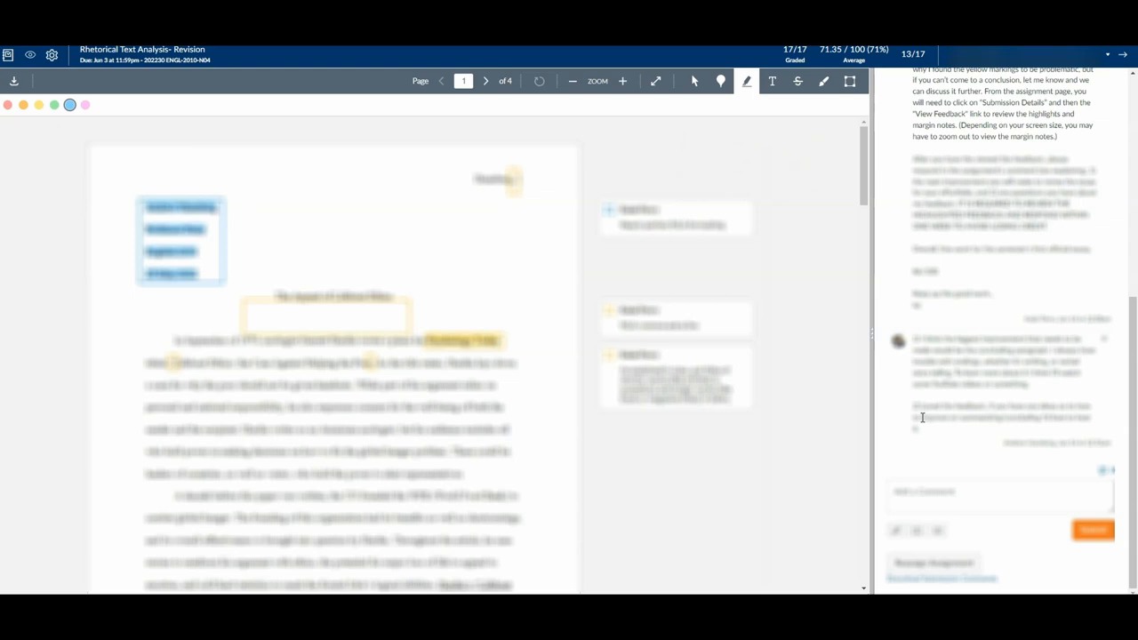
pyautogui.moveTo(920, 411)
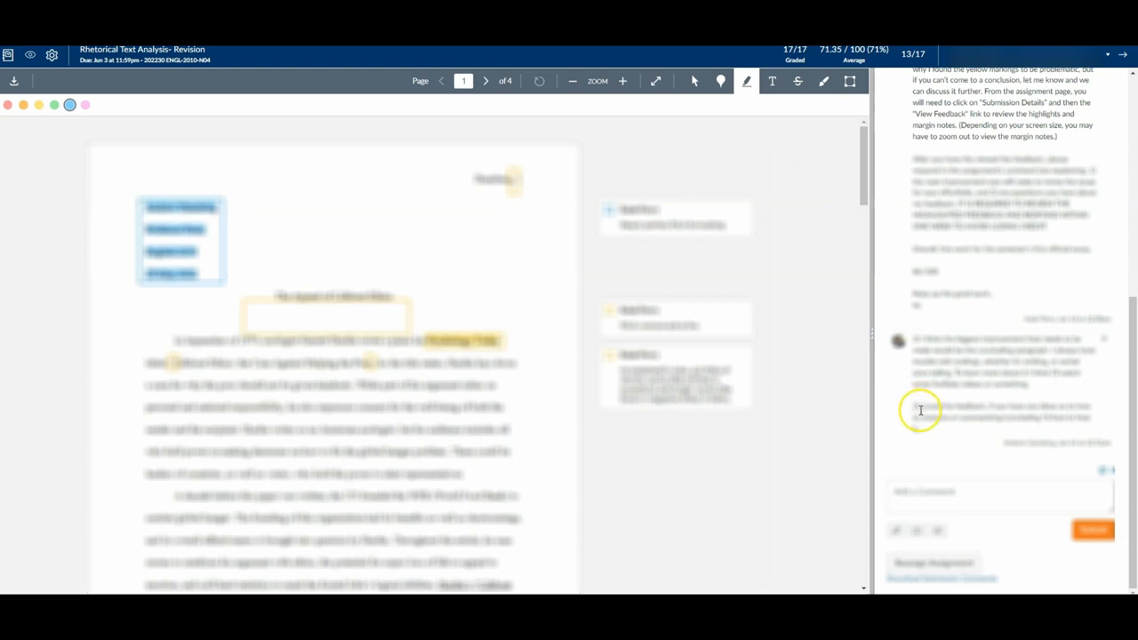
pyautogui.moveTo(928, 427)
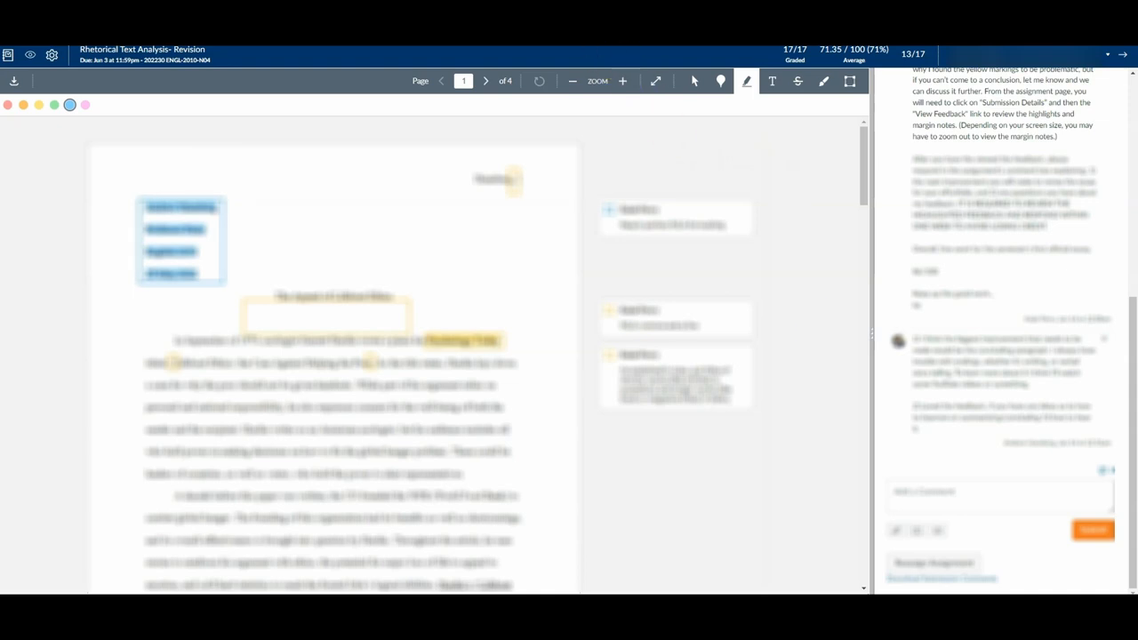
pyautogui.click(18, 305)
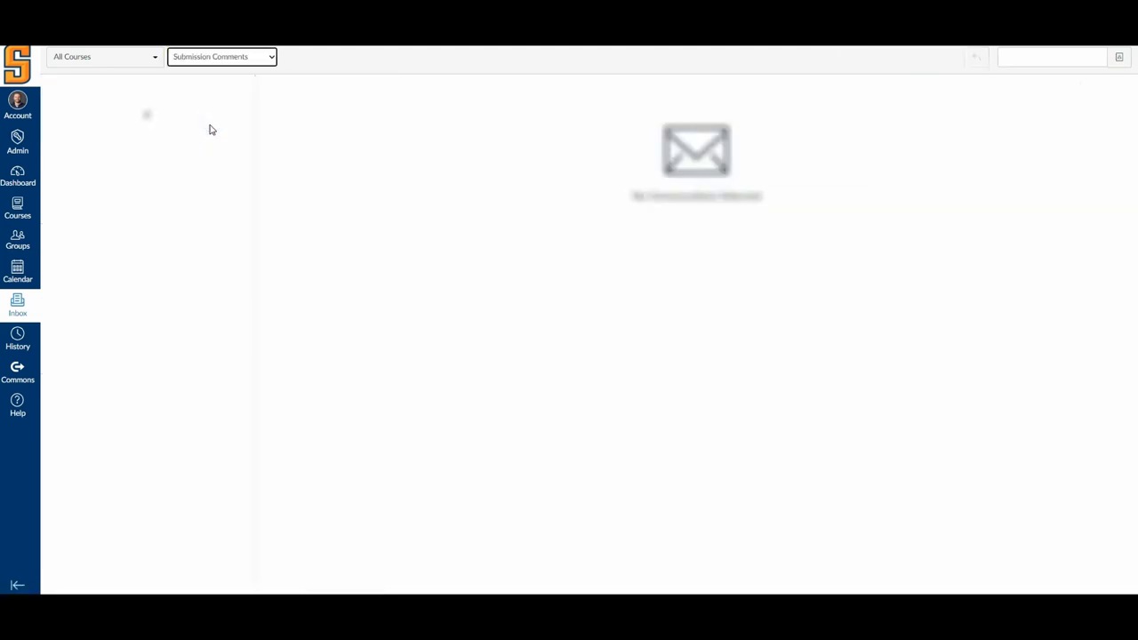
pyautogui.click(142, 414)
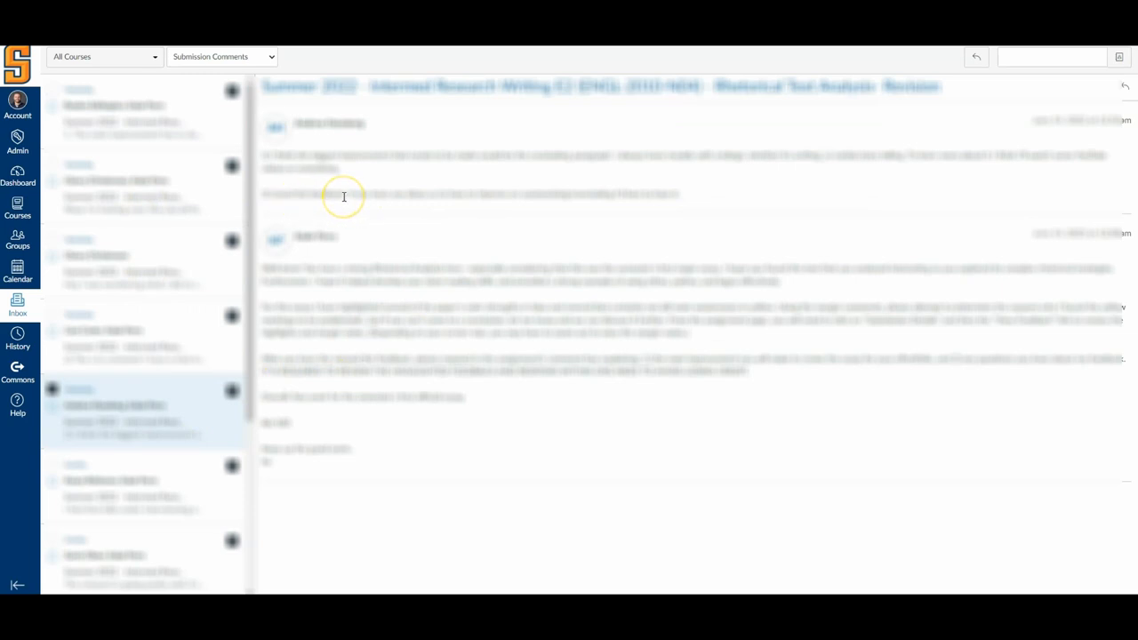
pyautogui.moveTo(511, 209)
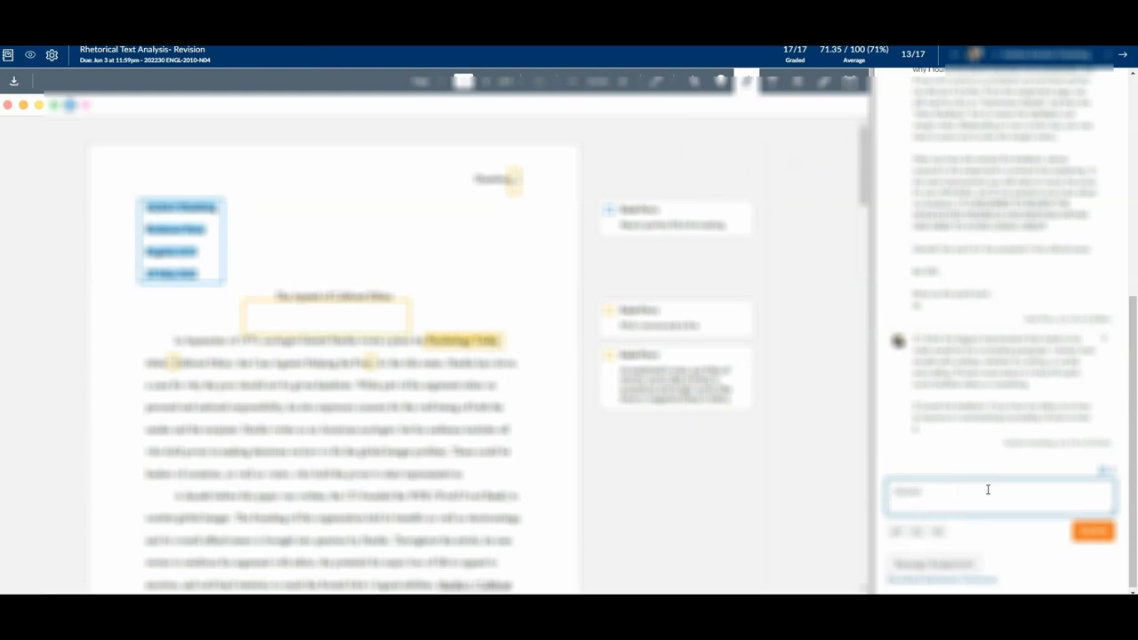
# Type a short test comment in SpeedGrader's Add a Comment box without submitting
pyautogui.write('text')
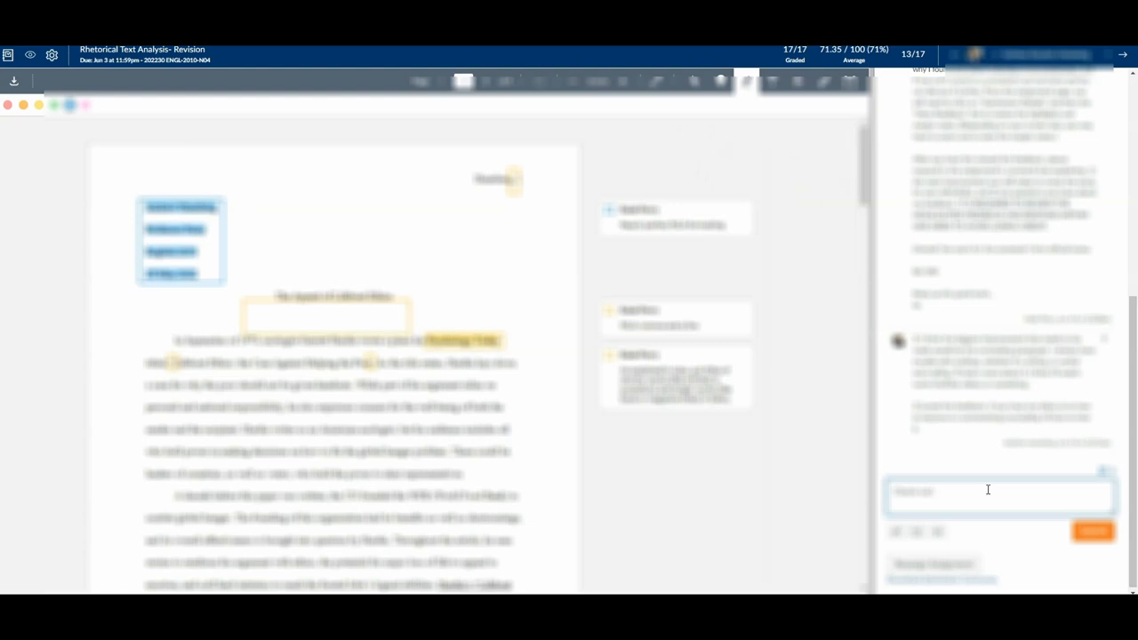
pyautogui.moveTo(882, 380)
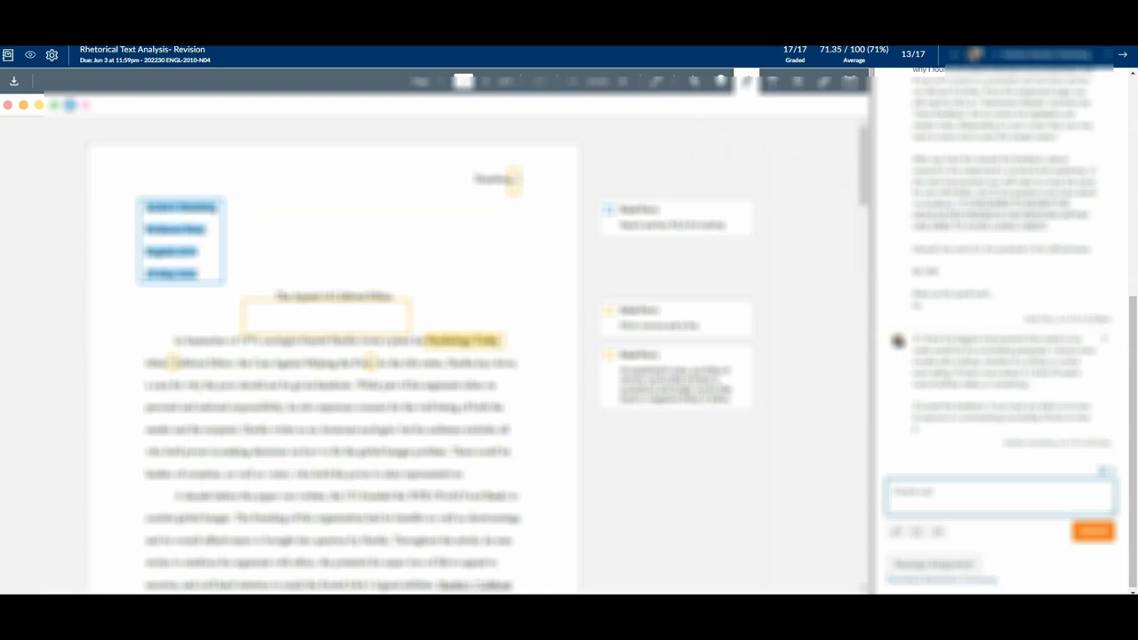
pyautogui.moveTo(987, 350)
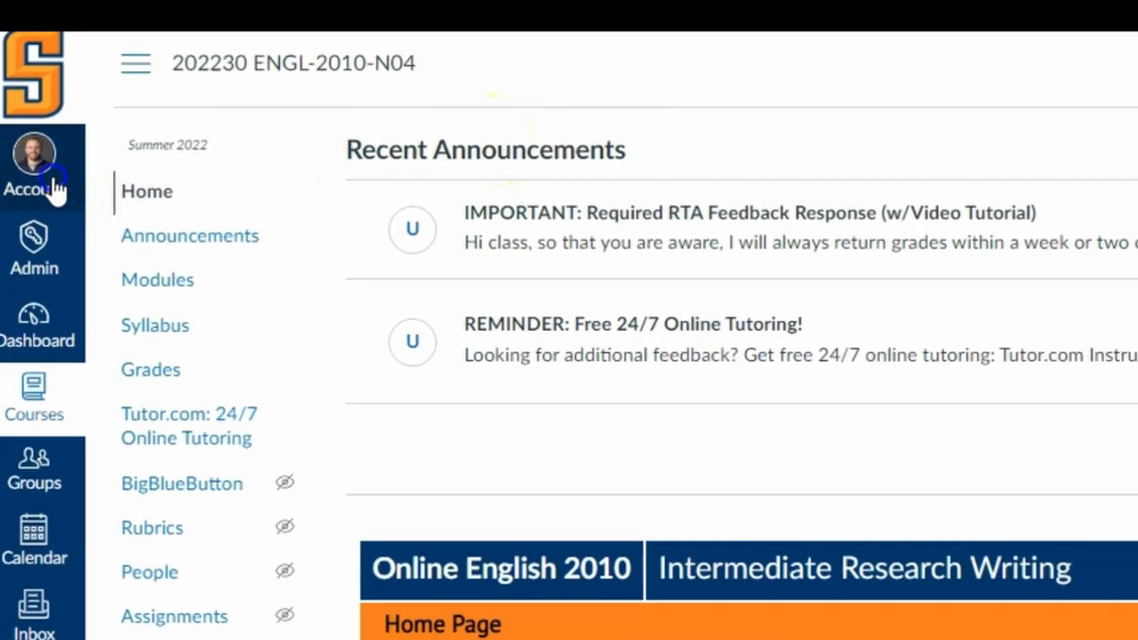
# In account Notifications, set one course activity's email frequency to Weekly summary
pyautogui.click(34, 164)
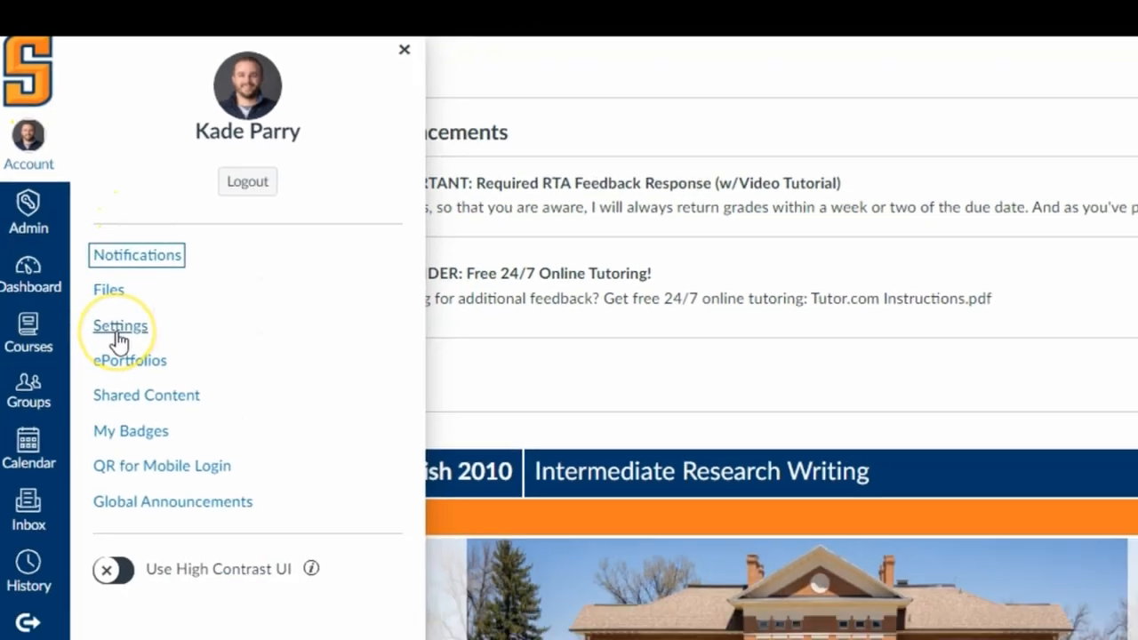
pyautogui.click(136, 255)
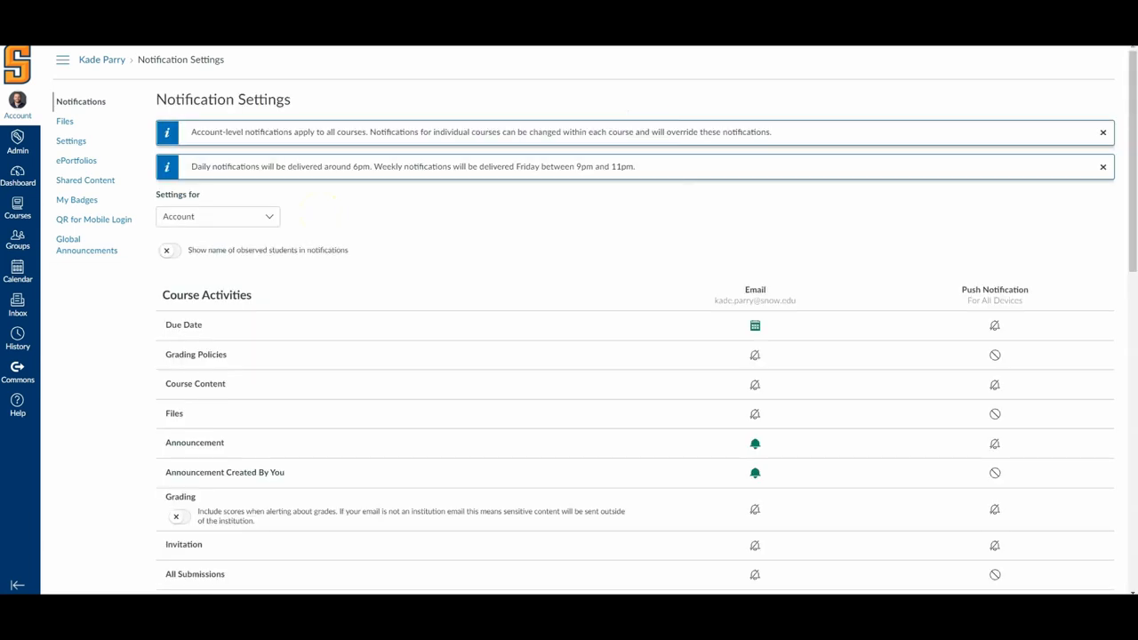
pyautogui.moveTo(262, 425)
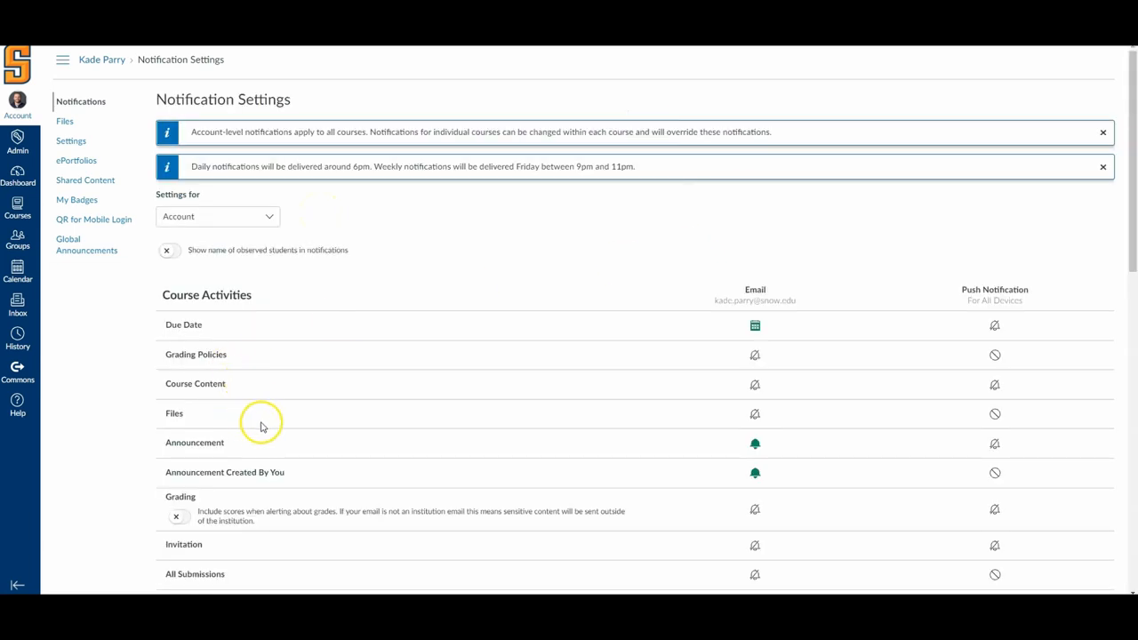
pyautogui.scroll(-3)
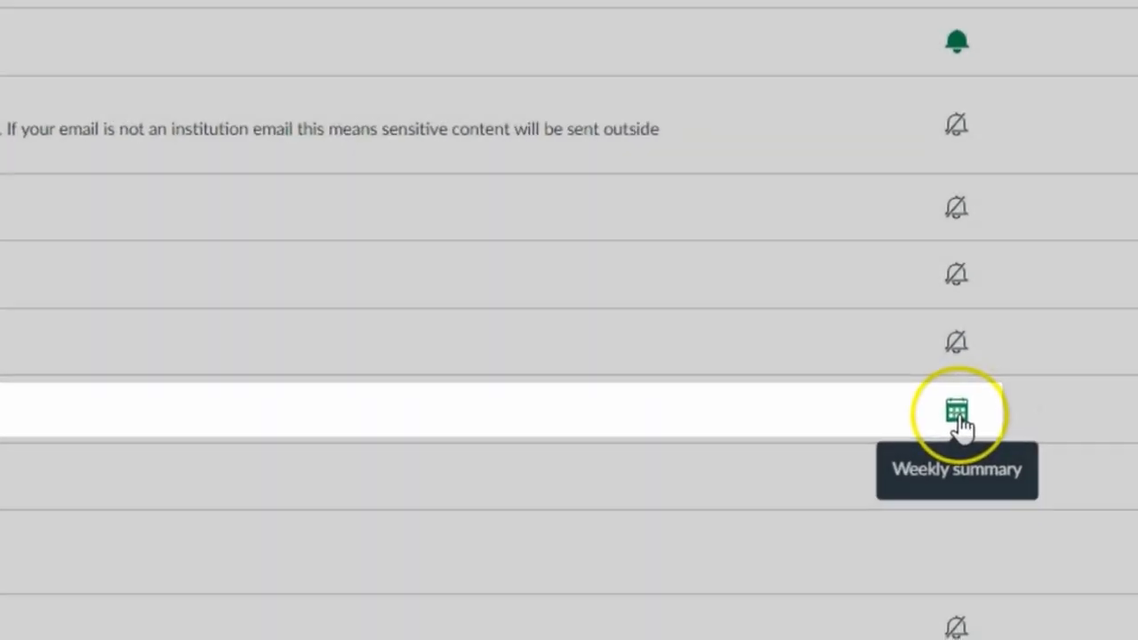
pyautogui.click(956, 411)
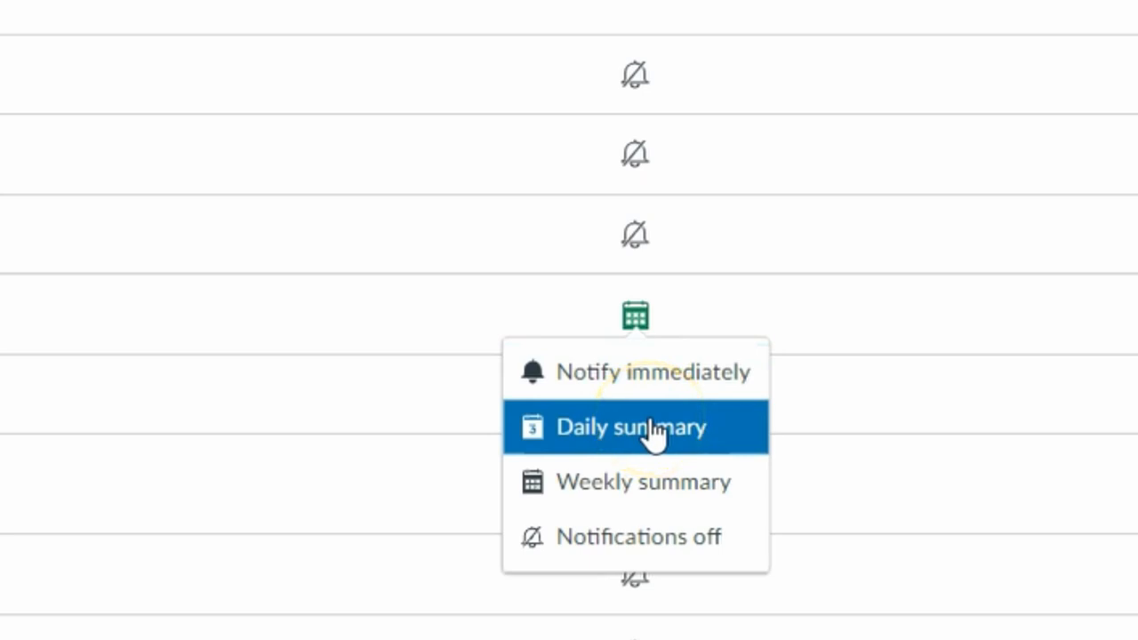
pyautogui.click(632, 427)
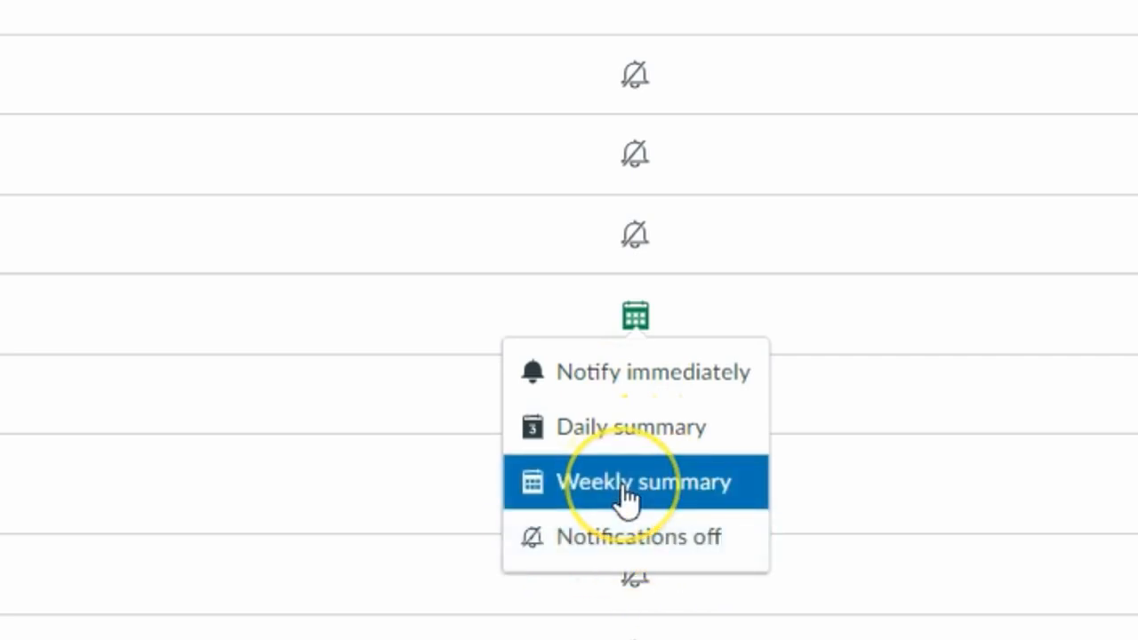
pyautogui.moveTo(529, 485)
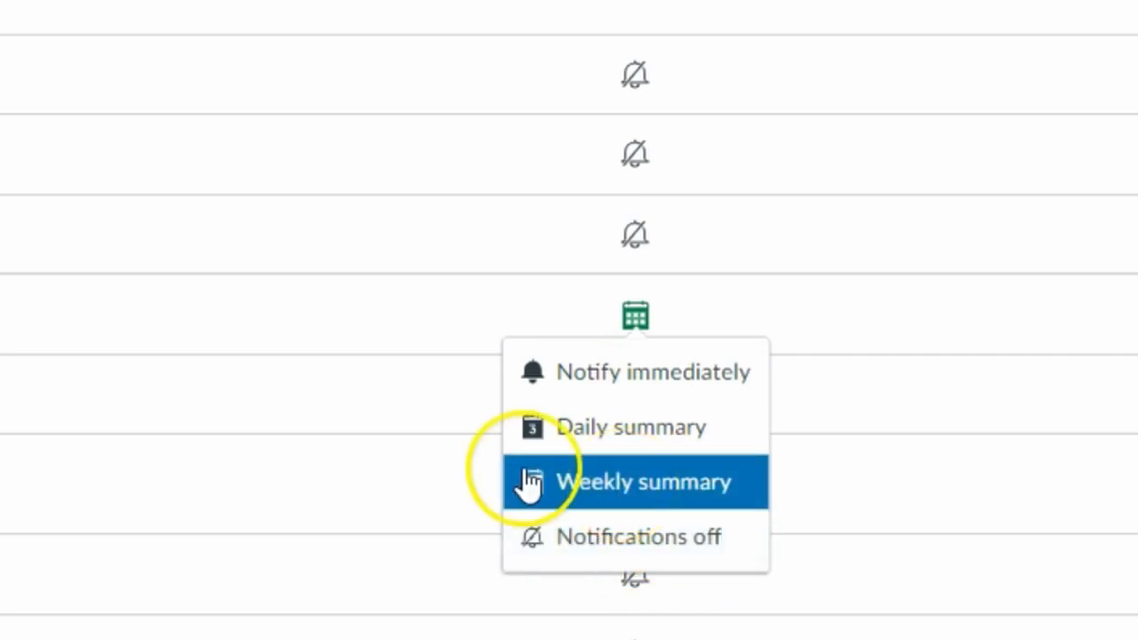
pyautogui.click(634, 481)
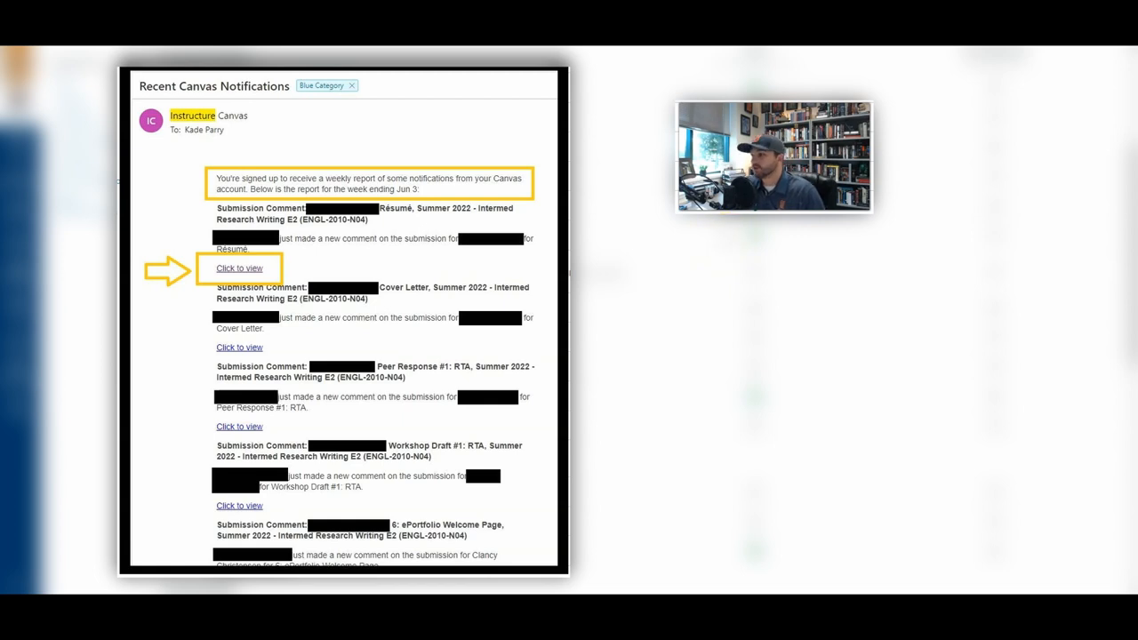
# Open the account Settings page listing the email address and push contact methods
pyautogui.click(239, 267)
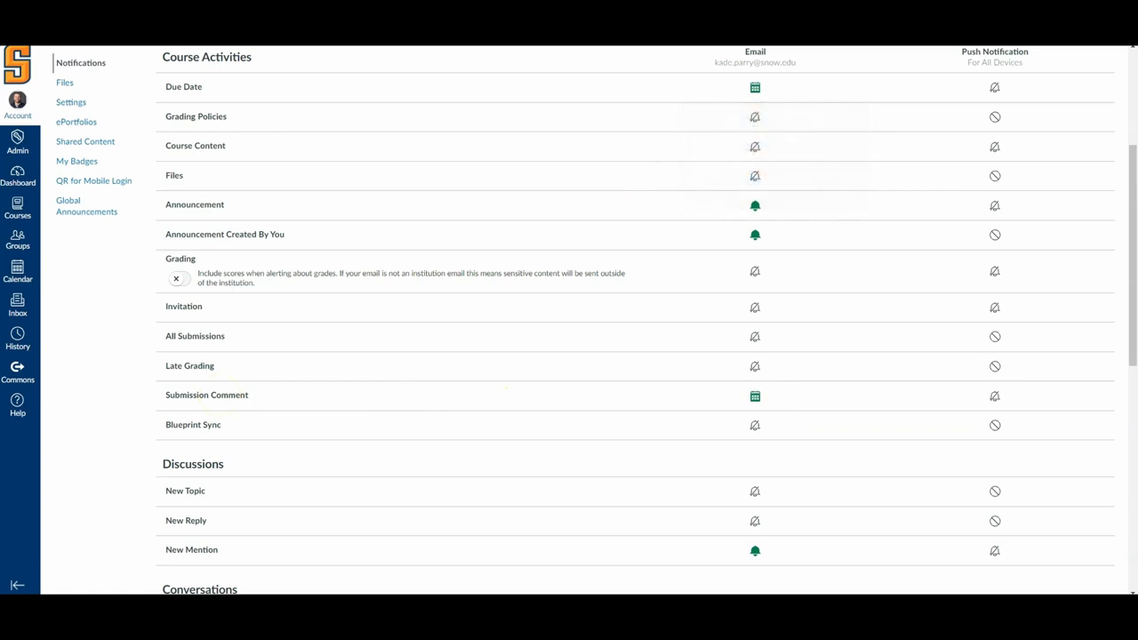
pyautogui.click(71, 102)
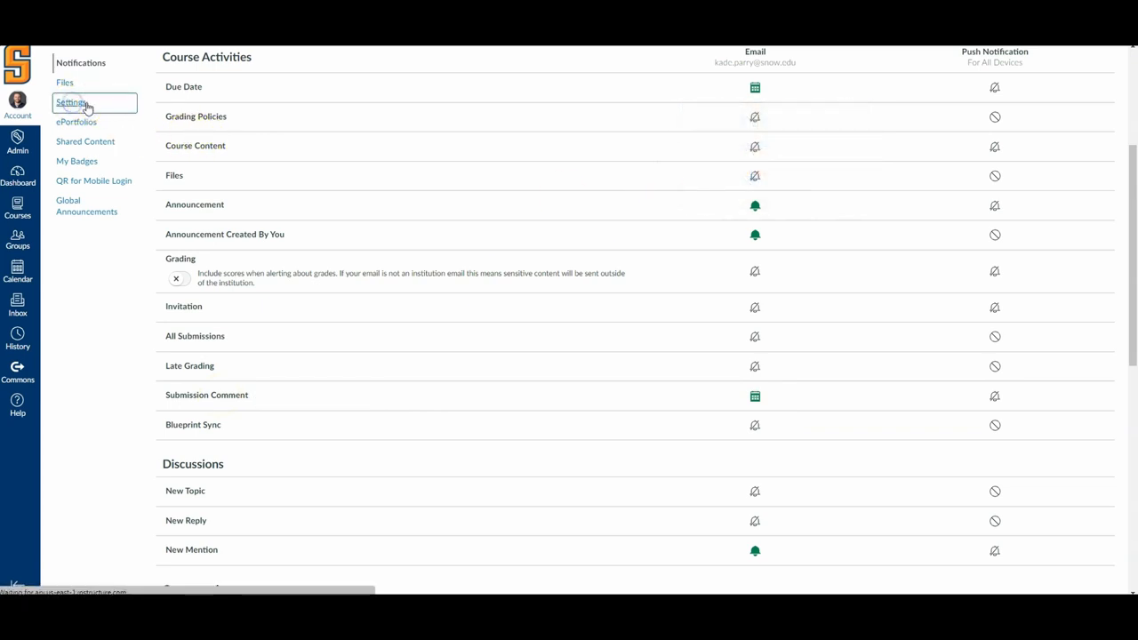
pyautogui.click(71, 102)
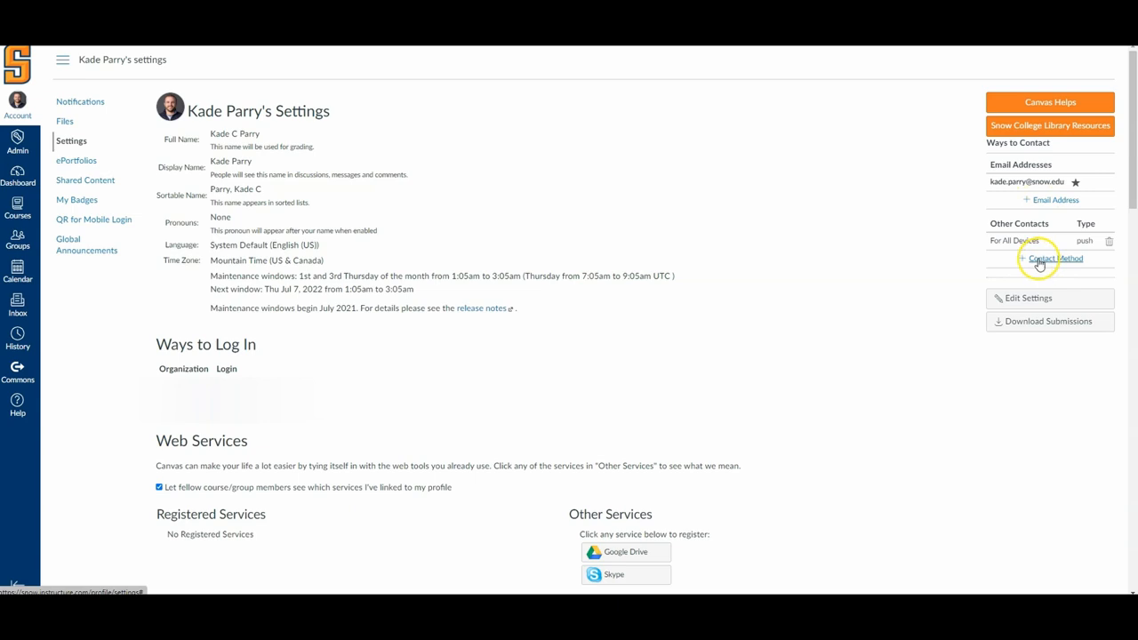
pyautogui.click(1054, 258)
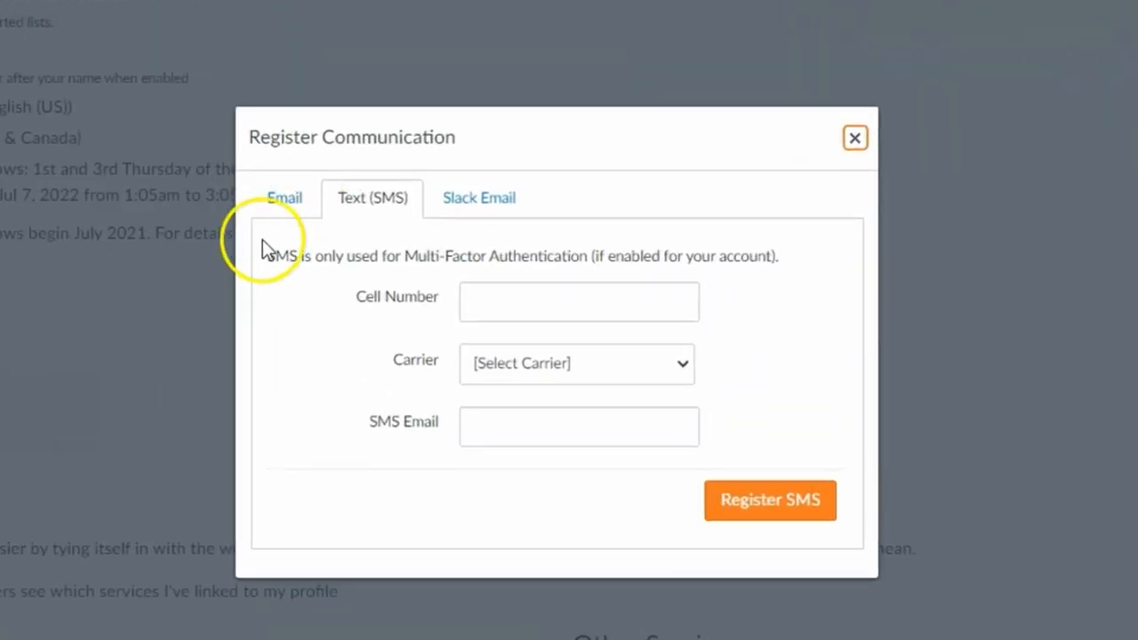
pyautogui.moveTo(422, 310)
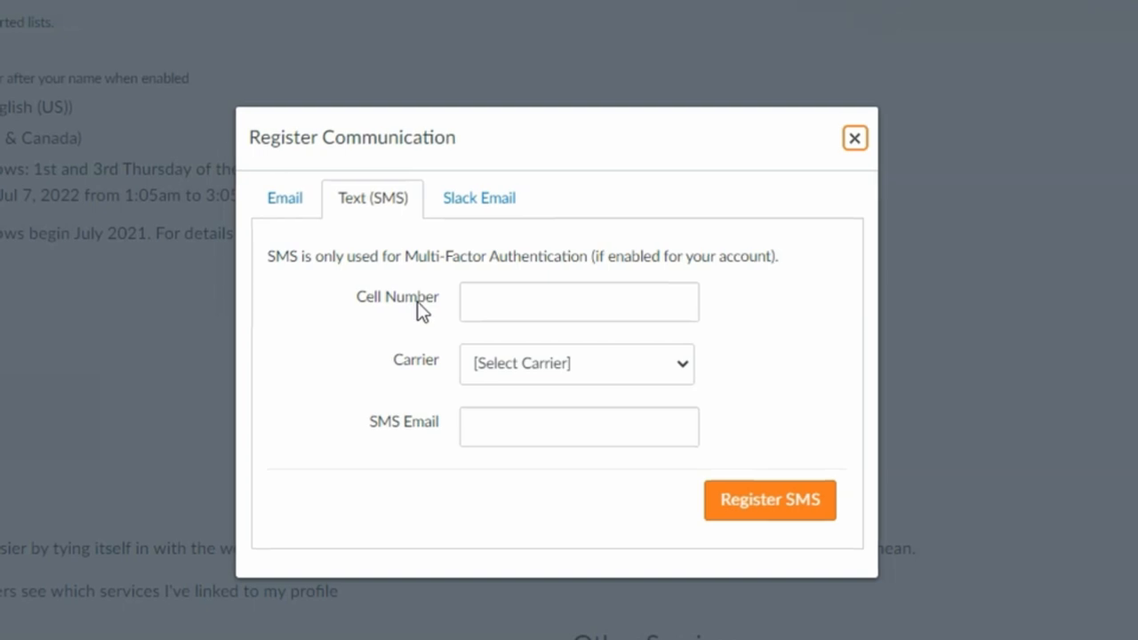
pyautogui.click(853, 138)
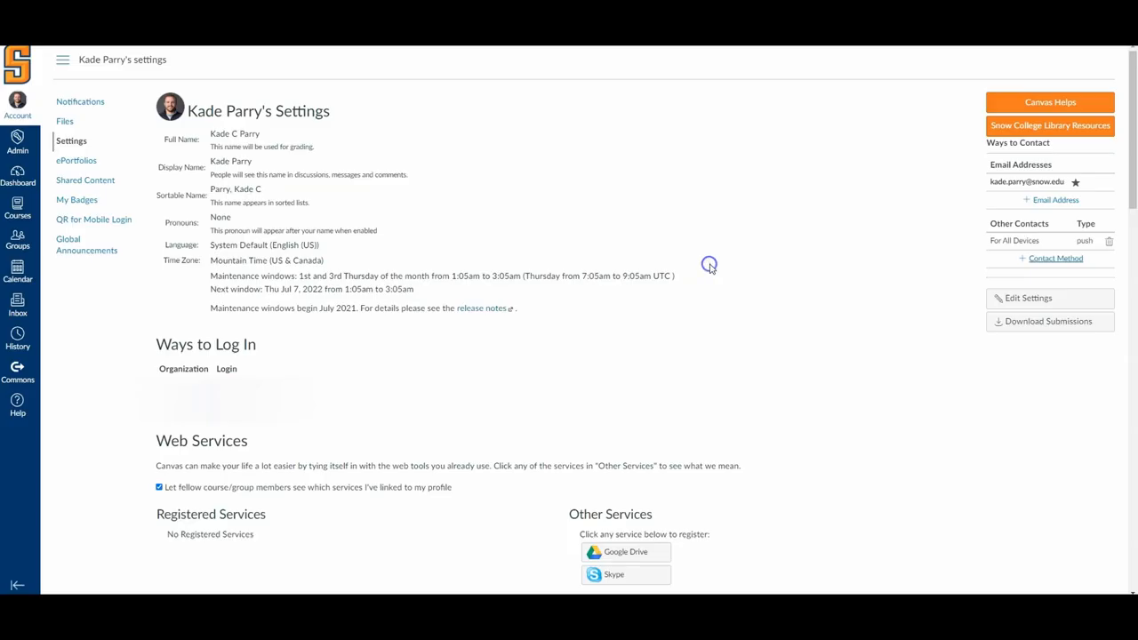
pyautogui.moveTo(639, 236)
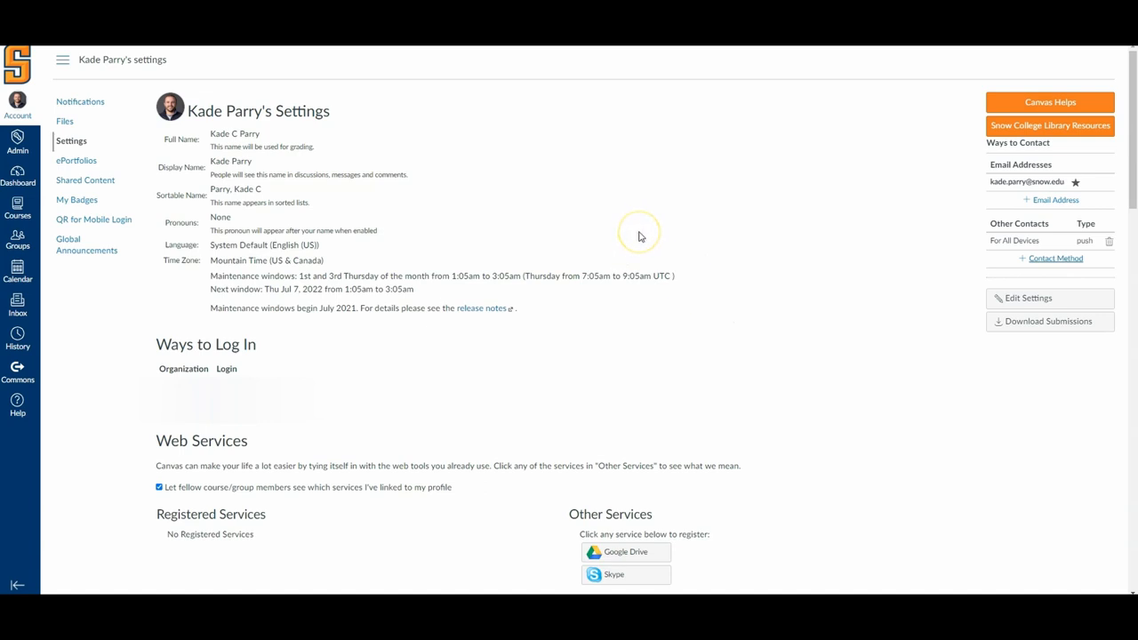
pyautogui.moveTo(639, 236)
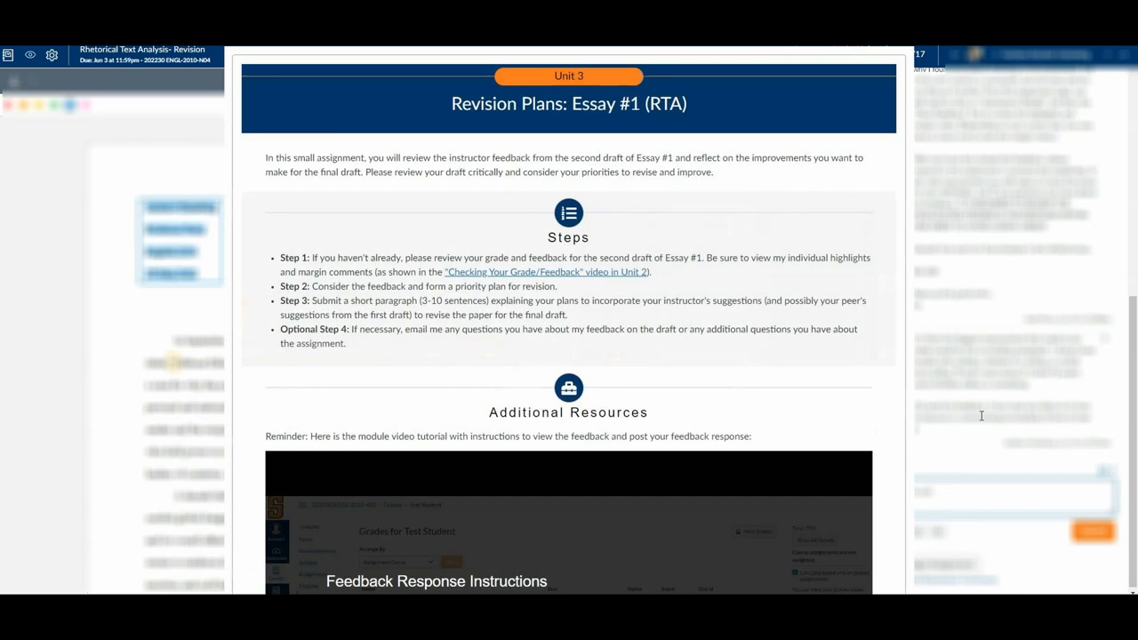
pyautogui.moveTo(977, 403)
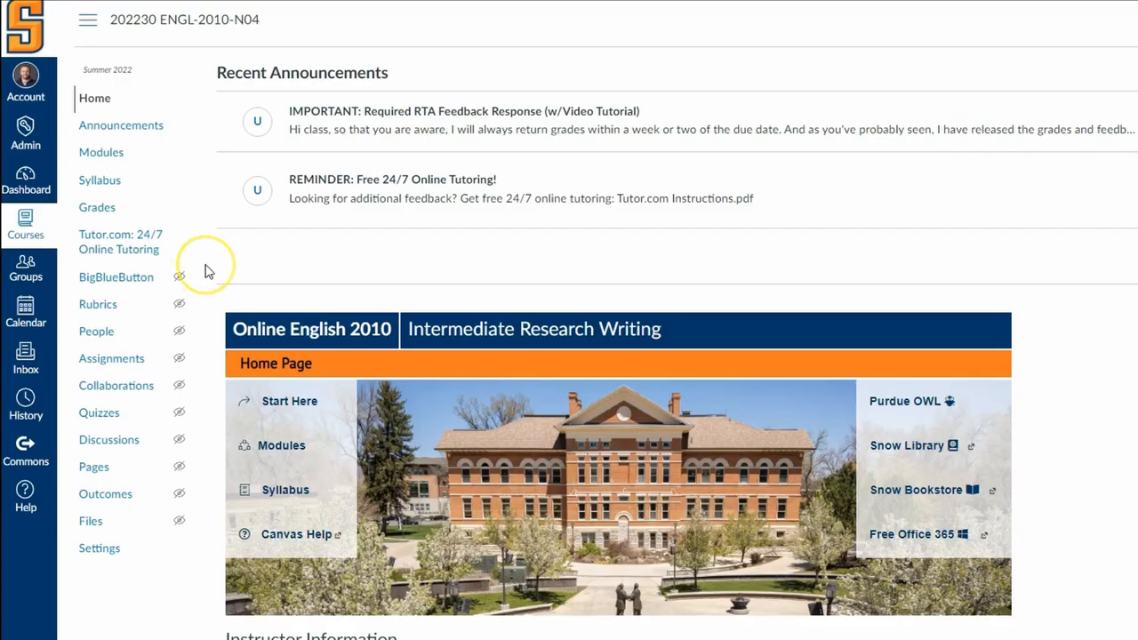
# Open Settings from the bottom of the English 2010 course navigation menu
pyautogui.scroll(-3)
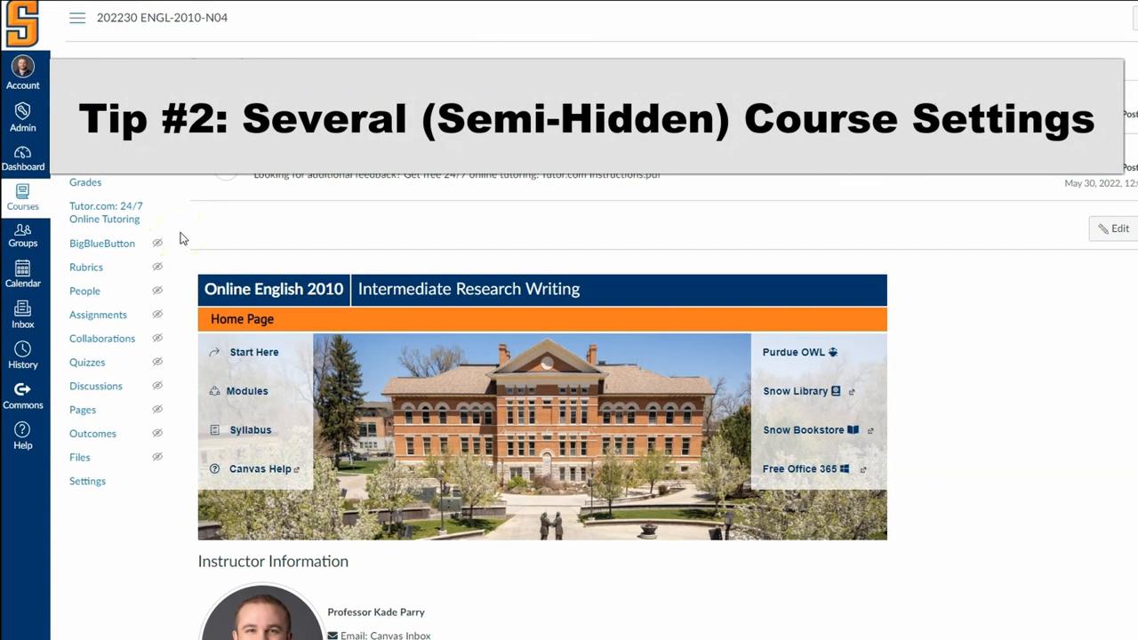
pyautogui.moveTo(302, 225)
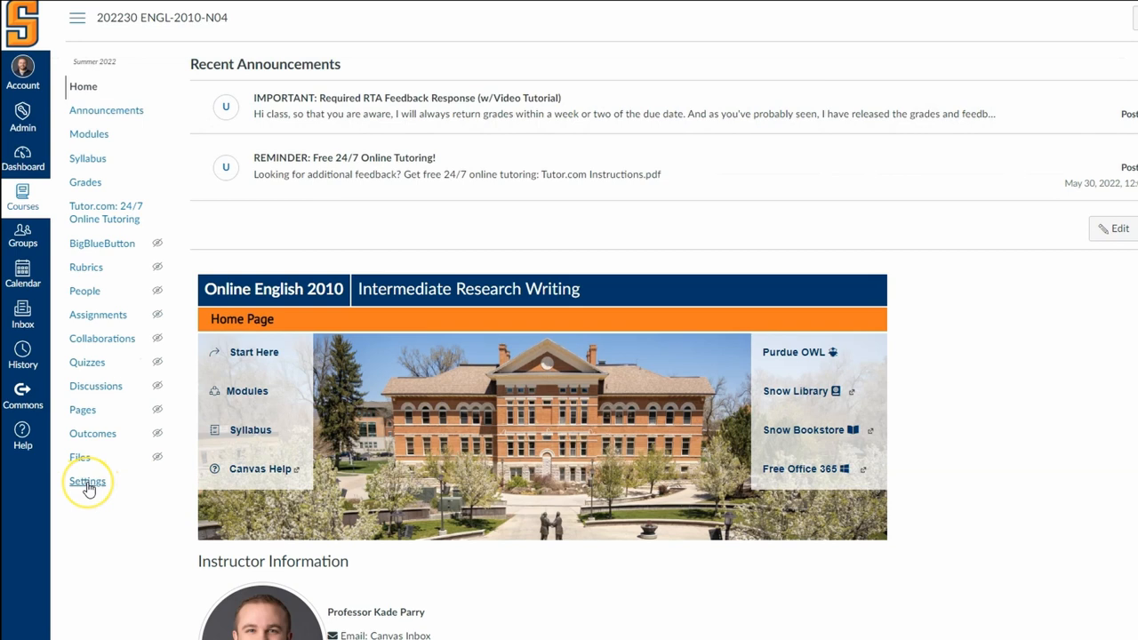
pyautogui.click(87, 481)
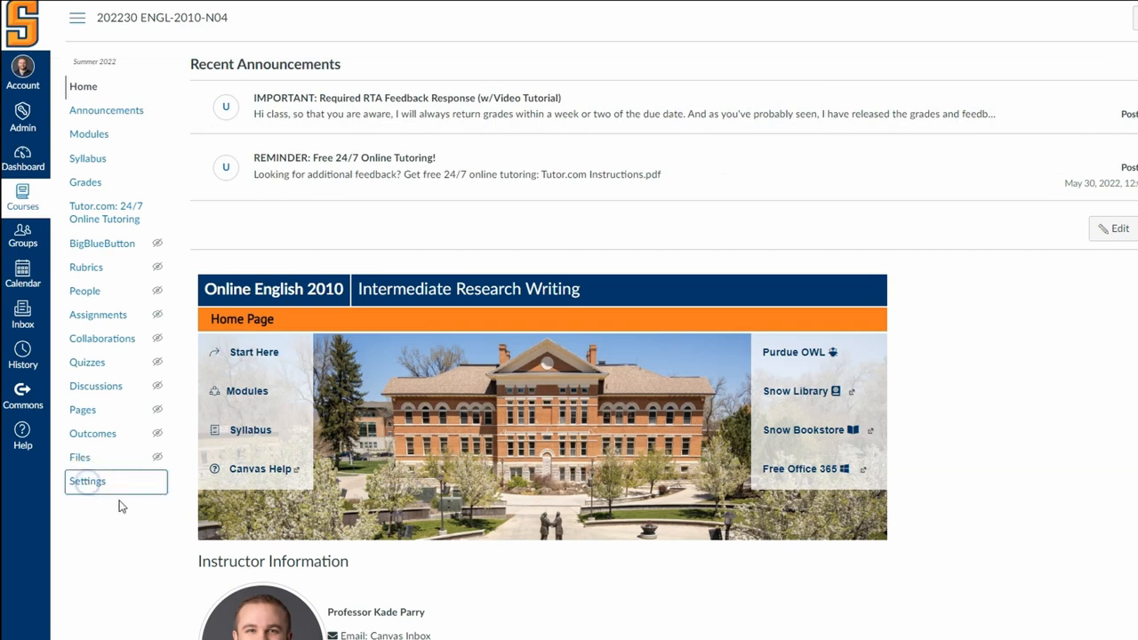
pyautogui.click(87, 481)
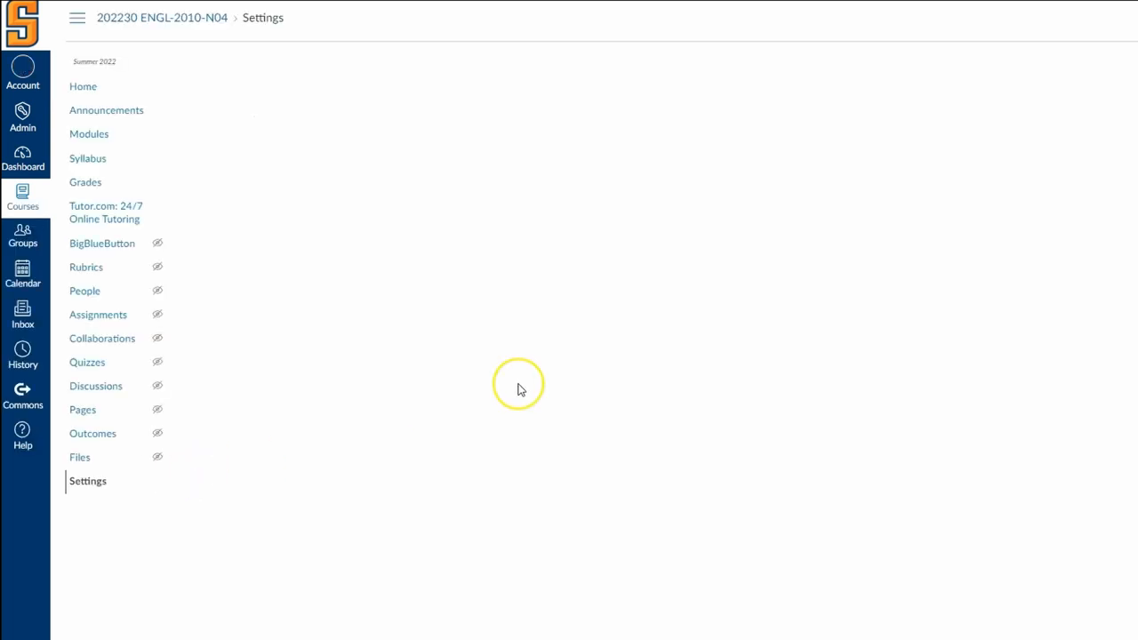
pyautogui.click(87, 481)
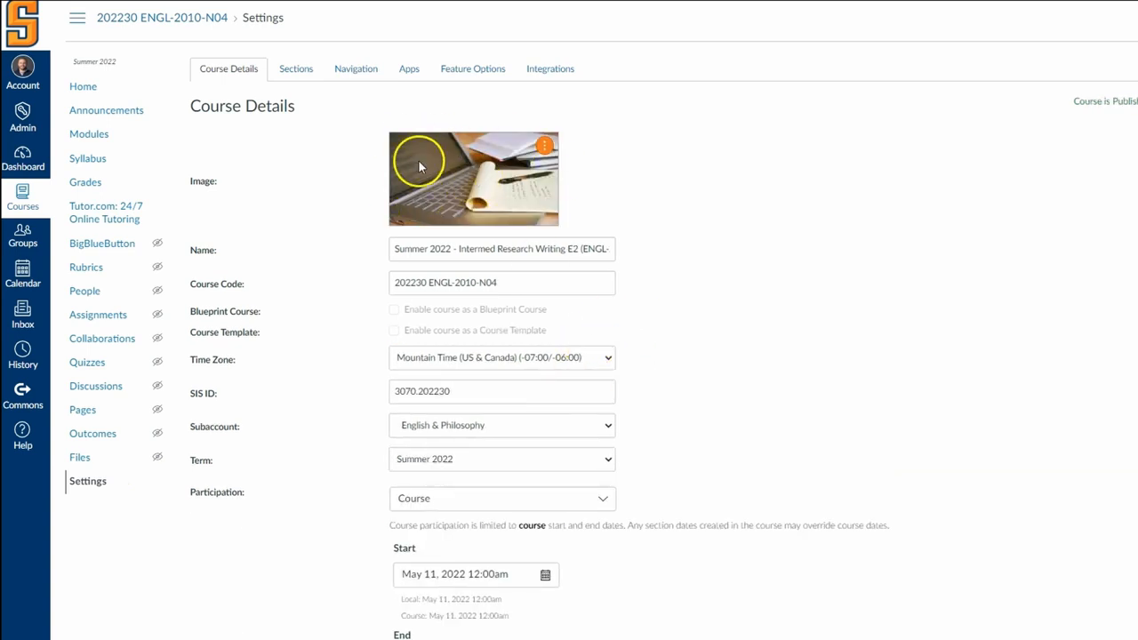
pyautogui.moveTo(420, 166)
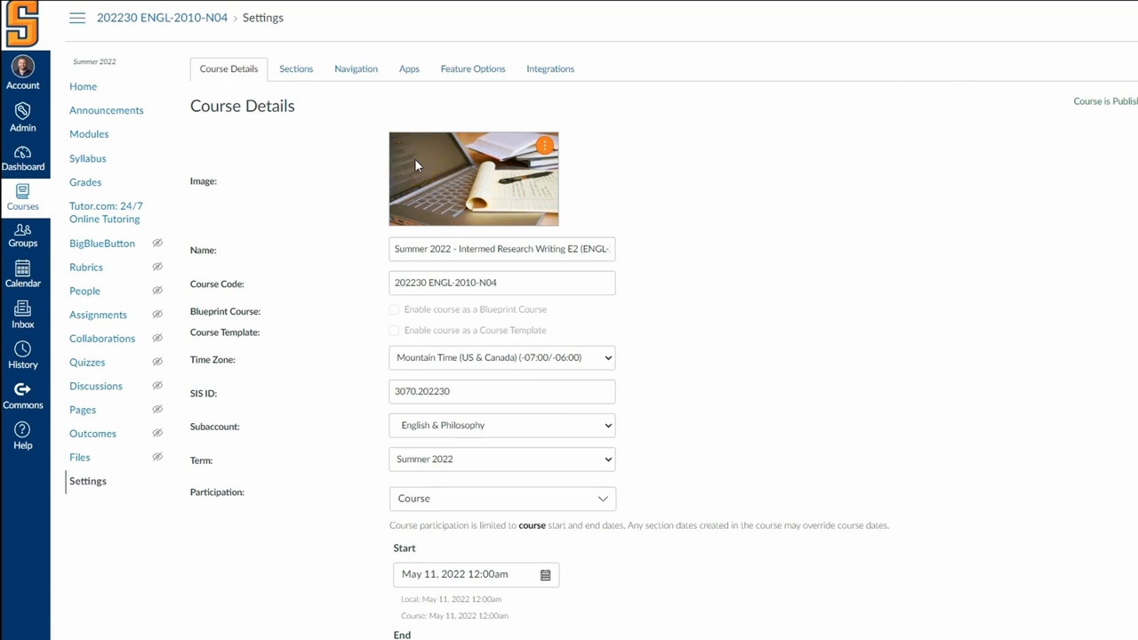
pyautogui.moveTo(760, 9)
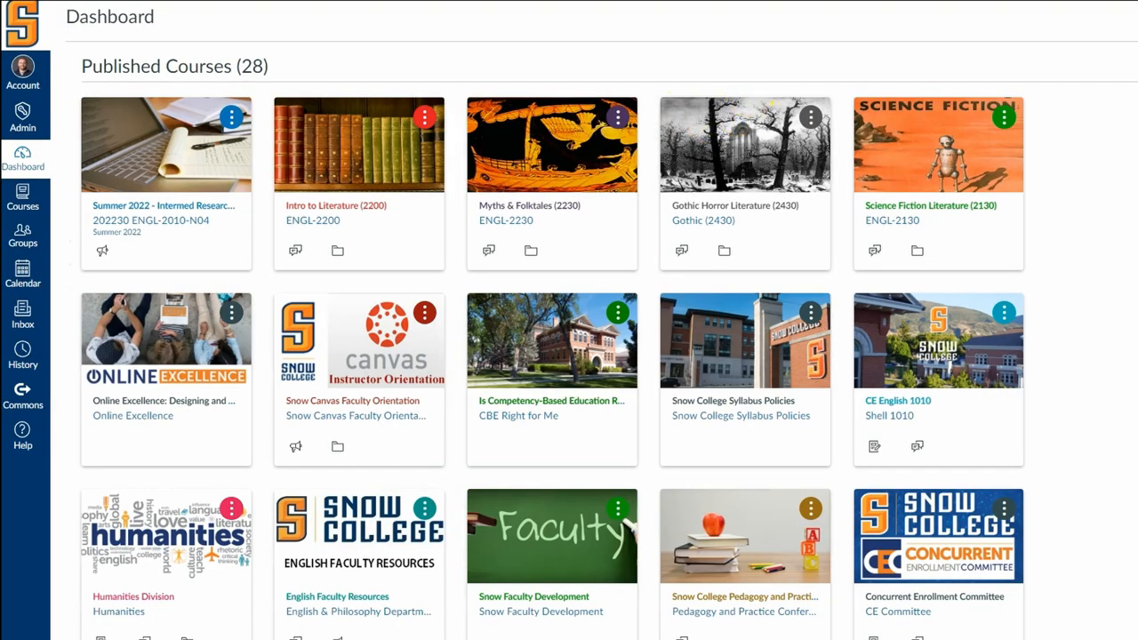
pyautogui.moveTo(800, 165)
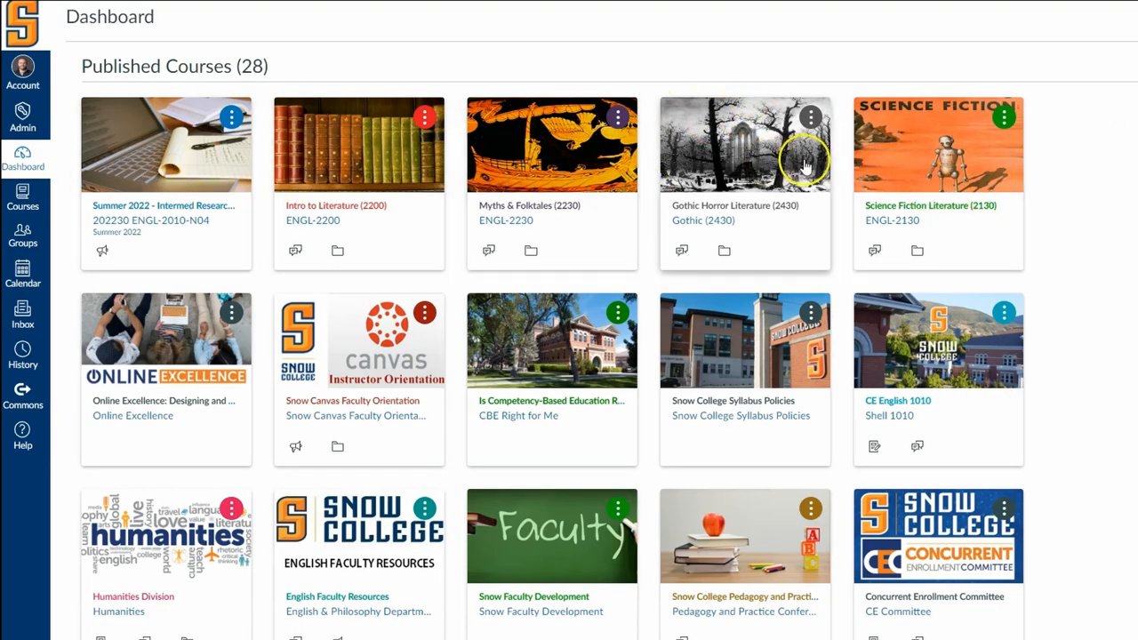
pyautogui.moveTo(513, 165)
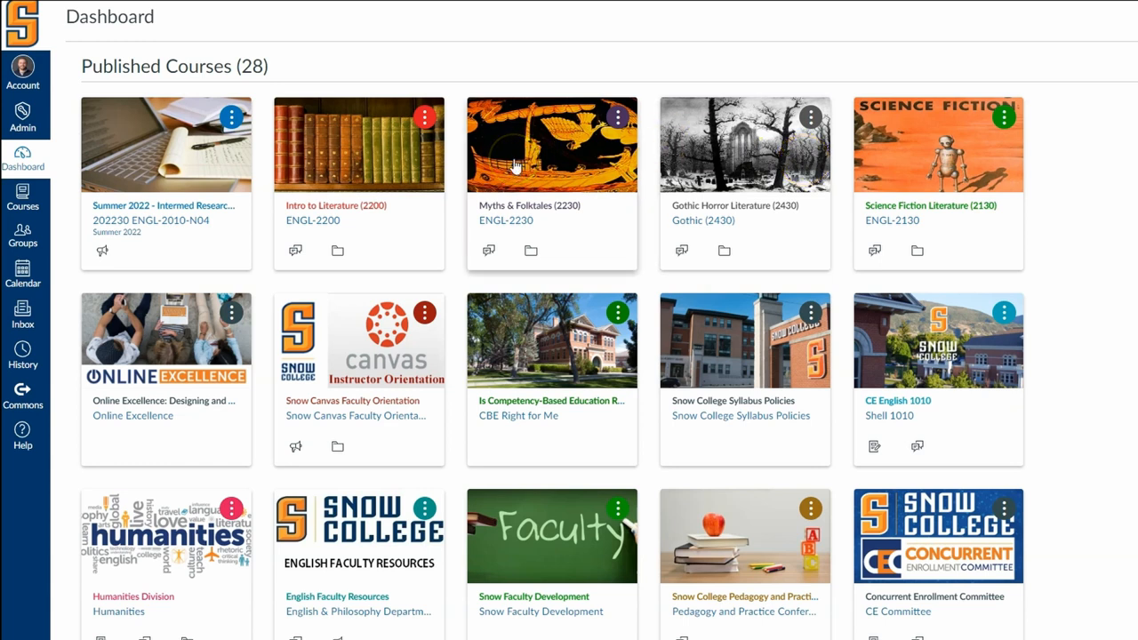
pyautogui.moveTo(594, 152)
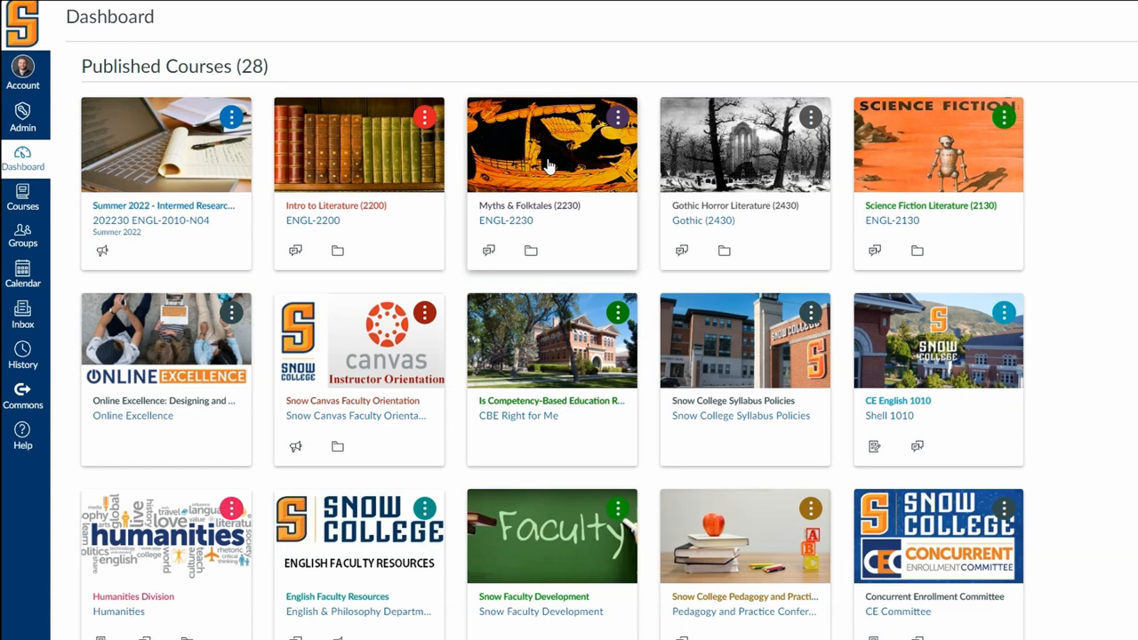
pyautogui.moveTo(985, 163)
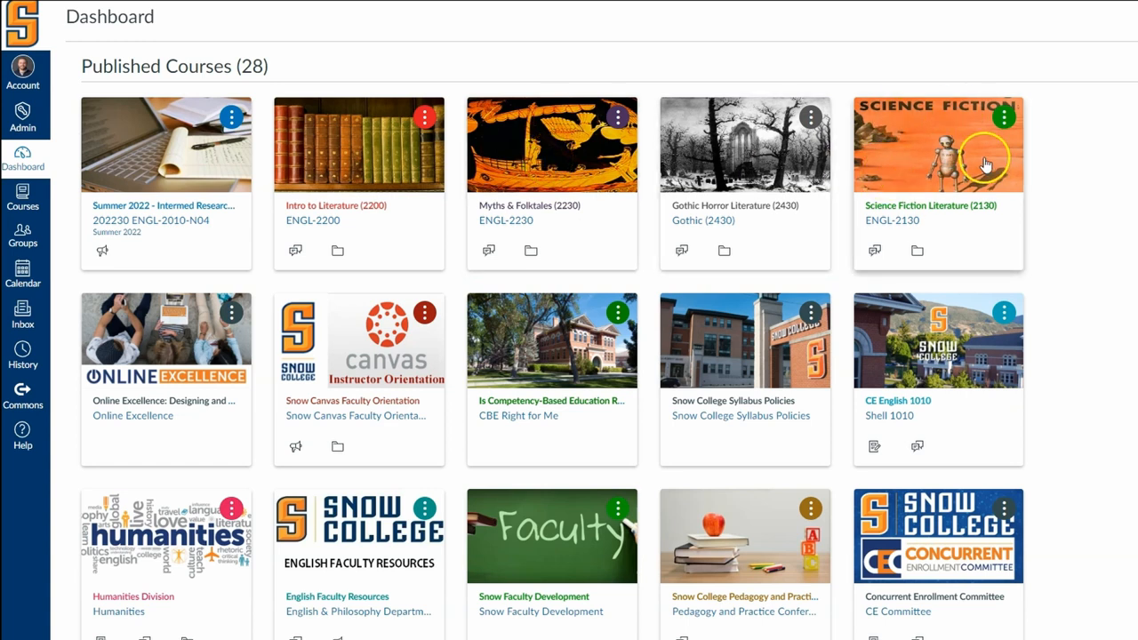
pyautogui.moveTo(983, 167)
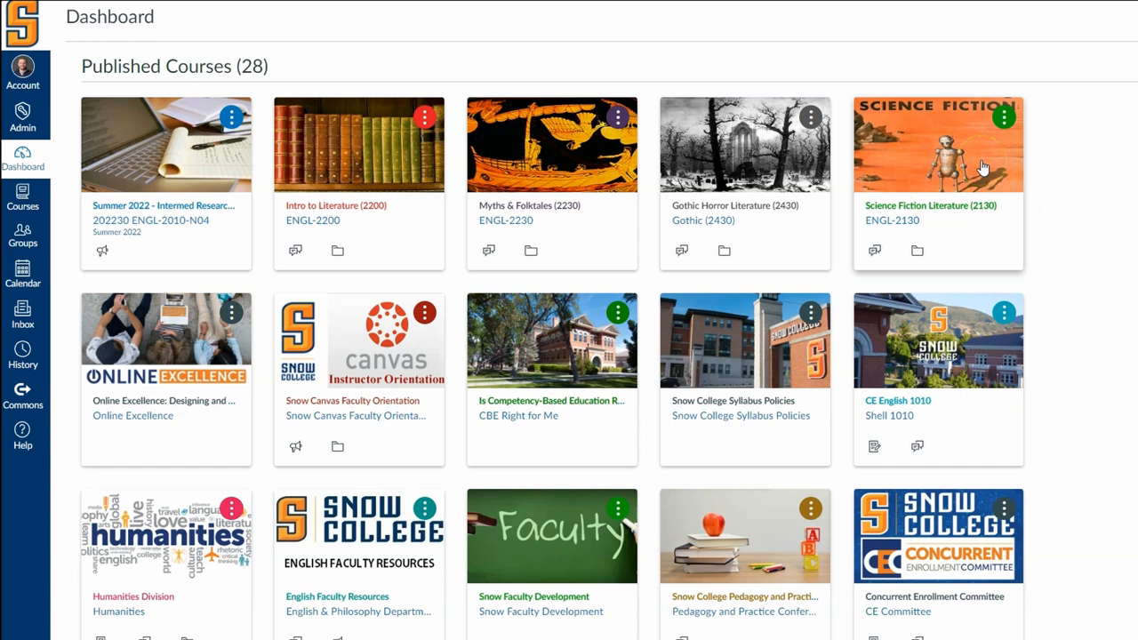
pyautogui.moveTo(702, 221)
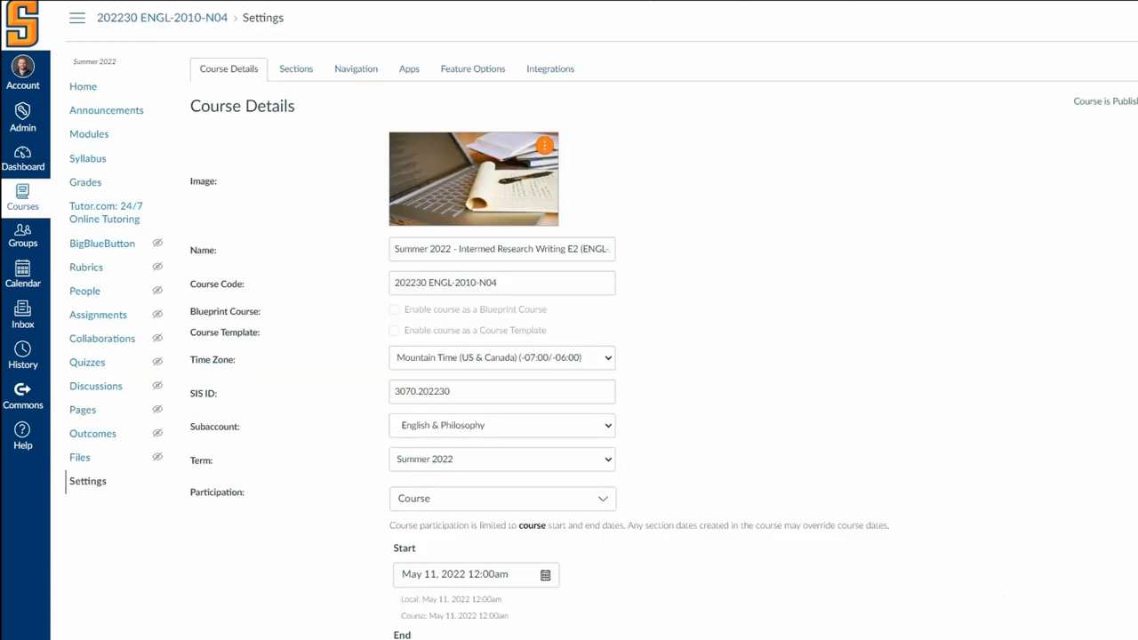
pyautogui.click(544, 145)
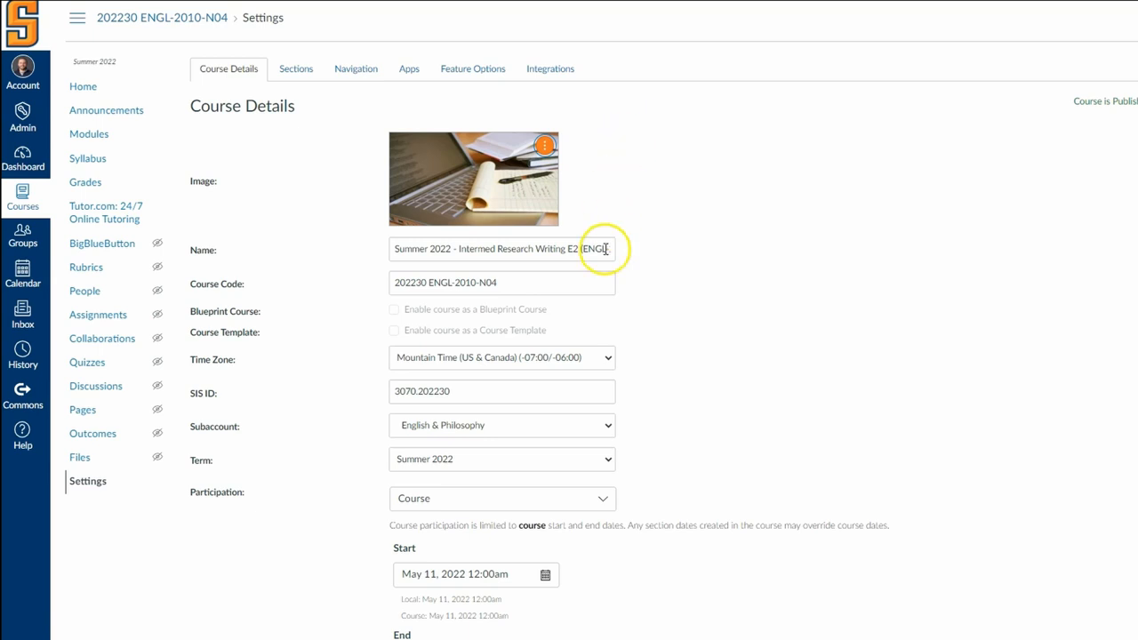
pyautogui.scroll(-3)
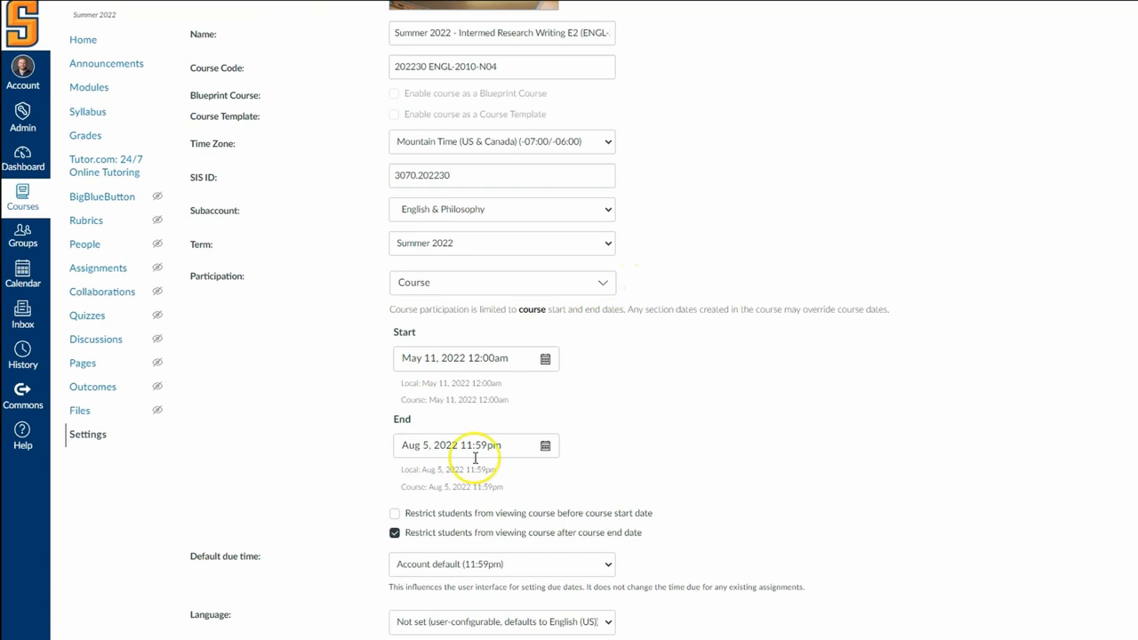
pyautogui.moveTo(486, 380)
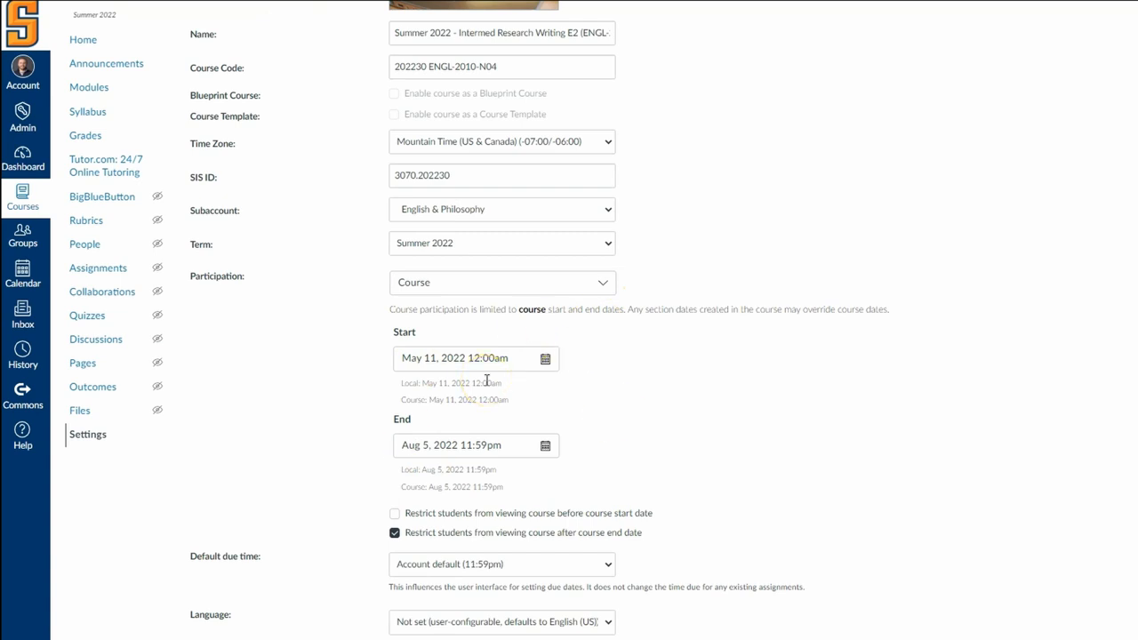
pyautogui.scroll(-3)
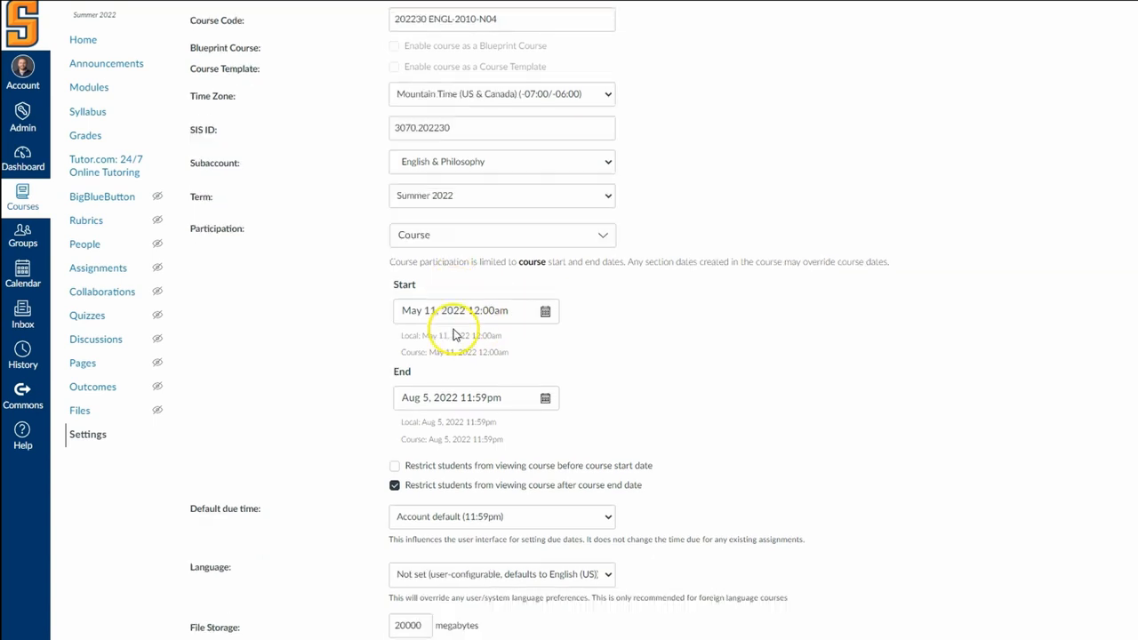
pyautogui.scroll(-3)
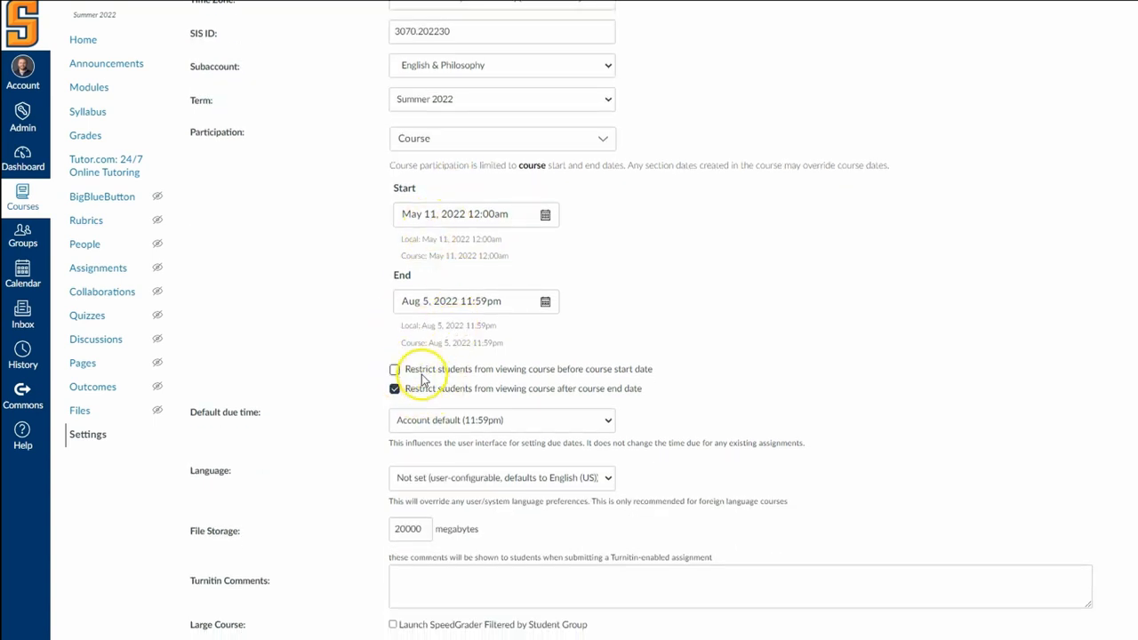
pyautogui.moveTo(527, 379)
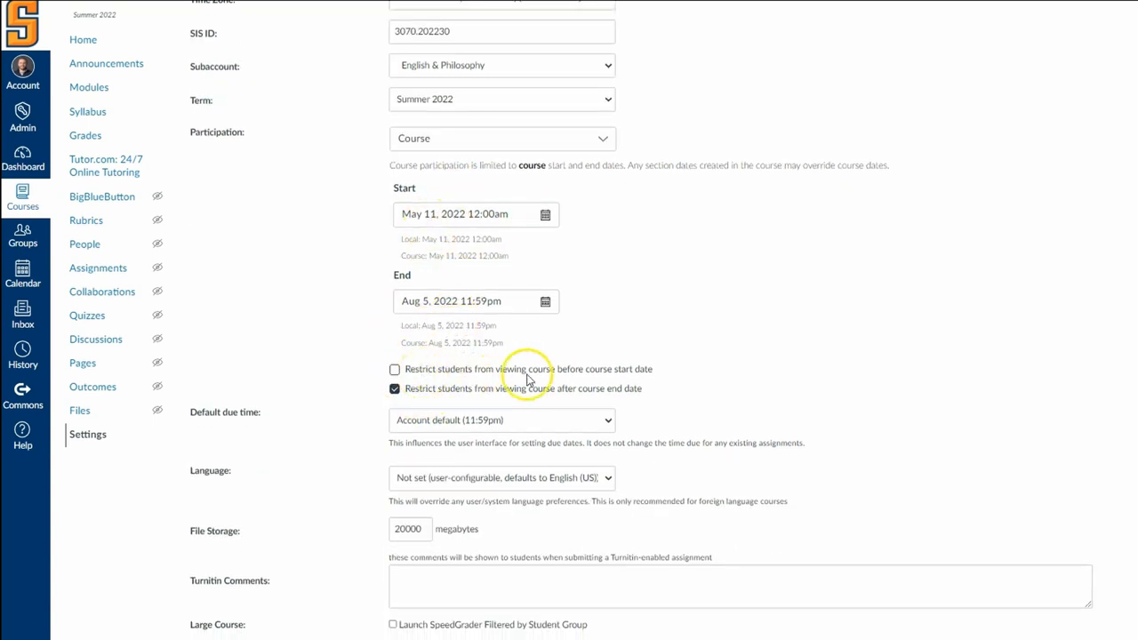
pyautogui.moveTo(667, 366)
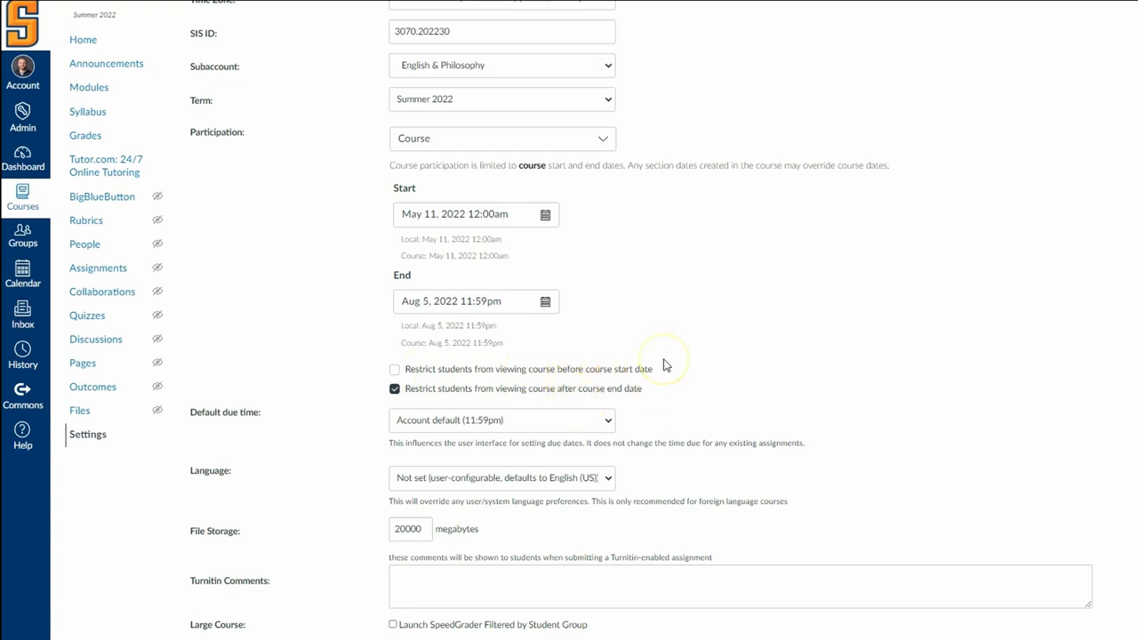
pyautogui.scroll(-3)
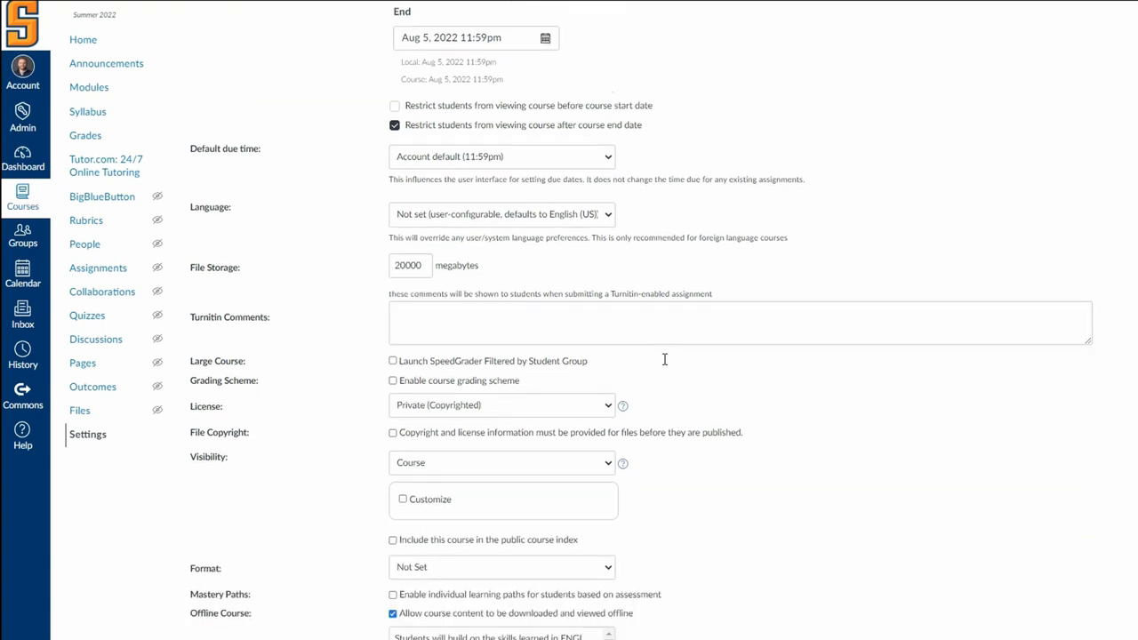
pyautogui.scroll(-3)
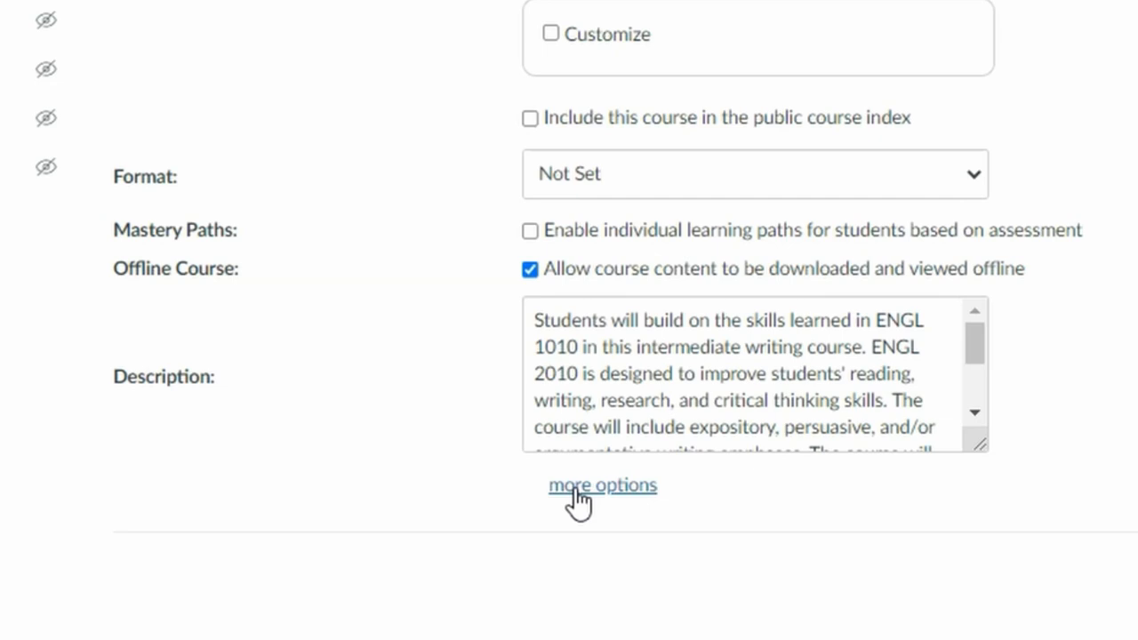
# Expand 'more options' under the course Description and review the extra settings
pyautogui.click(602, 485)
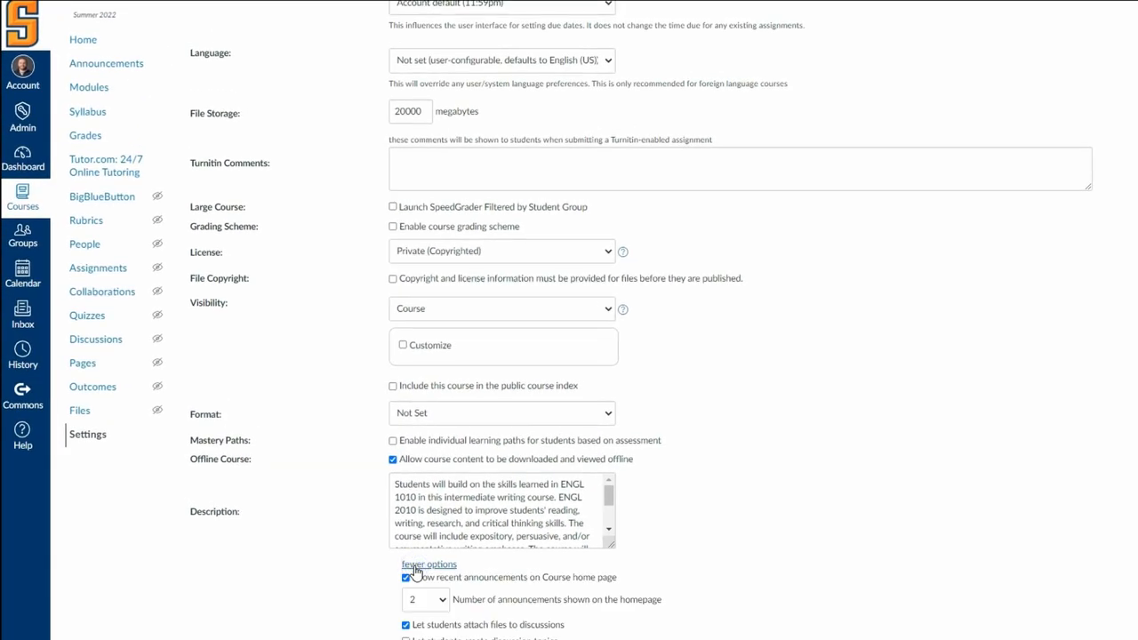
pyautogui.scroll(-3)
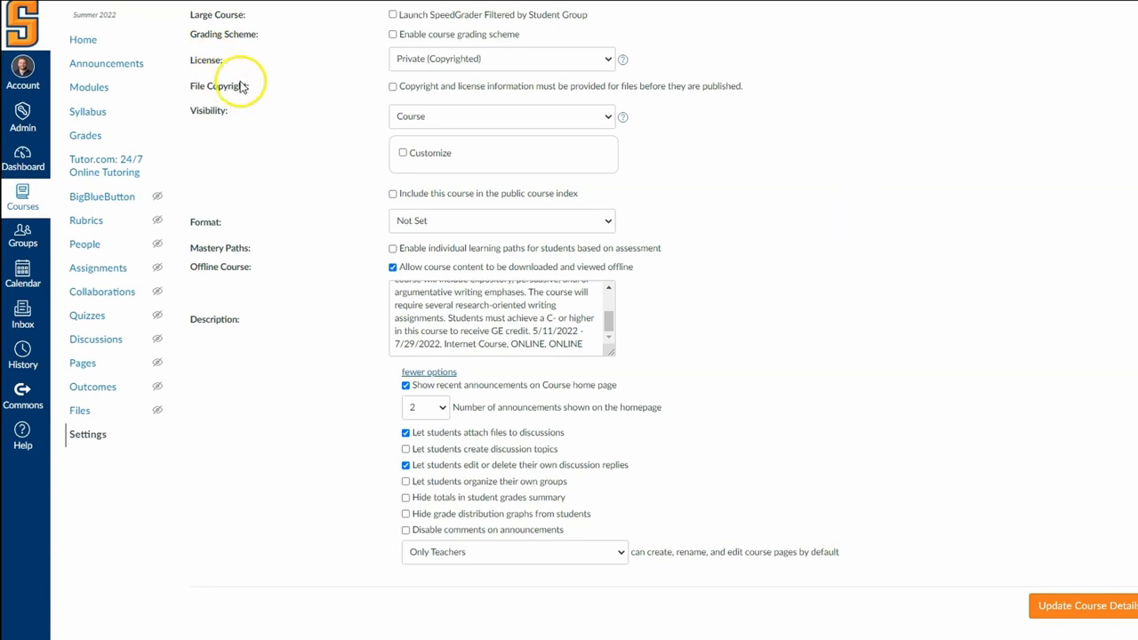
pyautogui.scroll(3)
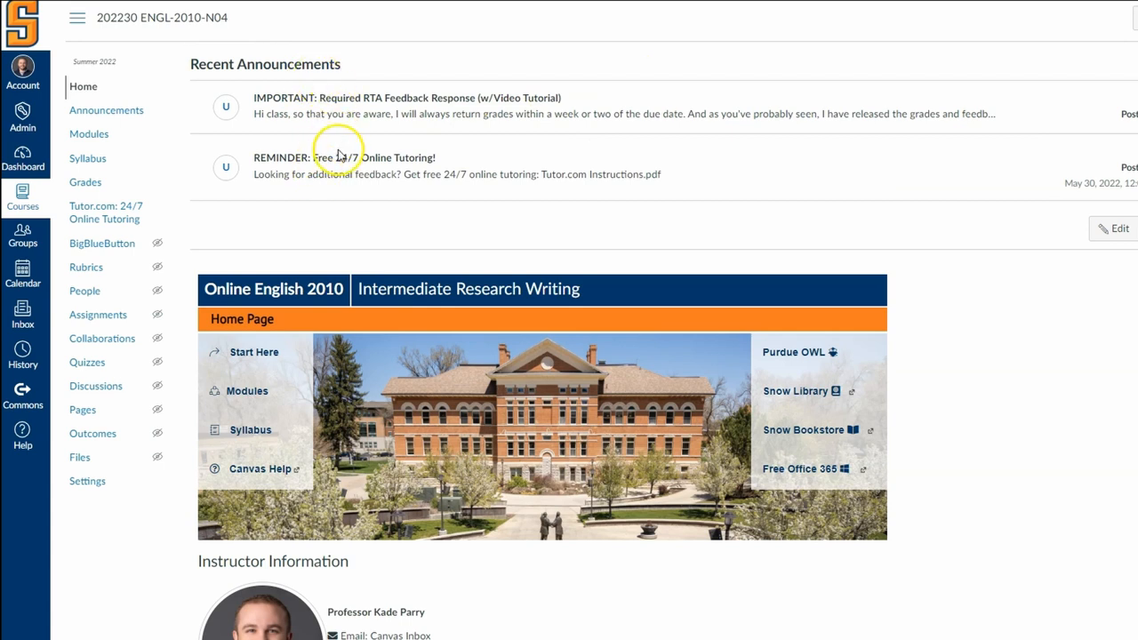
pyautogui.moveTo(427, 113)
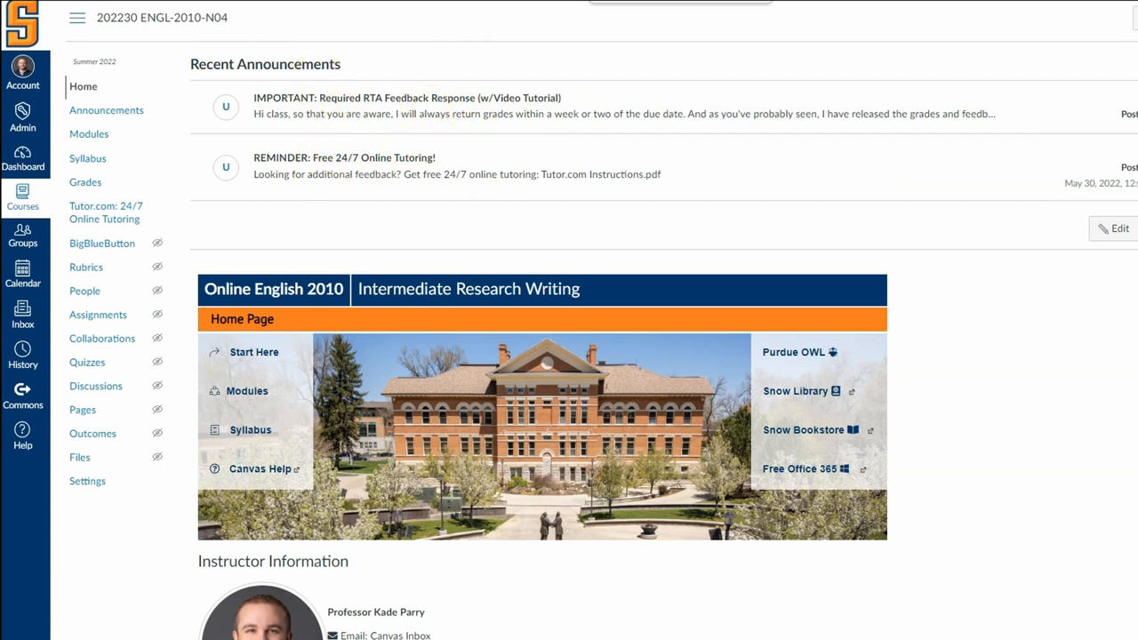
pyautogui.moveTo(106, 110)
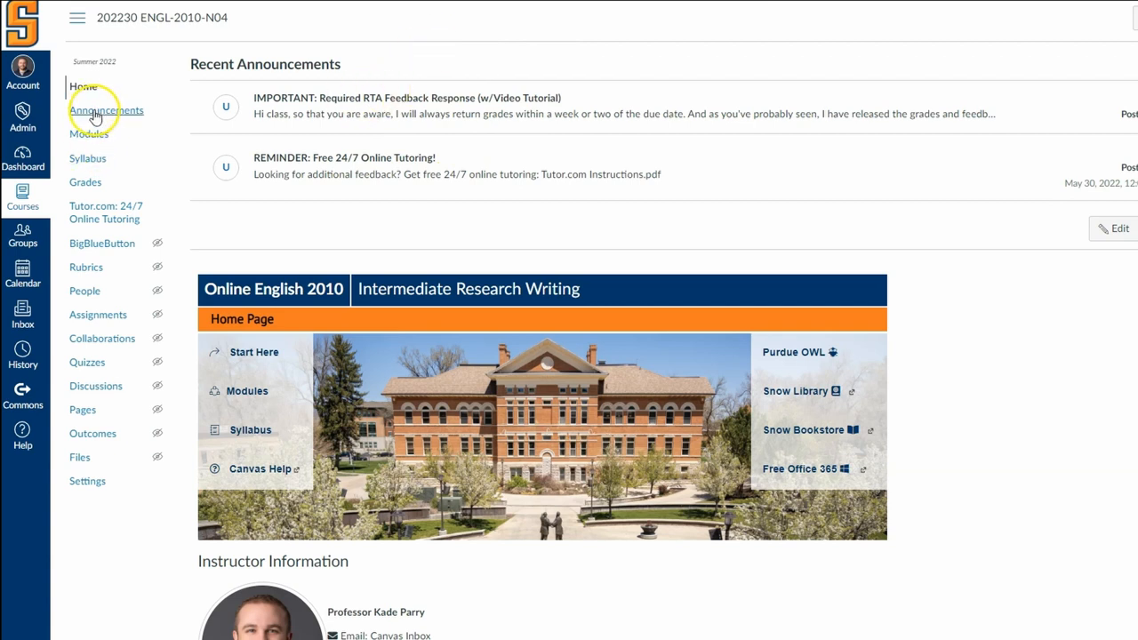
pyautogui.moveTo(477, 175)
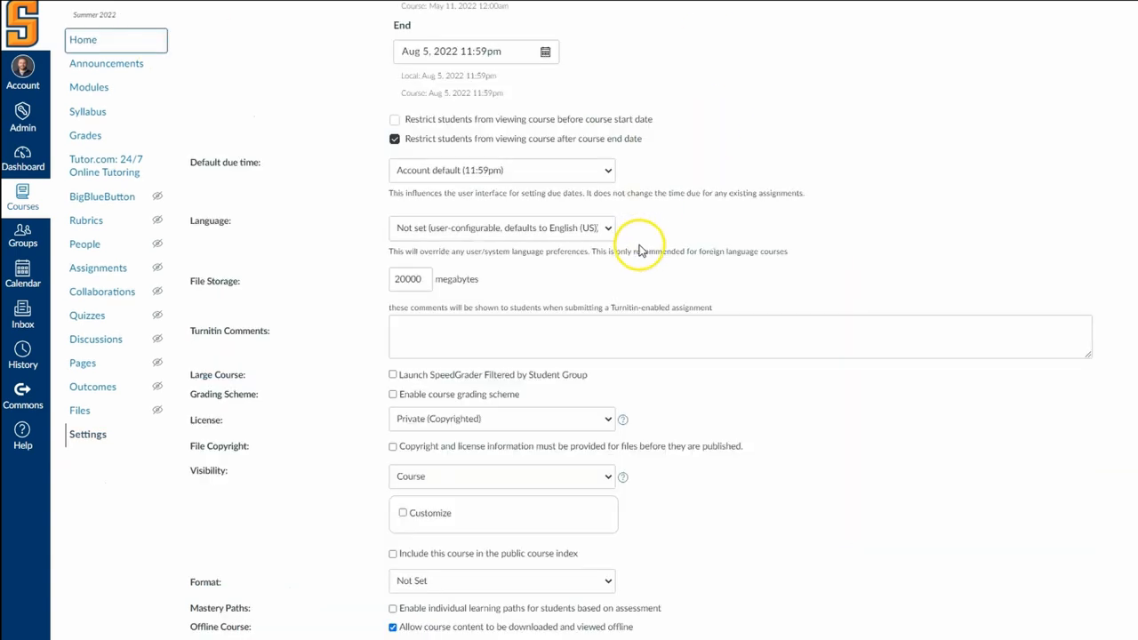
# Keep two homepage announcements and reply editing unchanged, then open the Course Link Validator
pyautogui.scroll(-3)
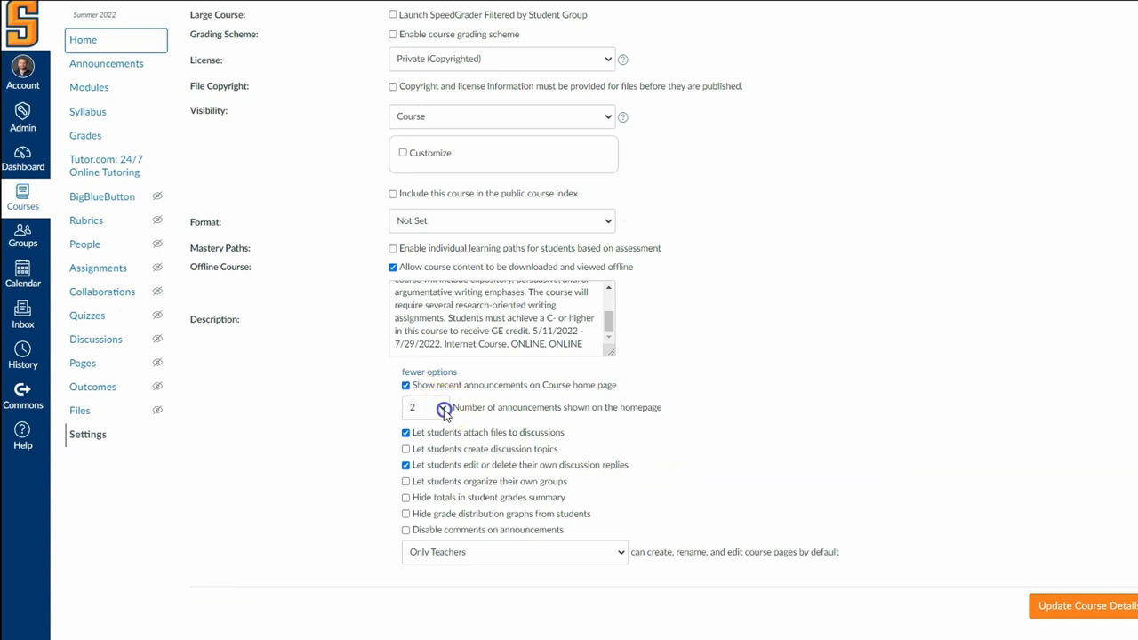
pyautogui.click(425, 408)
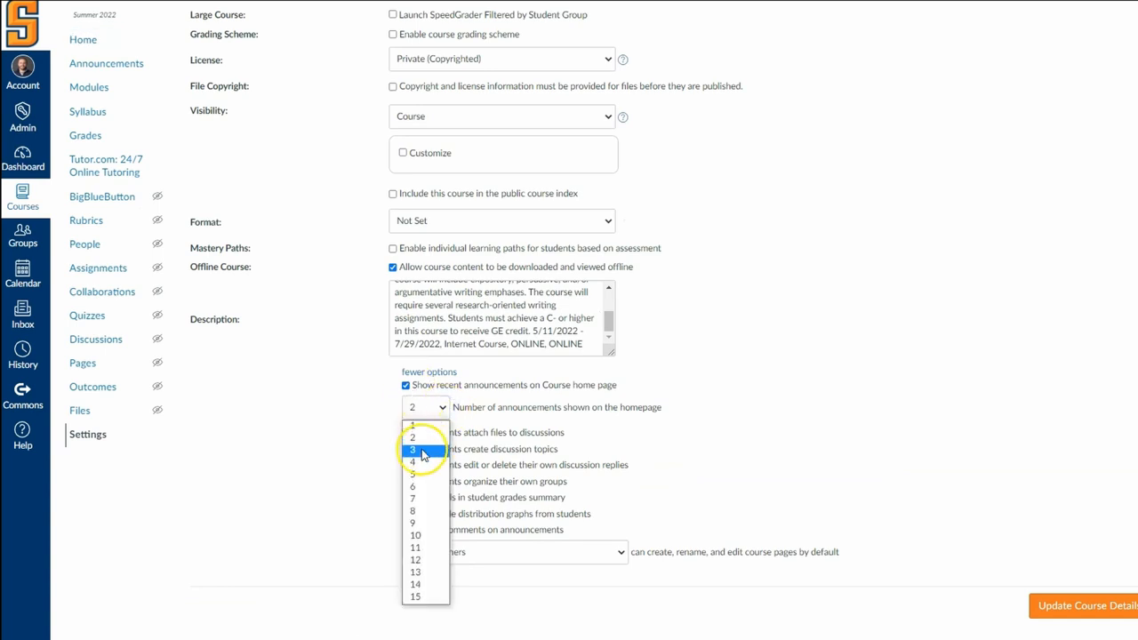
pyautogui.click(425, 436)
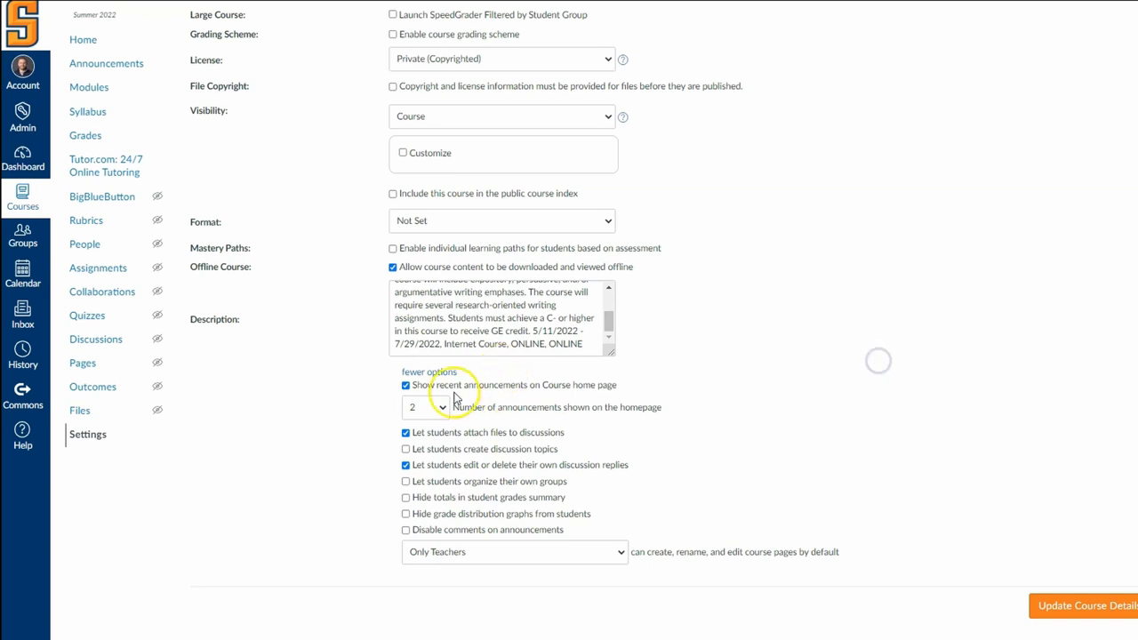
pyautogui.moveTo(446, 442)
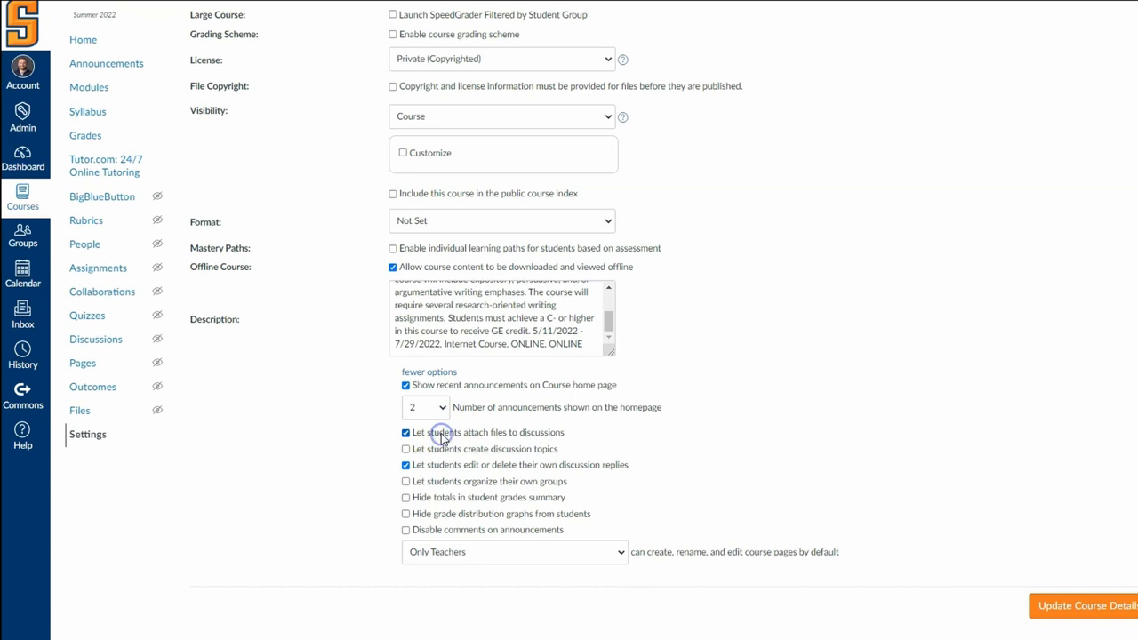
pyautogui.moveTo(440, 468)
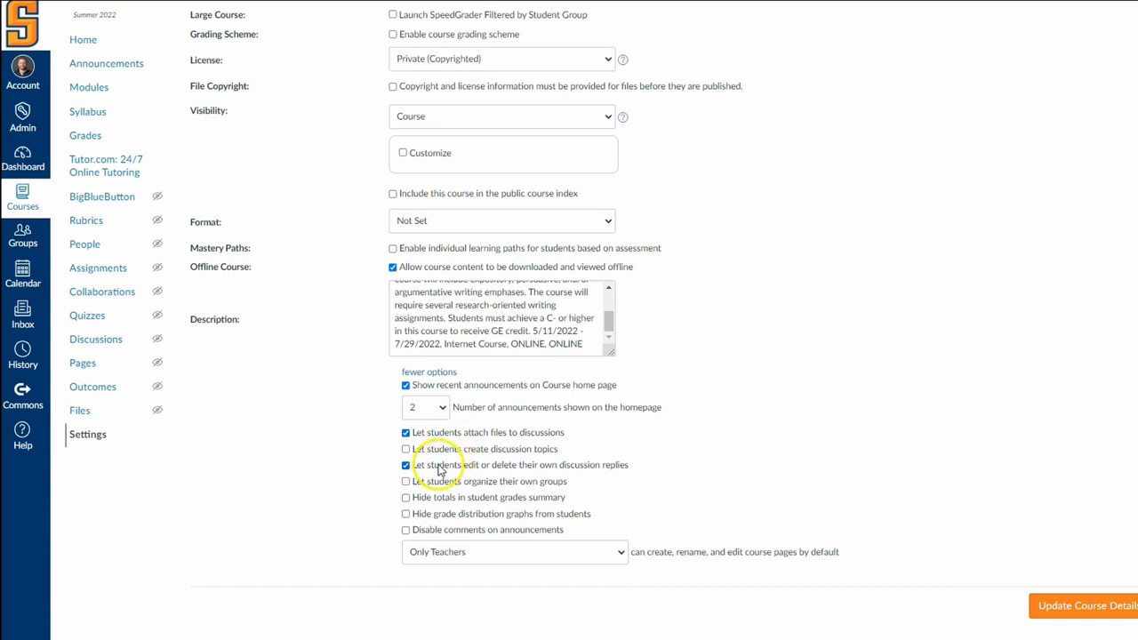
pyautogui.click(406, 465)
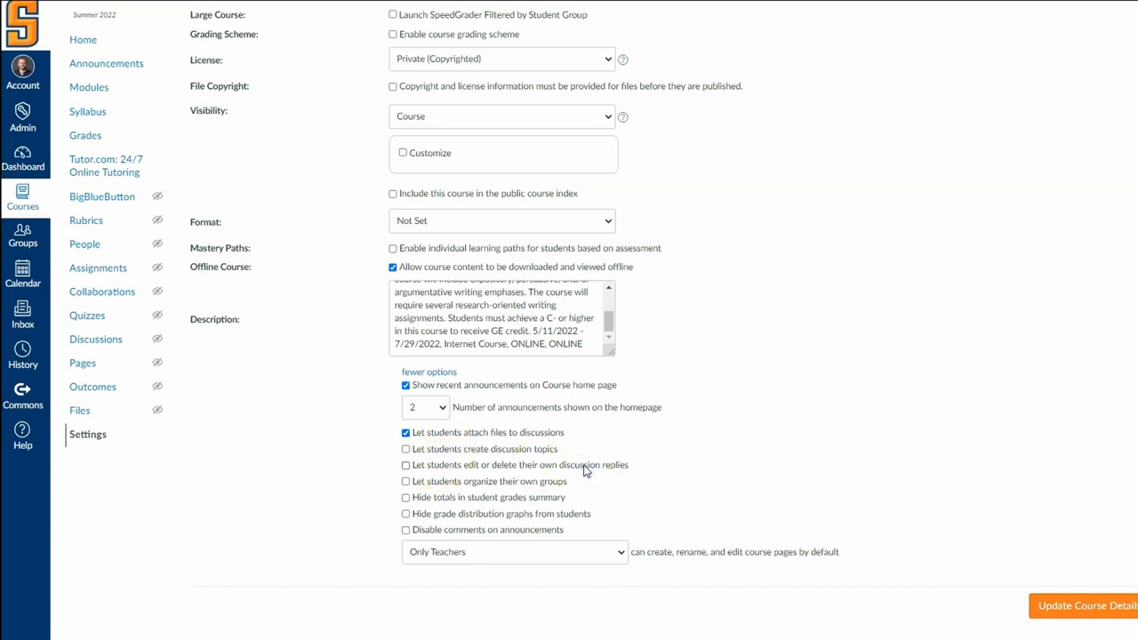
pyautogui.click(405, 465)
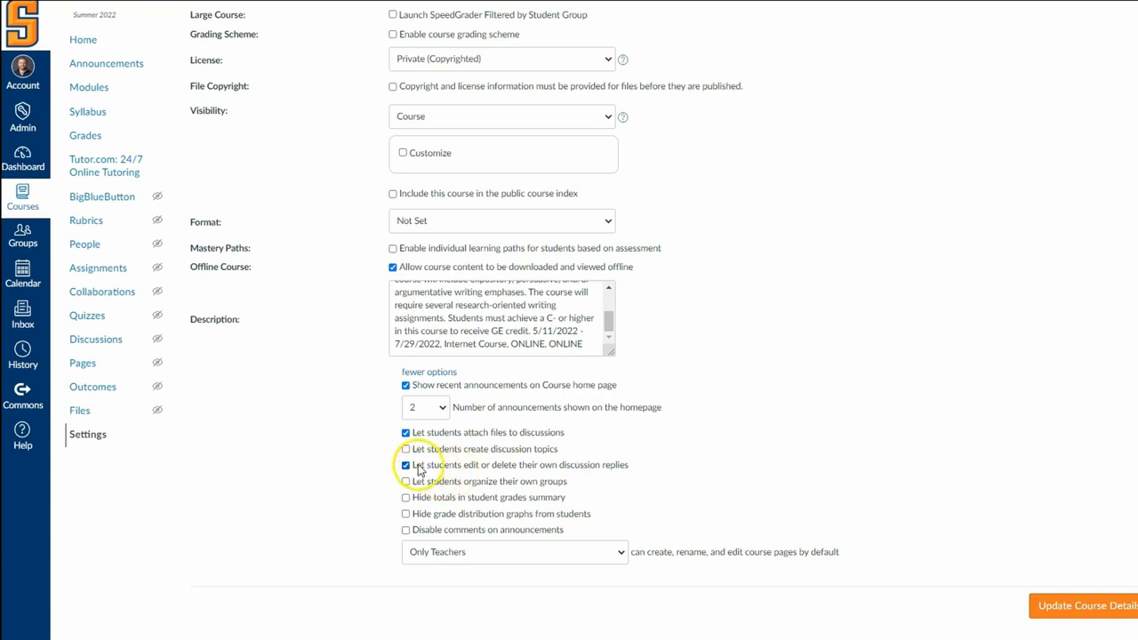
pyautogui.moveTo(569, 447)
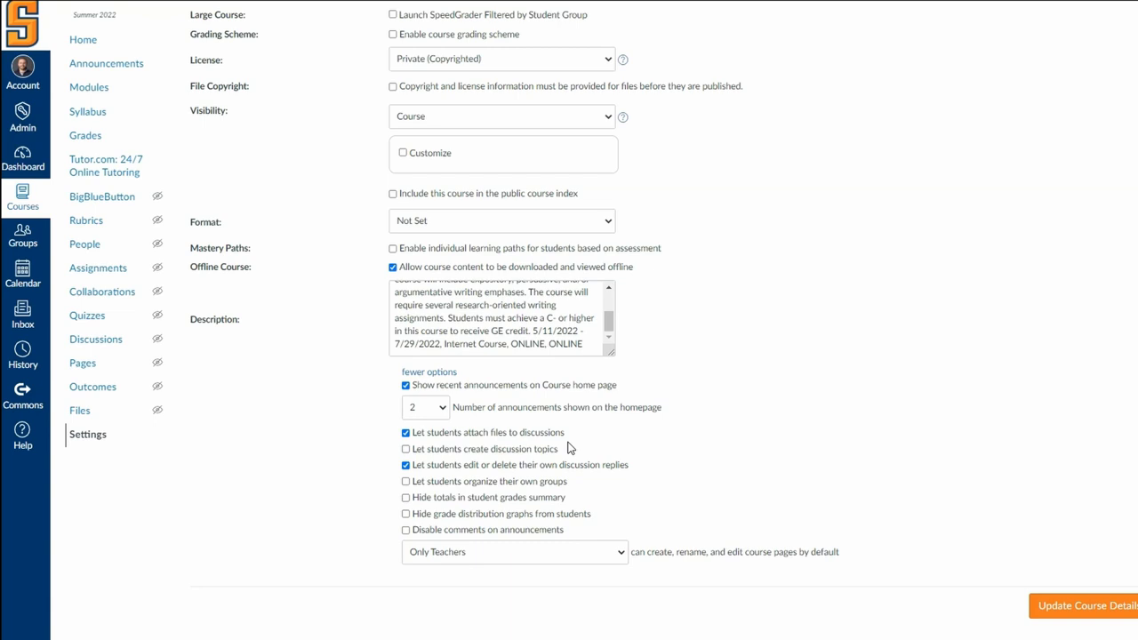
pyautogui.moveTo(530, 464)
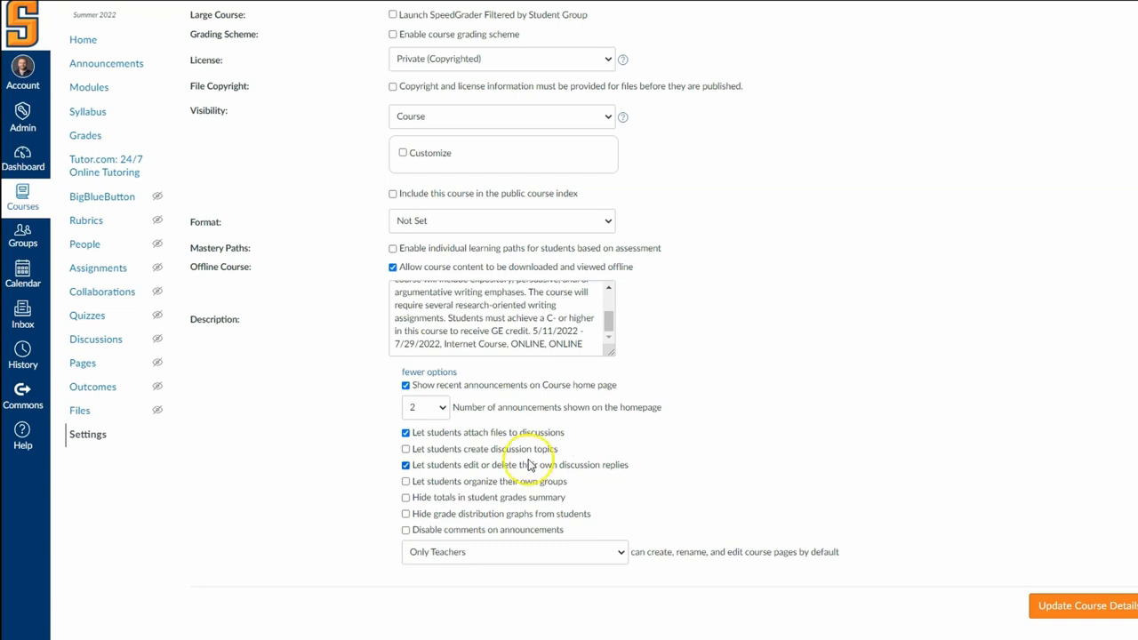
pyautogui.moveTo(523, 443)
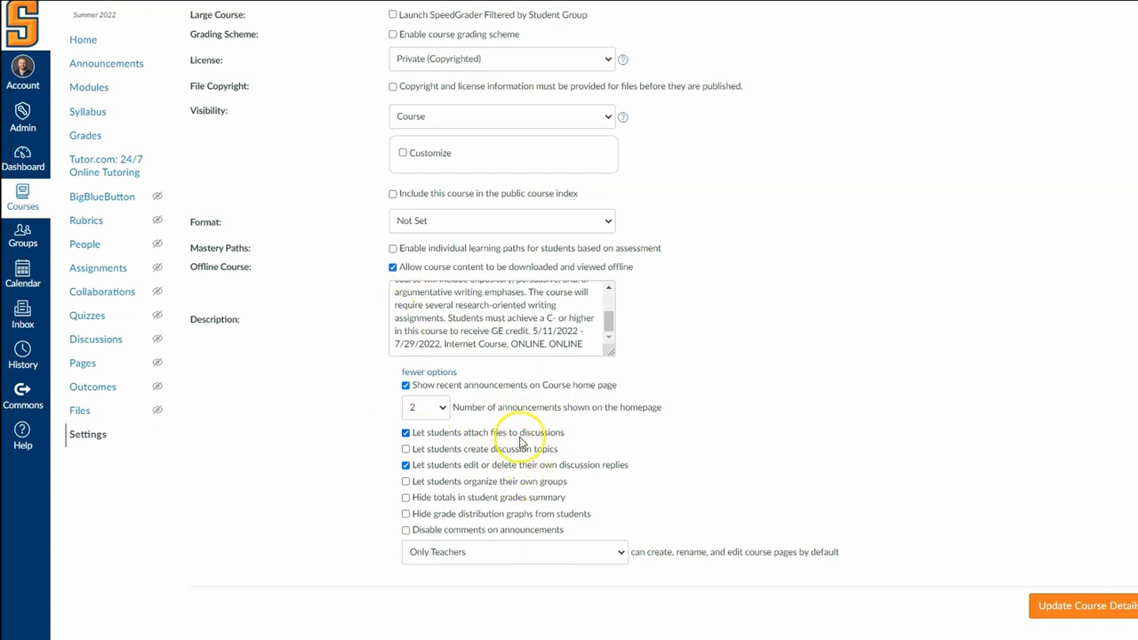
pyautogui.moveTo(753, 460)
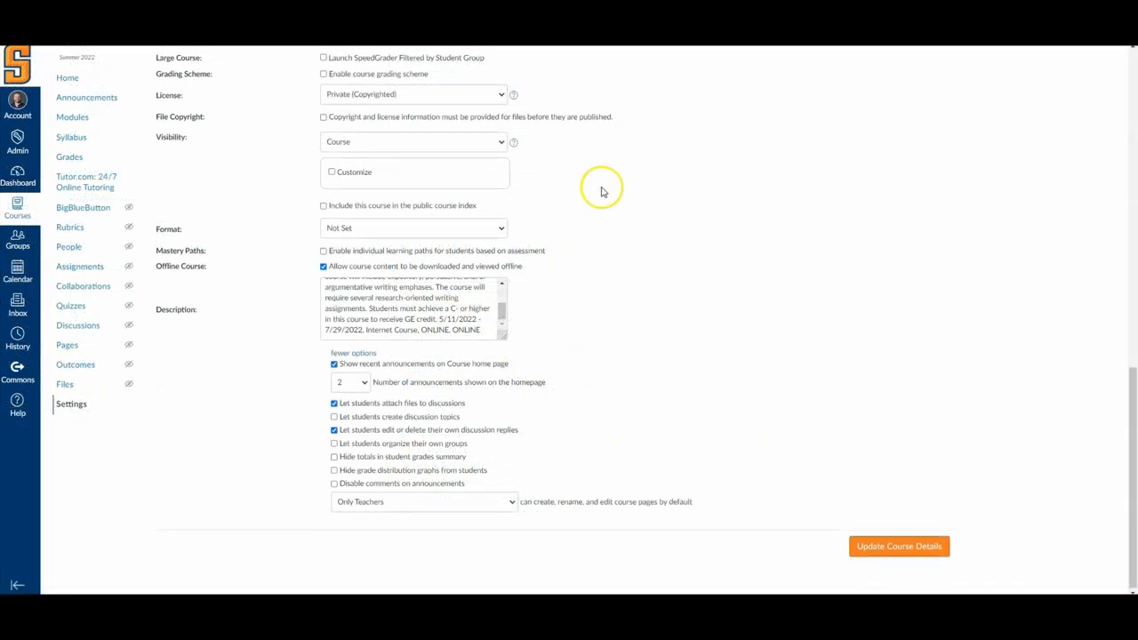
pyautogui.scroll(3)
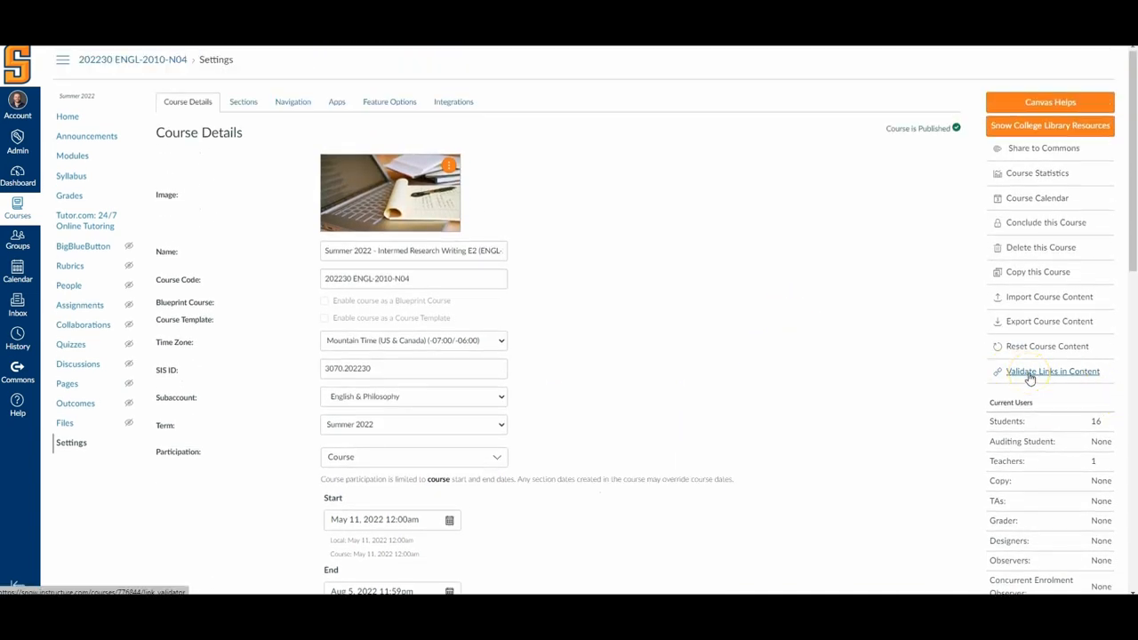
pyautogui.click(1053, 371)
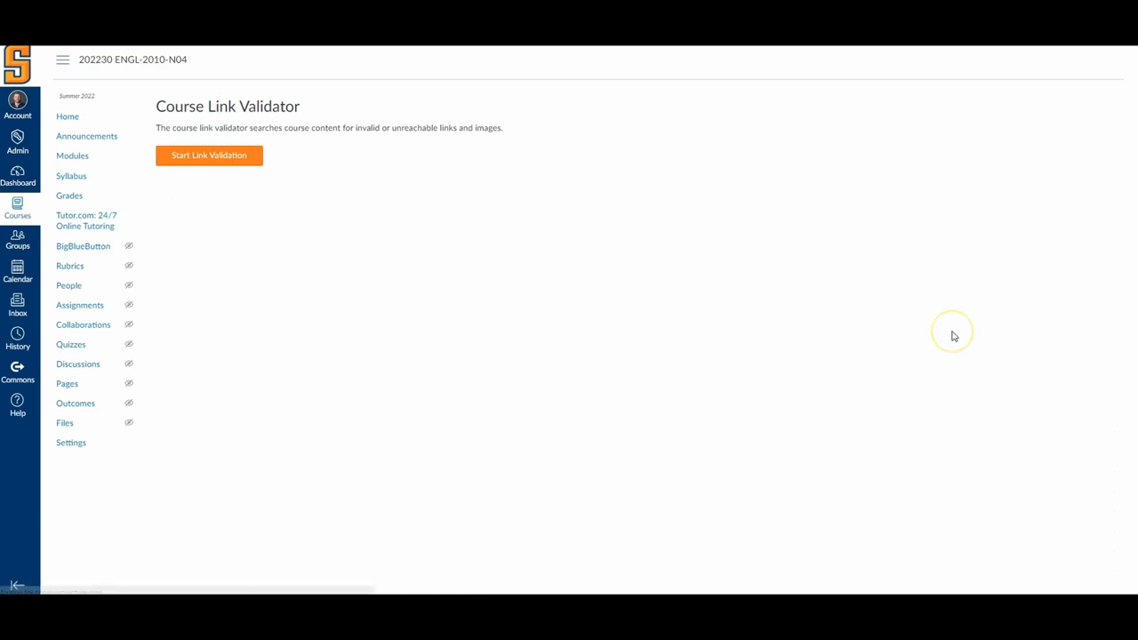
pyautogui.moveTo(952, 336)
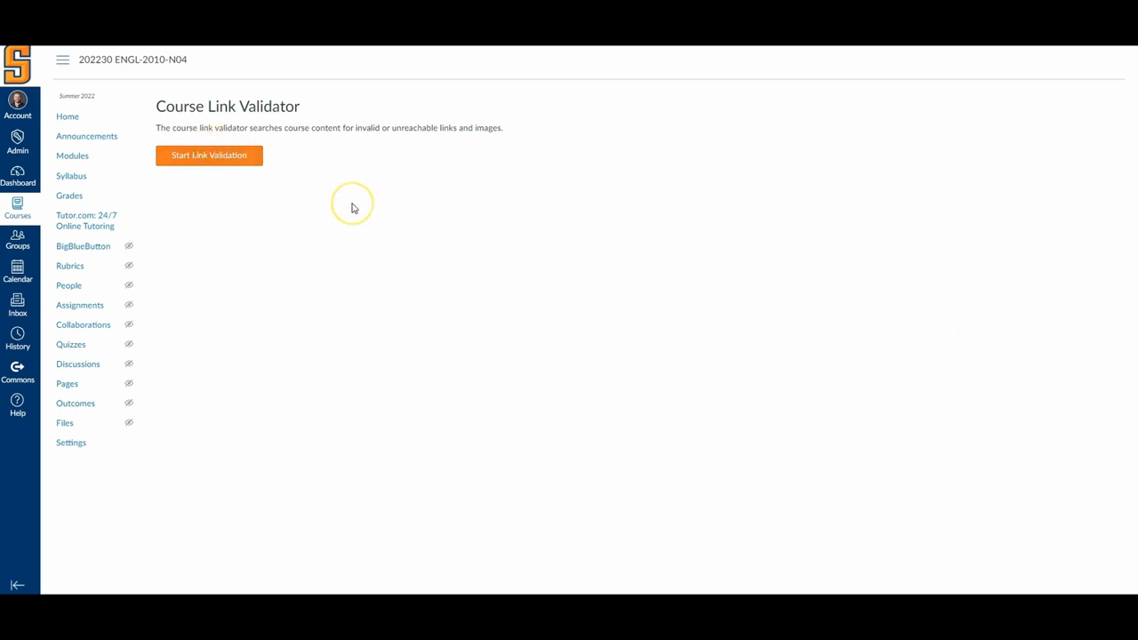
pyautogui.moveTo(352, 208)
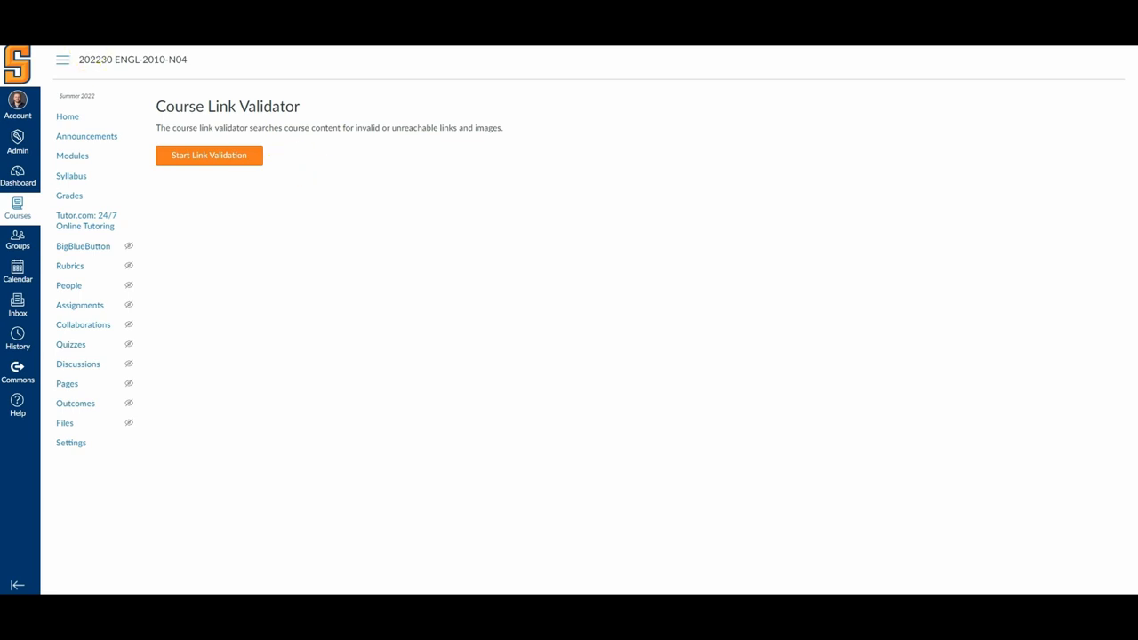
pyautogui.click(71, 441)
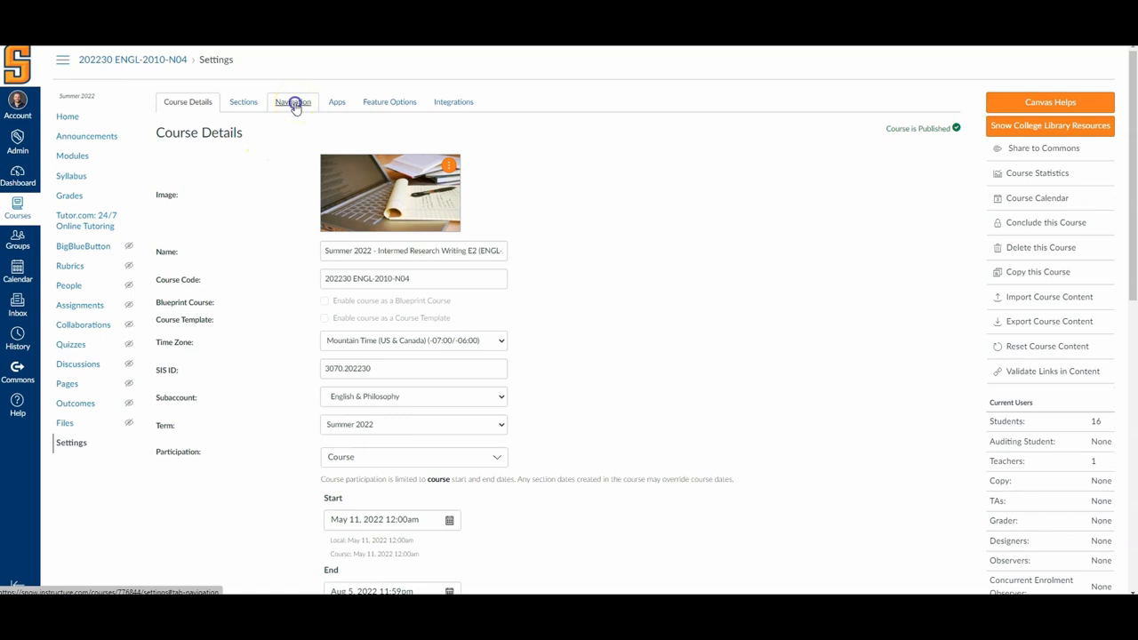
# Open the course Navigation settings and scroll through the visible and hidden menu items
pyautogui.click(292, 102)
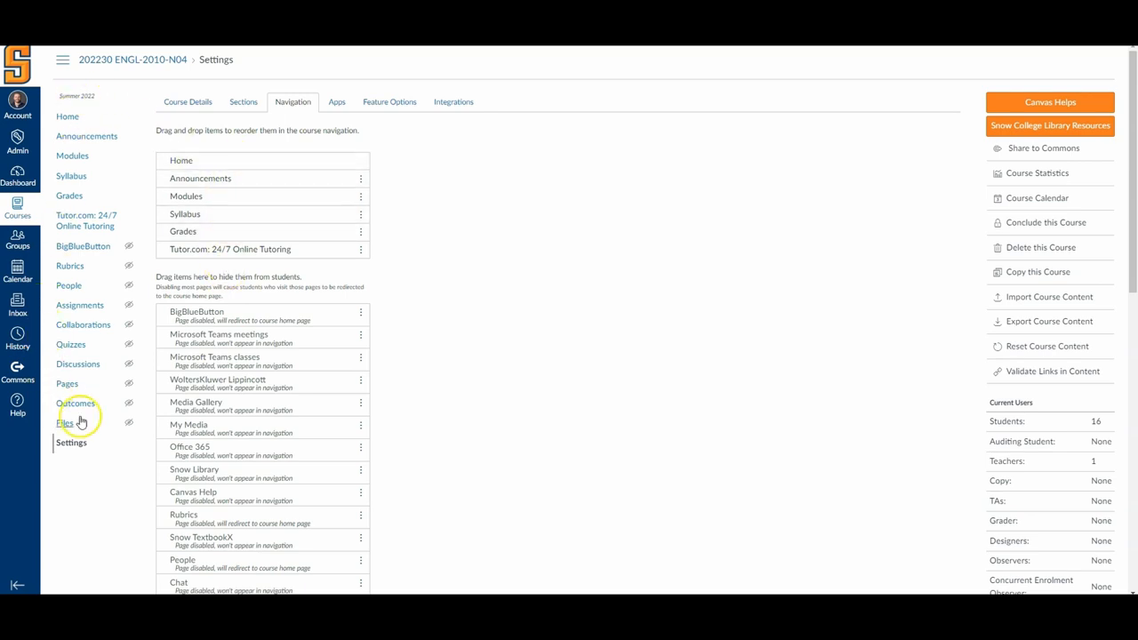
pyautogui.scroll(-3)
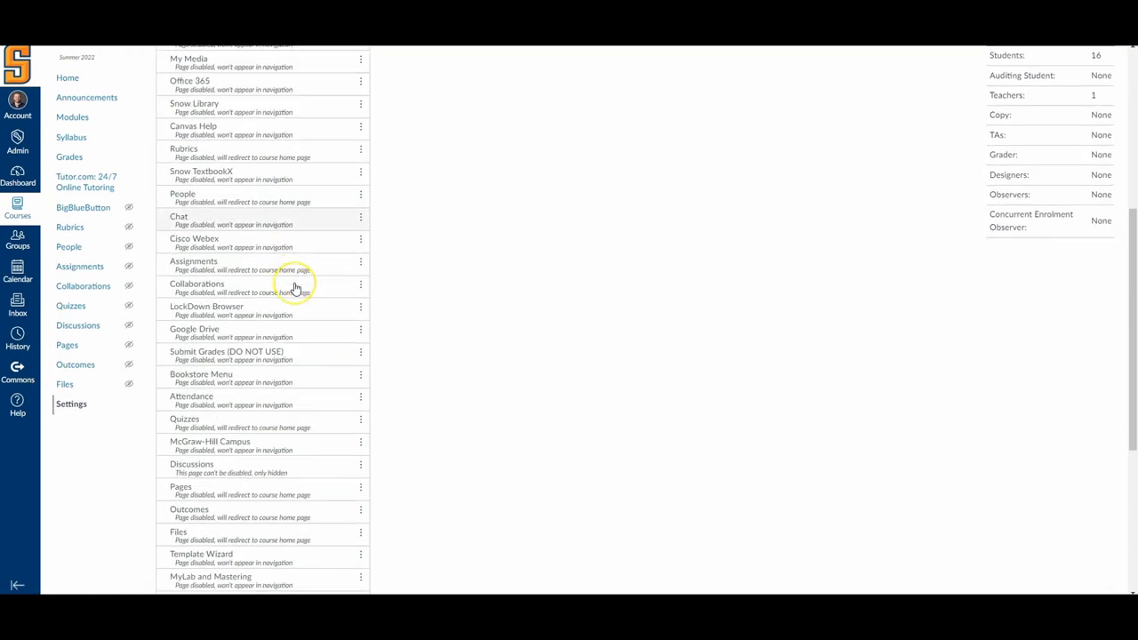
pyautogui.scroll(-3)
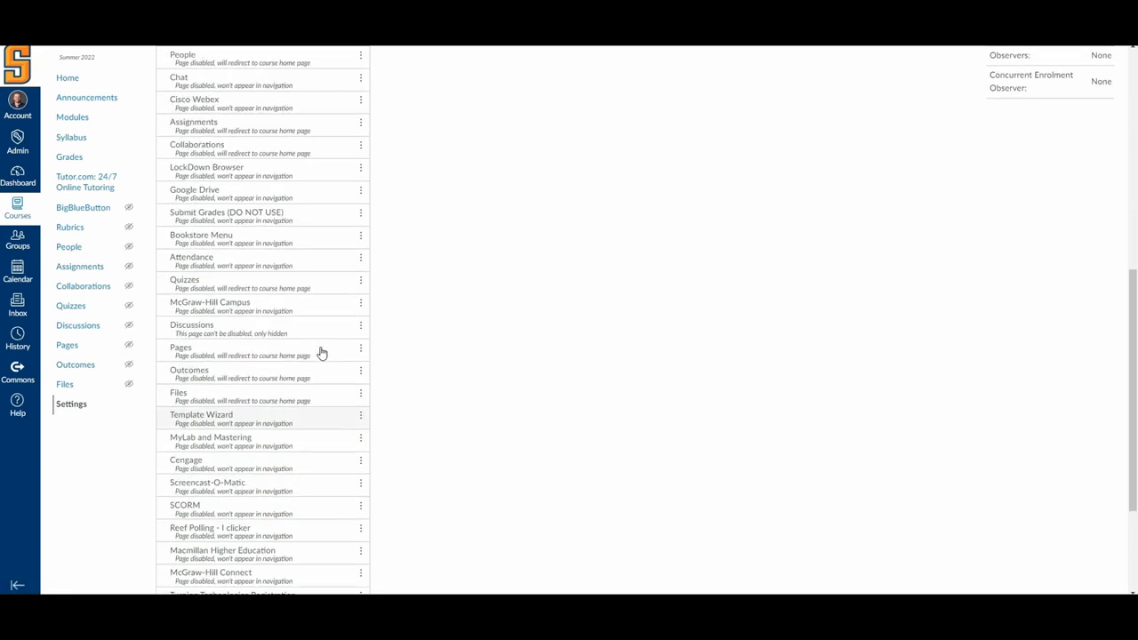
pyautogui.scroll(3)
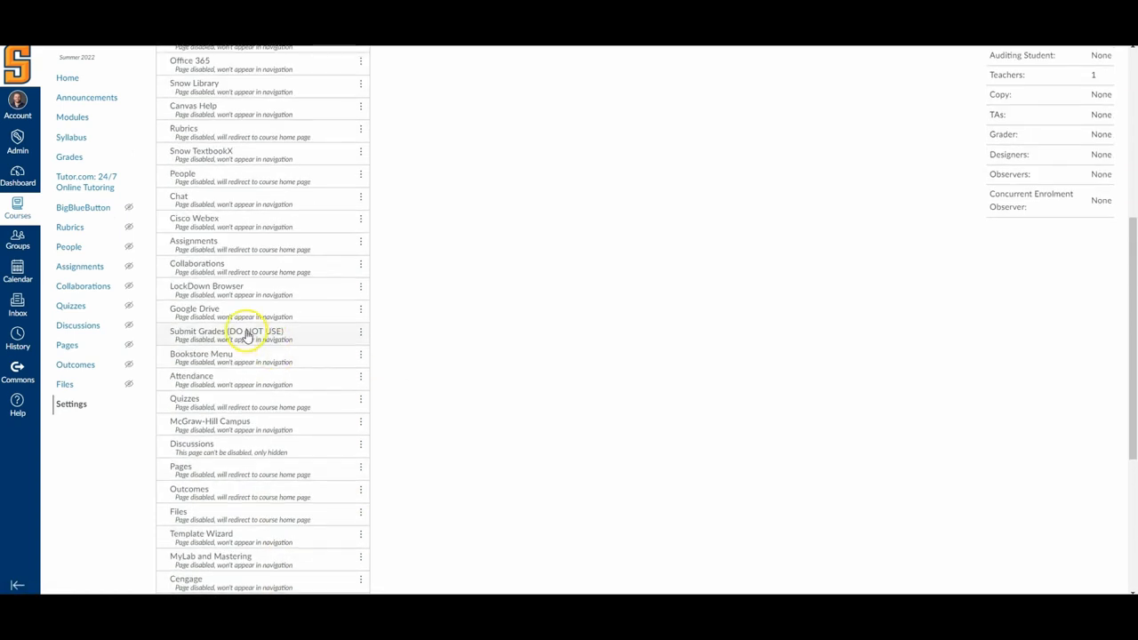
pyautogui.scroll(3)
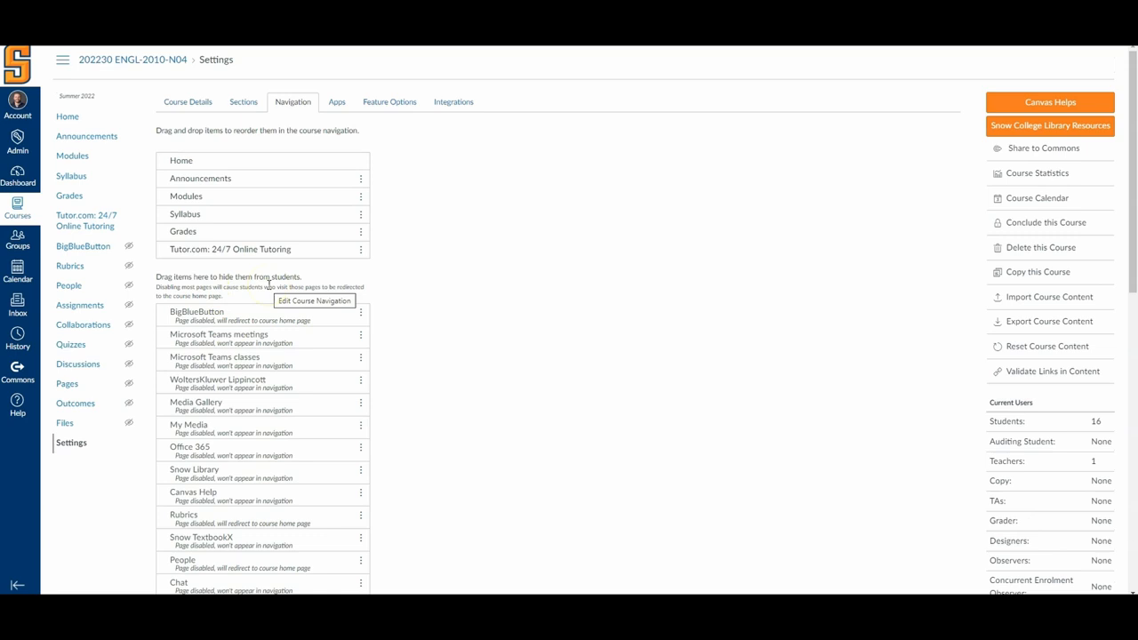
pyautogui.moveTo(282, 372)
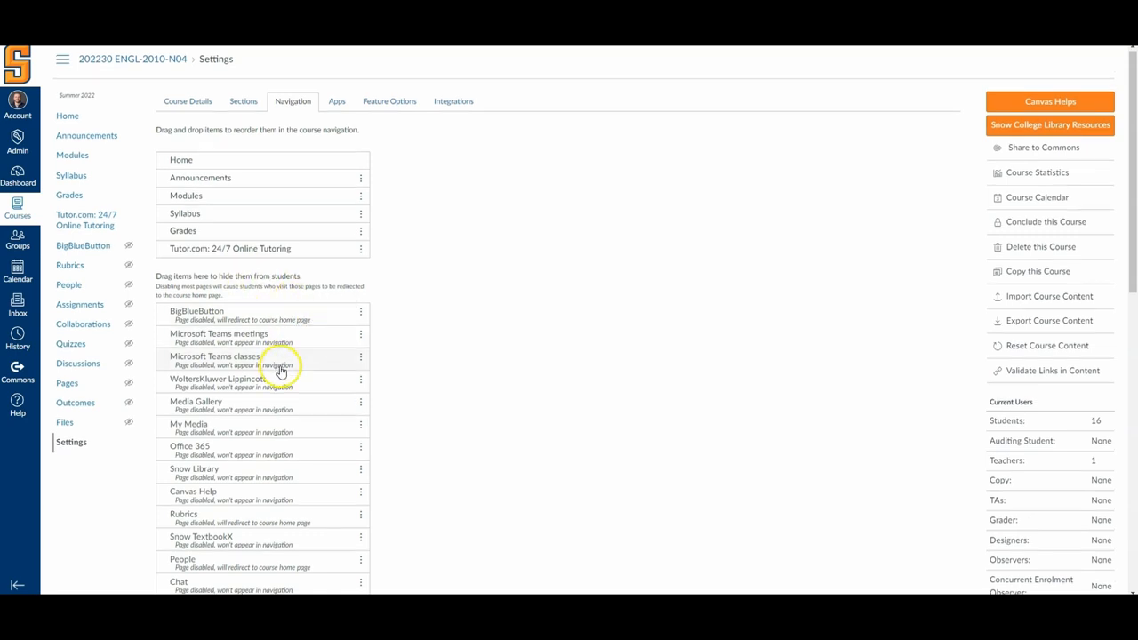
pyautogui.scroll(-3)
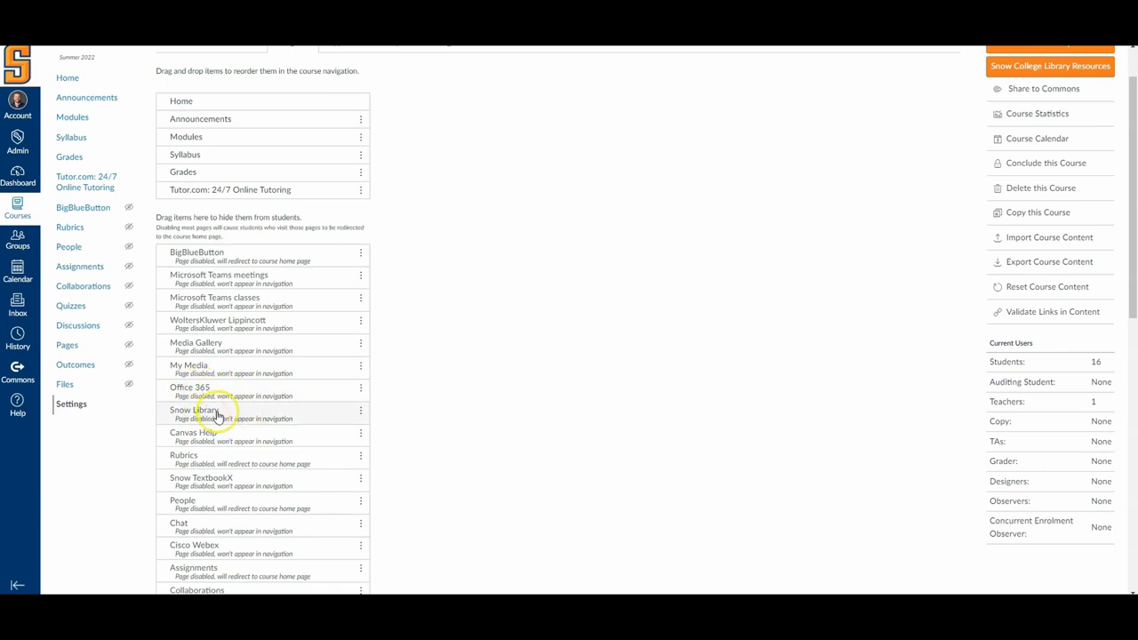
pyautogui.moveTo(222, 280)
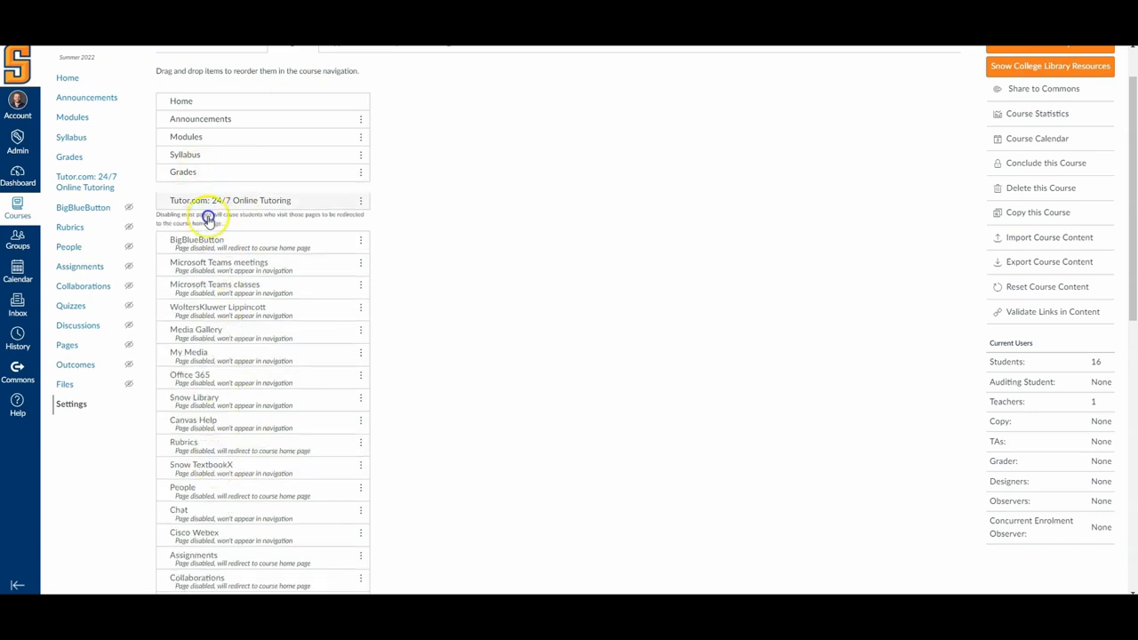
# Drag Tutor.com 24/7 Online Tutoring above Grades in the visible navigation list
pyautogui.moveTo(231, 200); pyautogui.dragTo(231, 185)
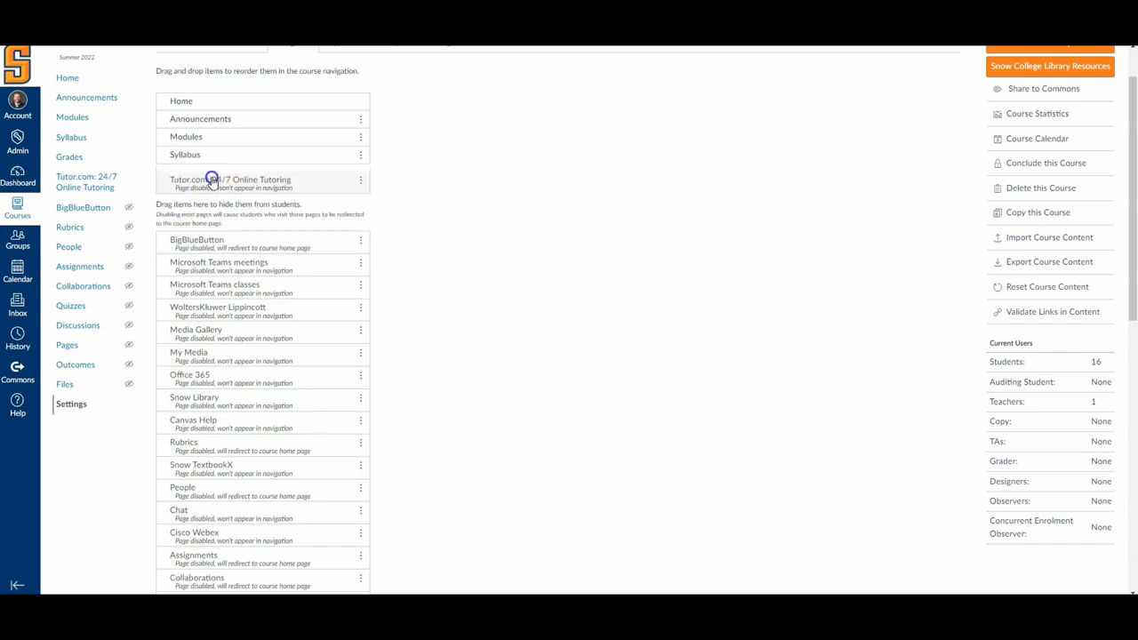
pyautogui.scroll(-3)
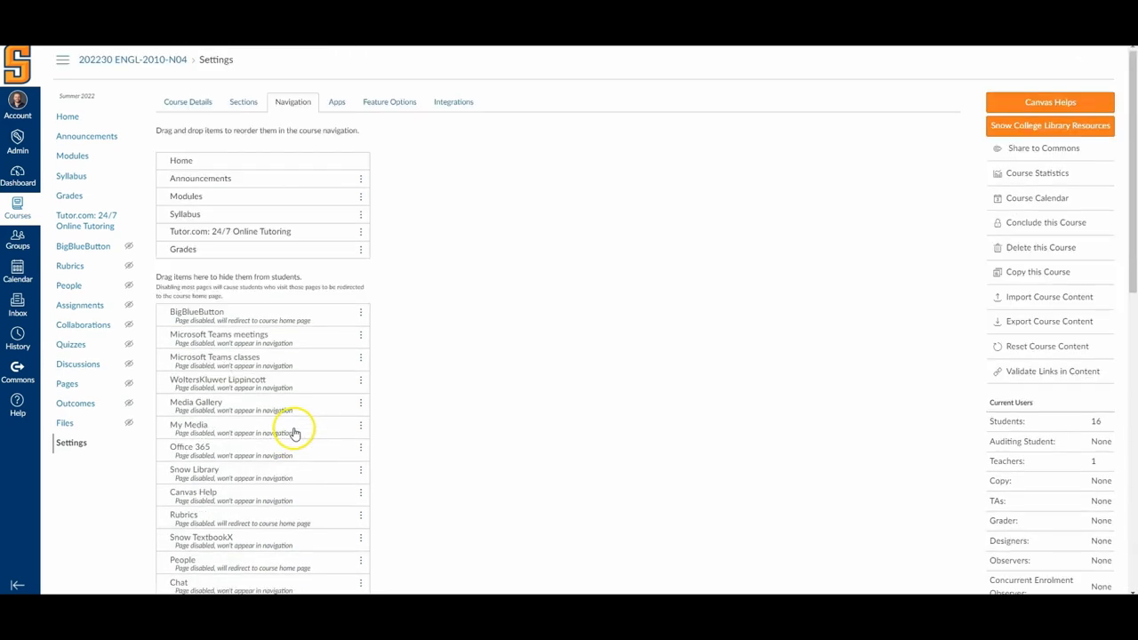
pyautogui.moveTo(206, 273)
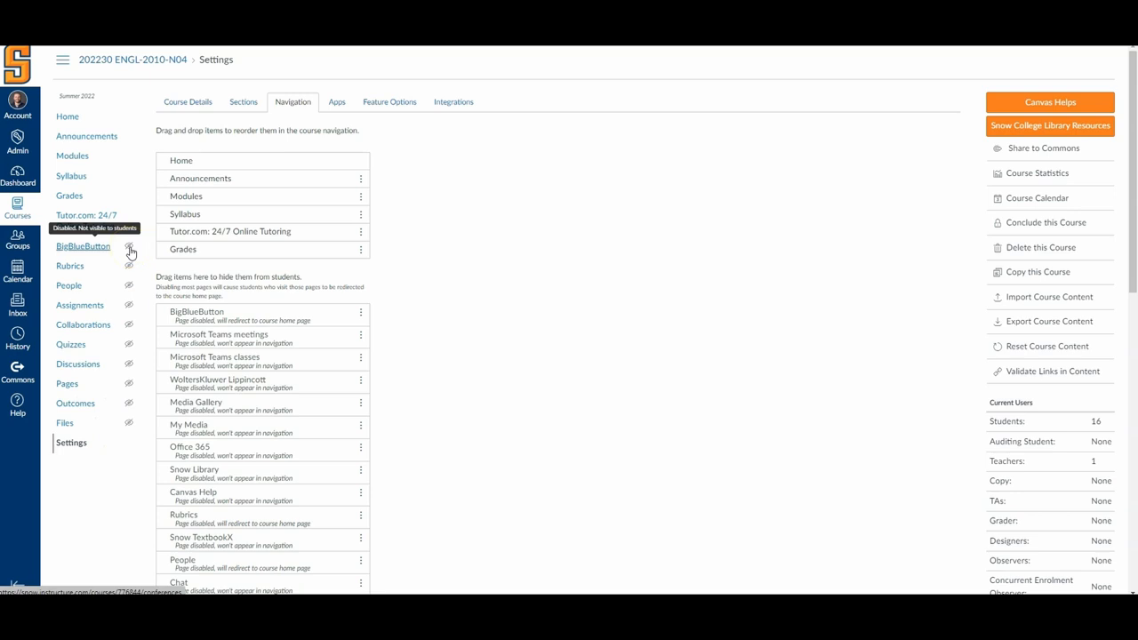
pyautogui.moveTo(86, 136)
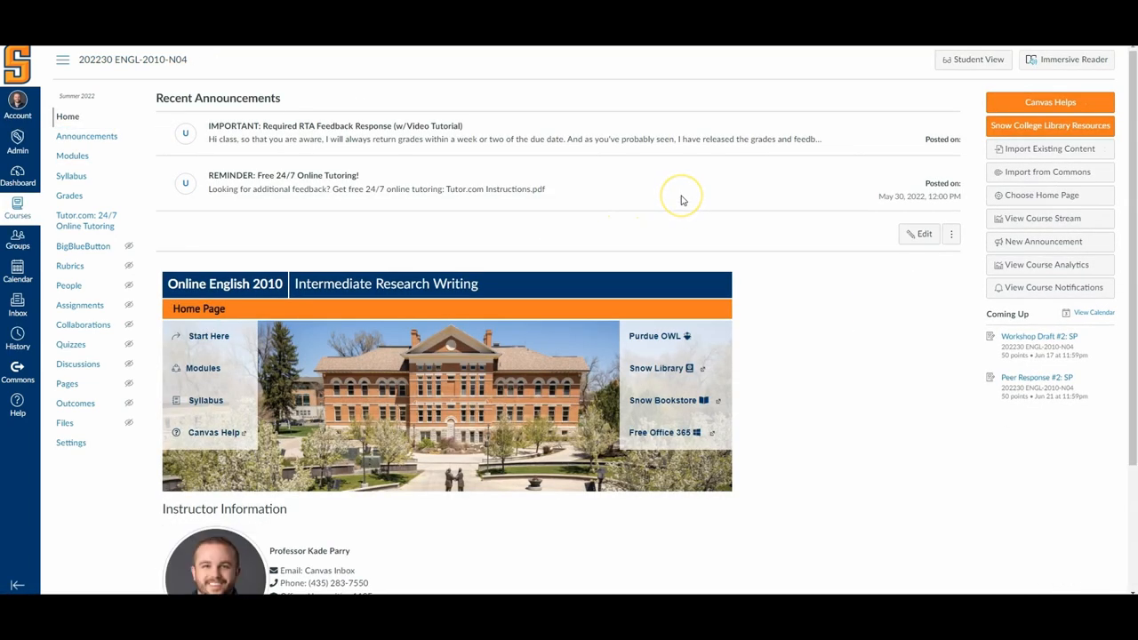
pyautogui.moveTo(80, 242)
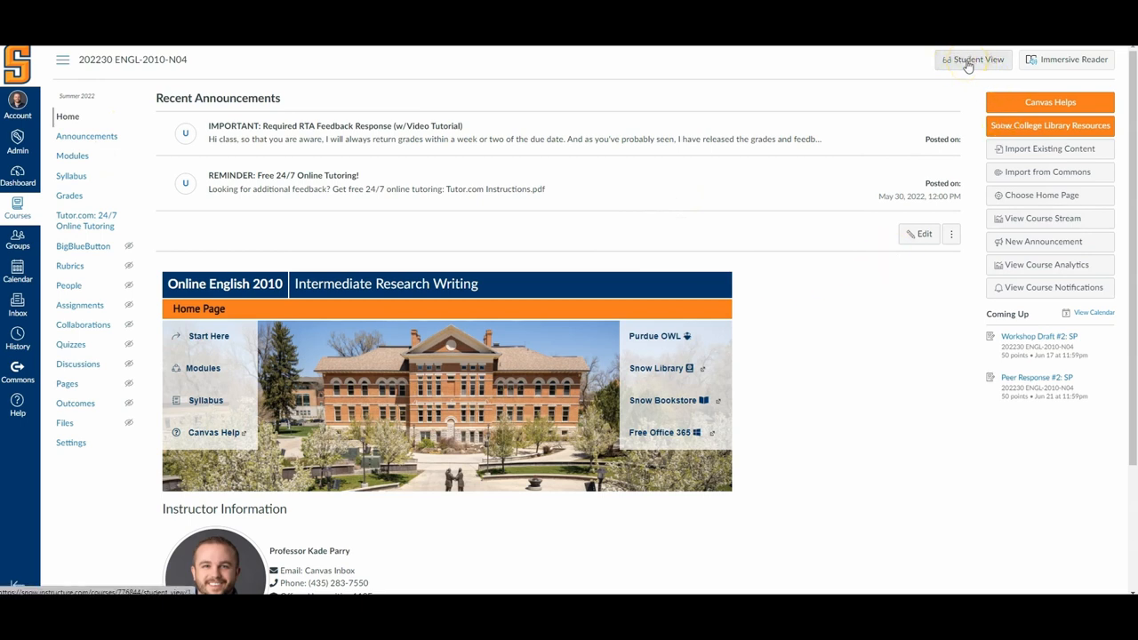
# Launch Student View from the top right of the English 2010 course home page
pyautogui.click(972, 59)
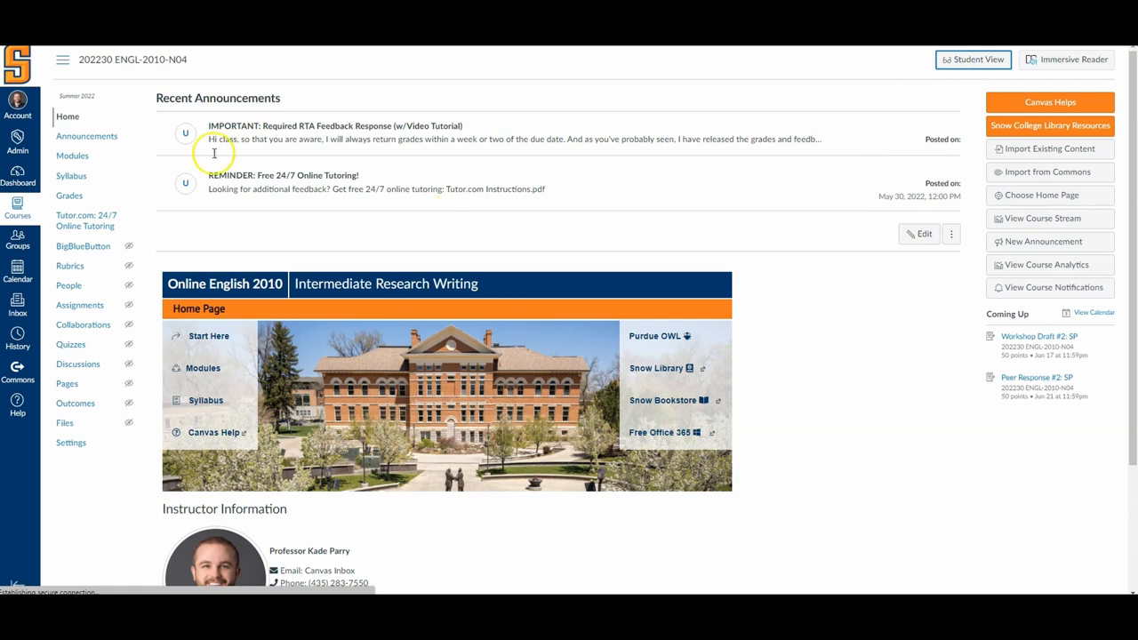
# Preview the course home page in Student View, scrolling down and back up
pyautogui.click(973, 60)
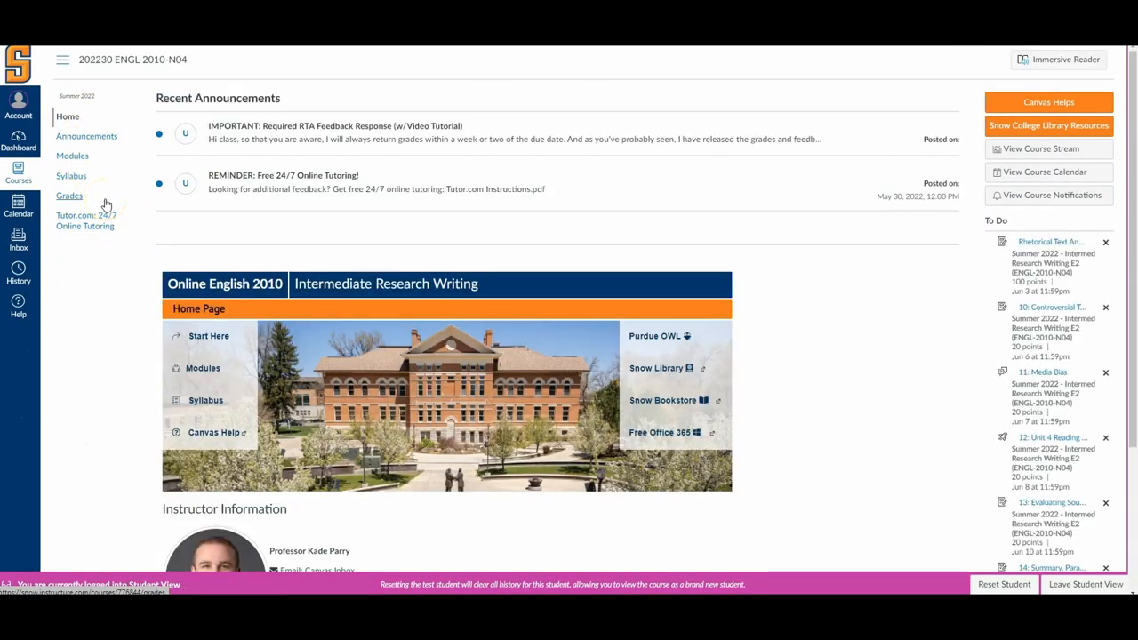
pyautogui.moveTo(87, 374)
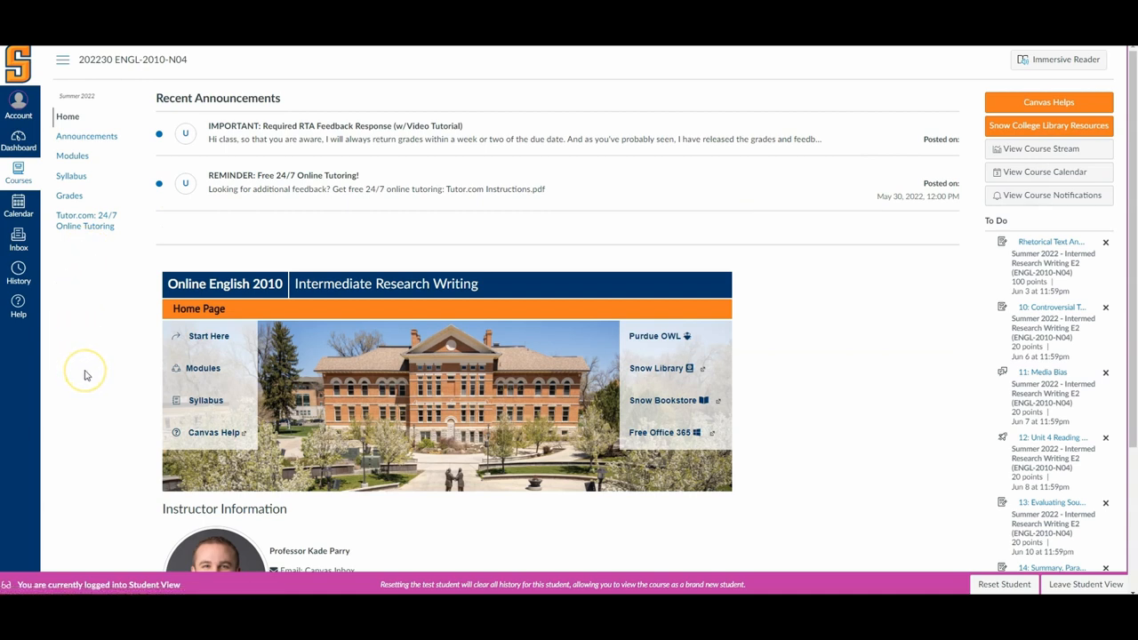
pyautogui.moveTo(240, 254)
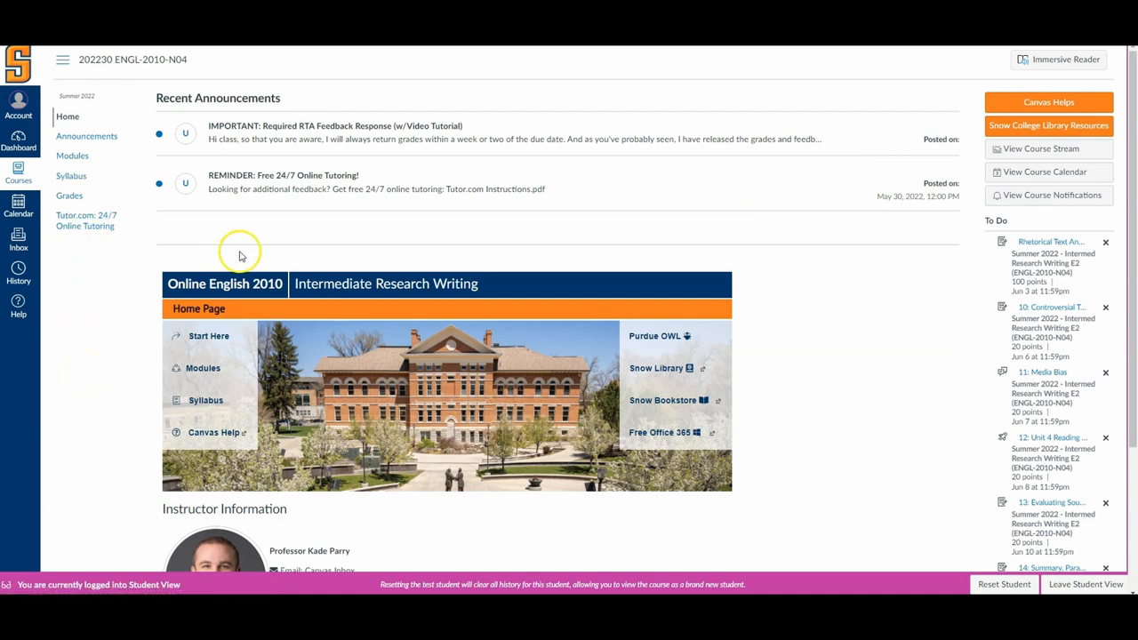
pyautogui.moveTo(240, 255)
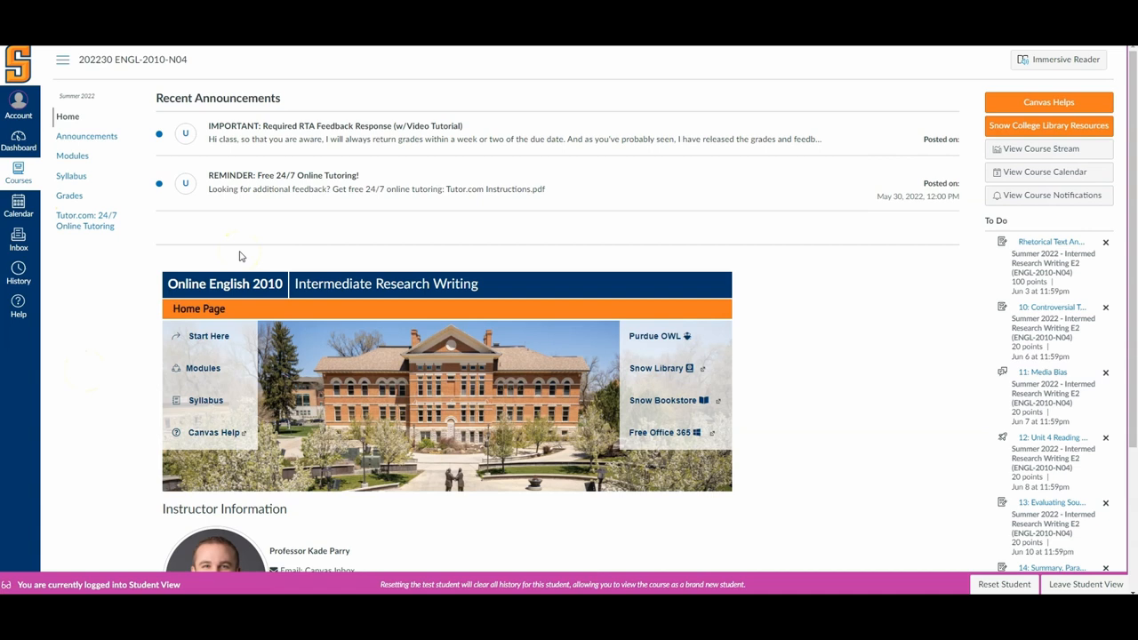
pyautogui.scroll(-3)
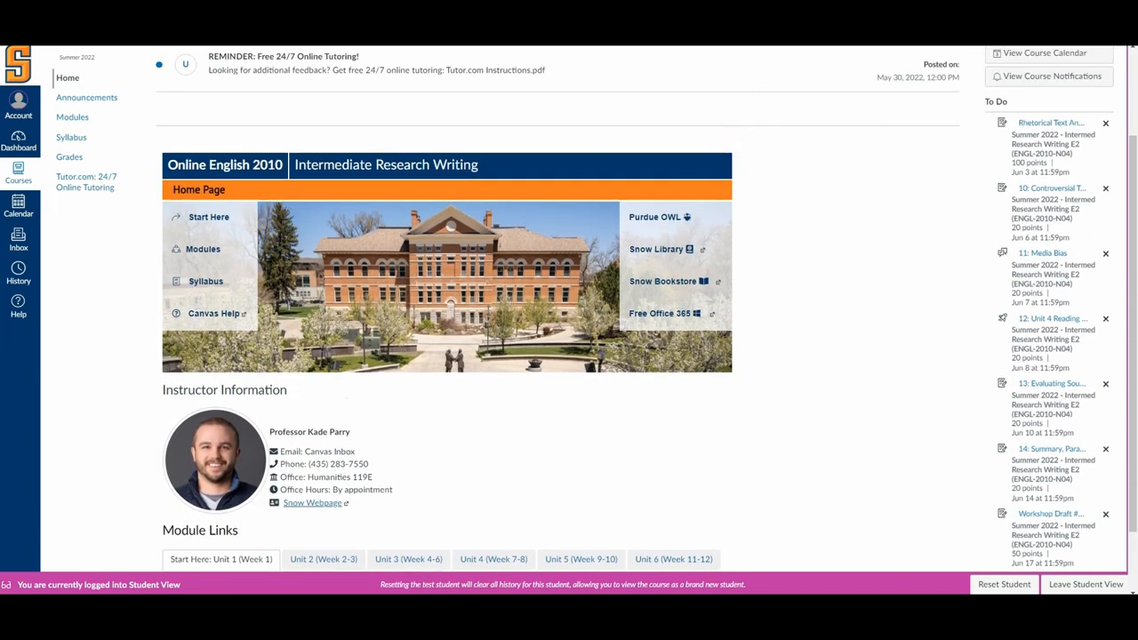
pyautogui.moveTo(622, 116)
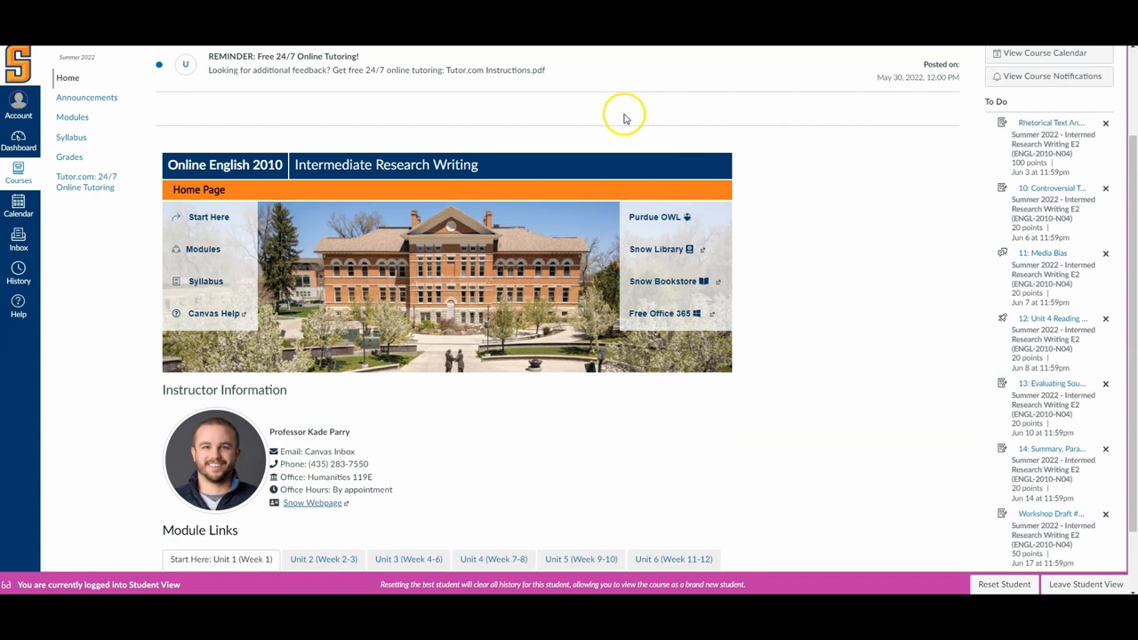
pyautogui.scroll(3)
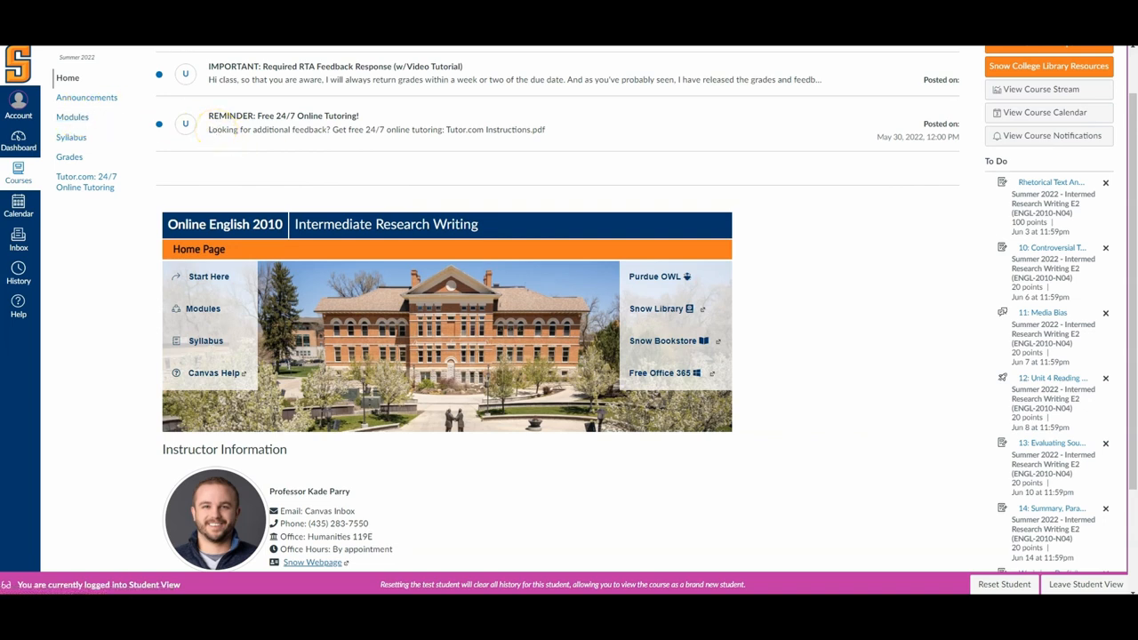
pyautogui.moveTo(647, 75)
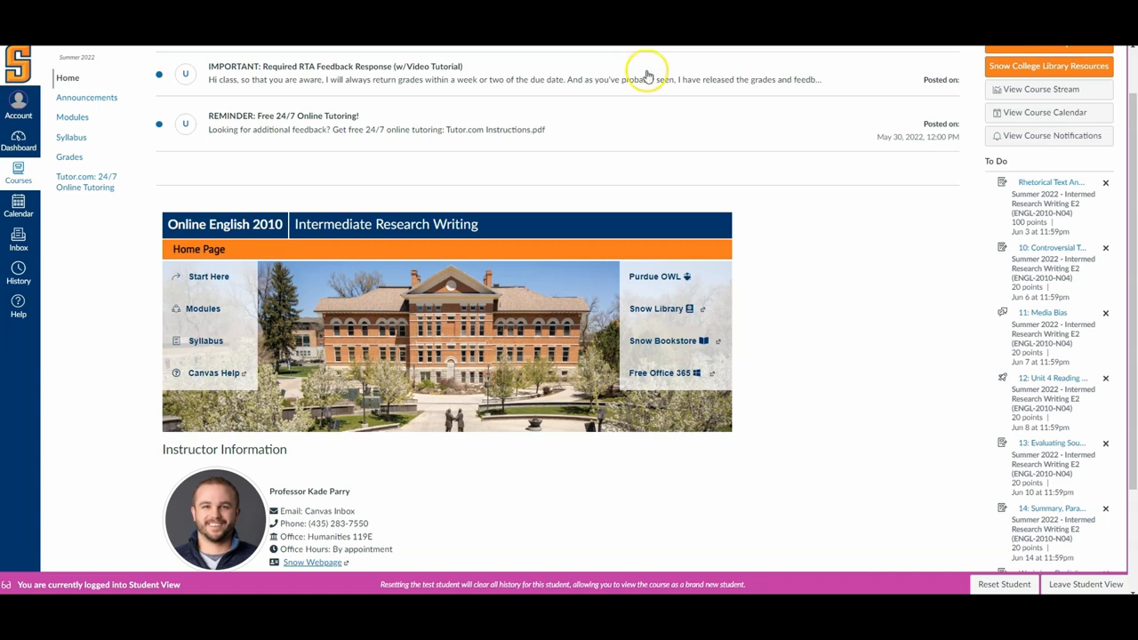
pyautogui.moveTo(803, 219)
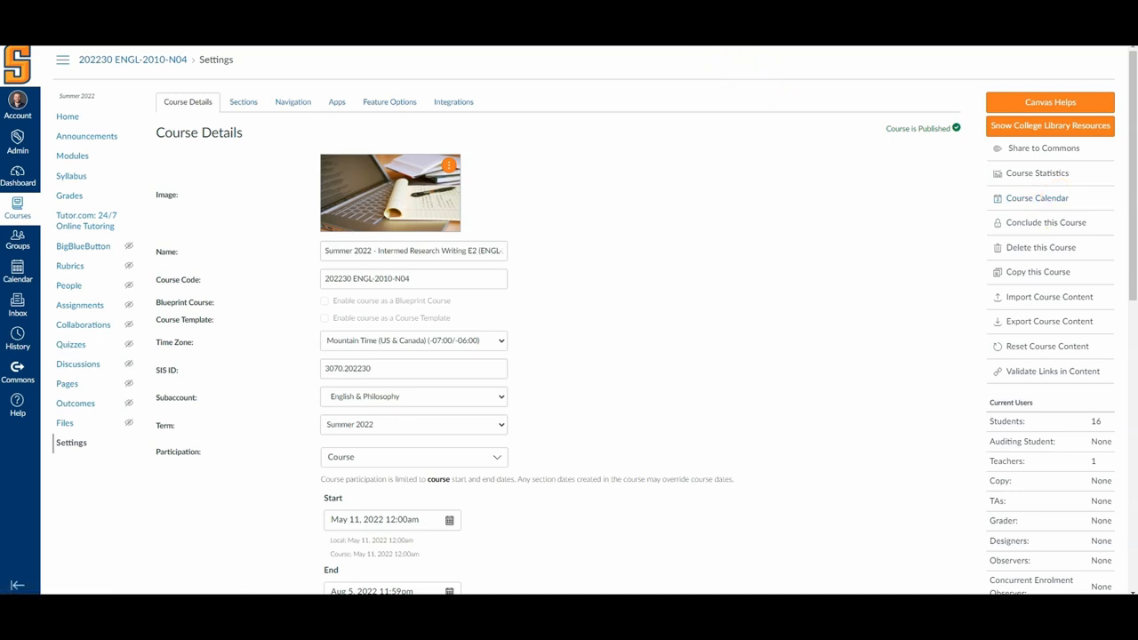
# Return to the course home page and open the Calendar on April 2022
pyautogui.click(67, 116)
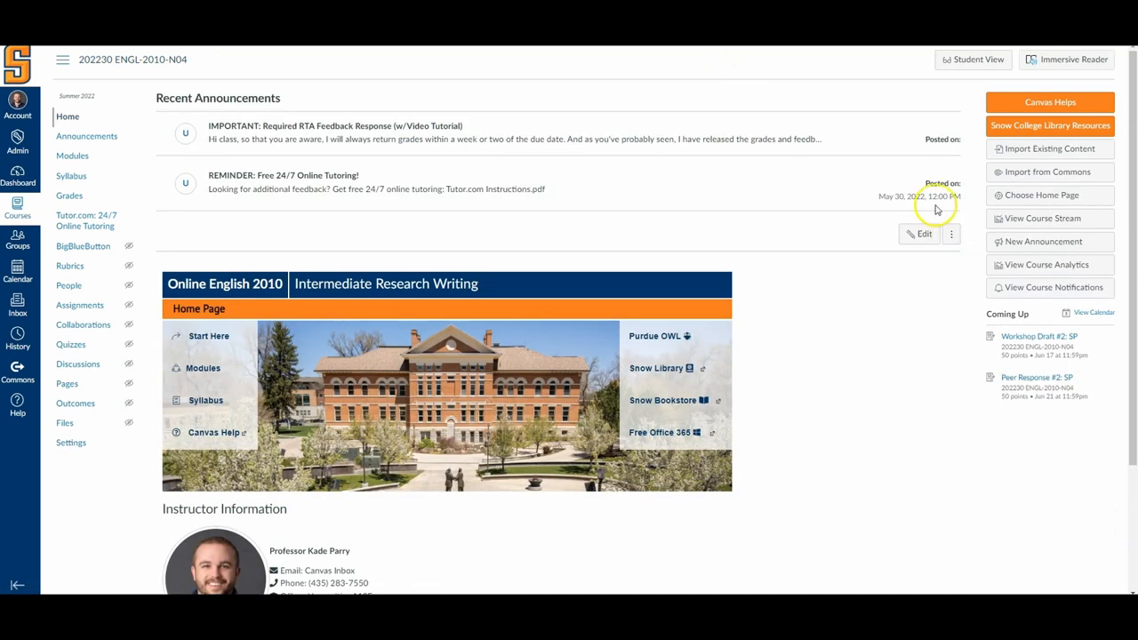
pyautogui.moveTo(1094, 313)
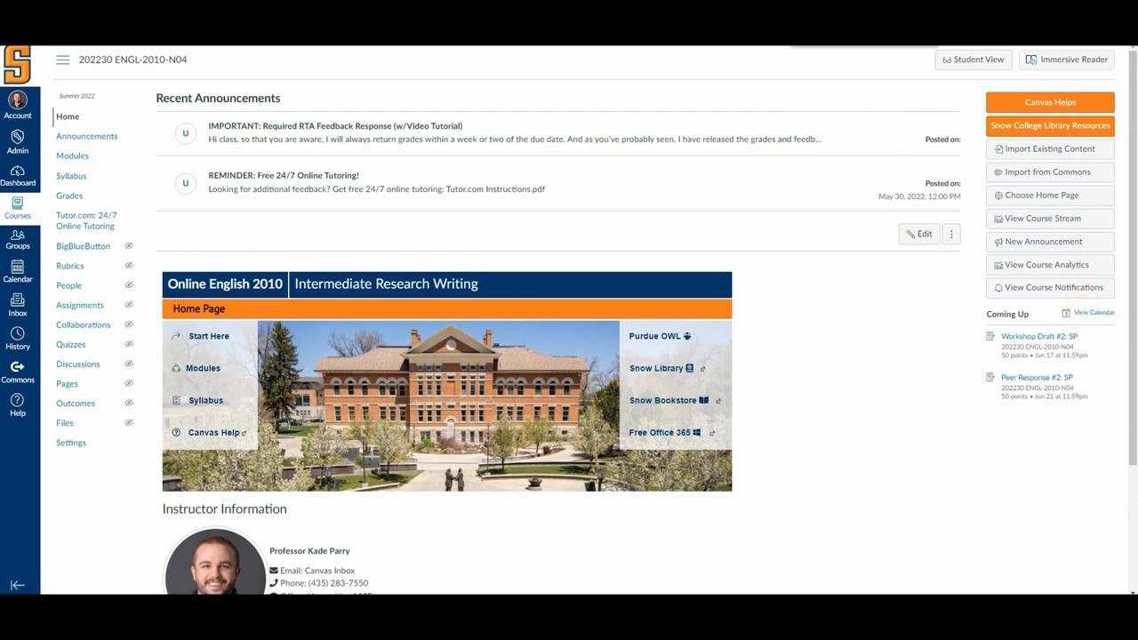
pyautogui.click(17, 272)
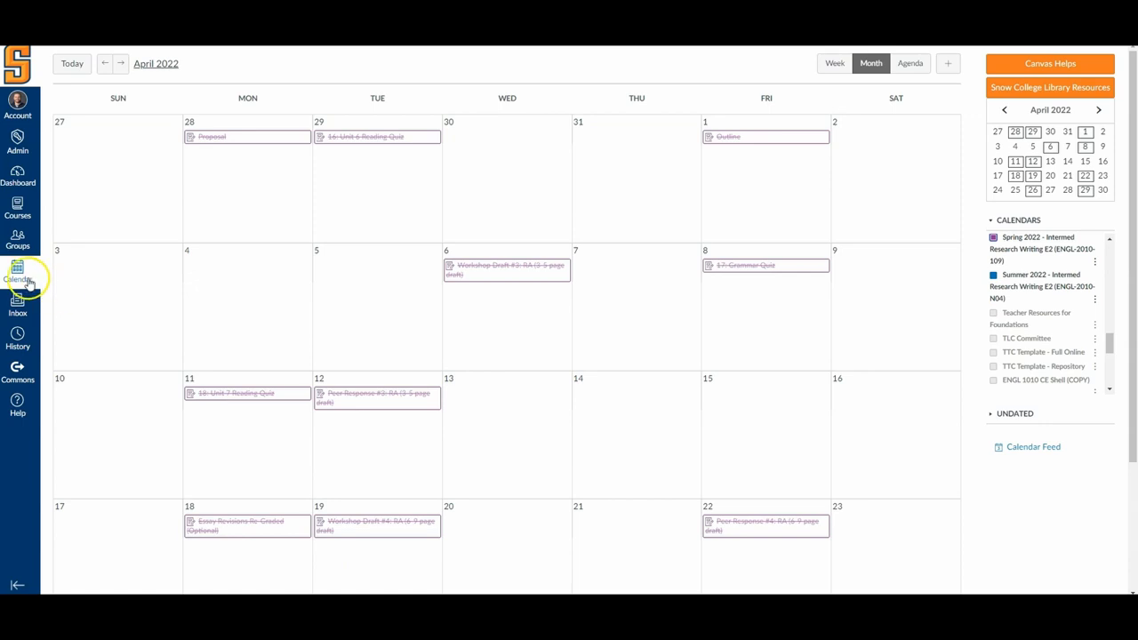
pyautogui.moveTo(993, 242)
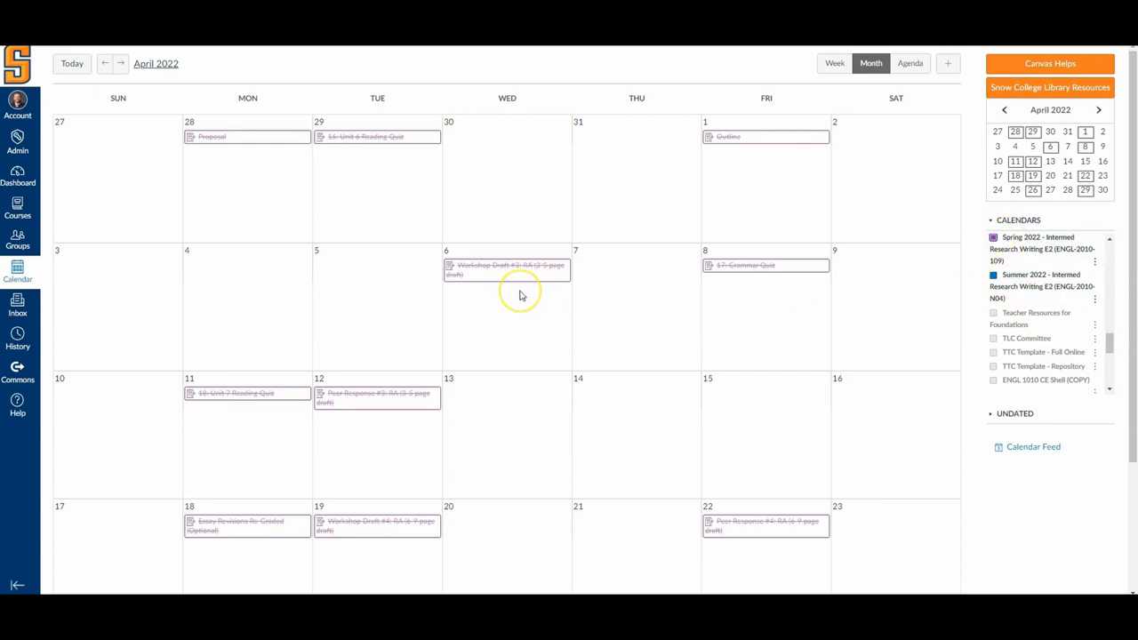
pyautogui.moveTo(522, 295)
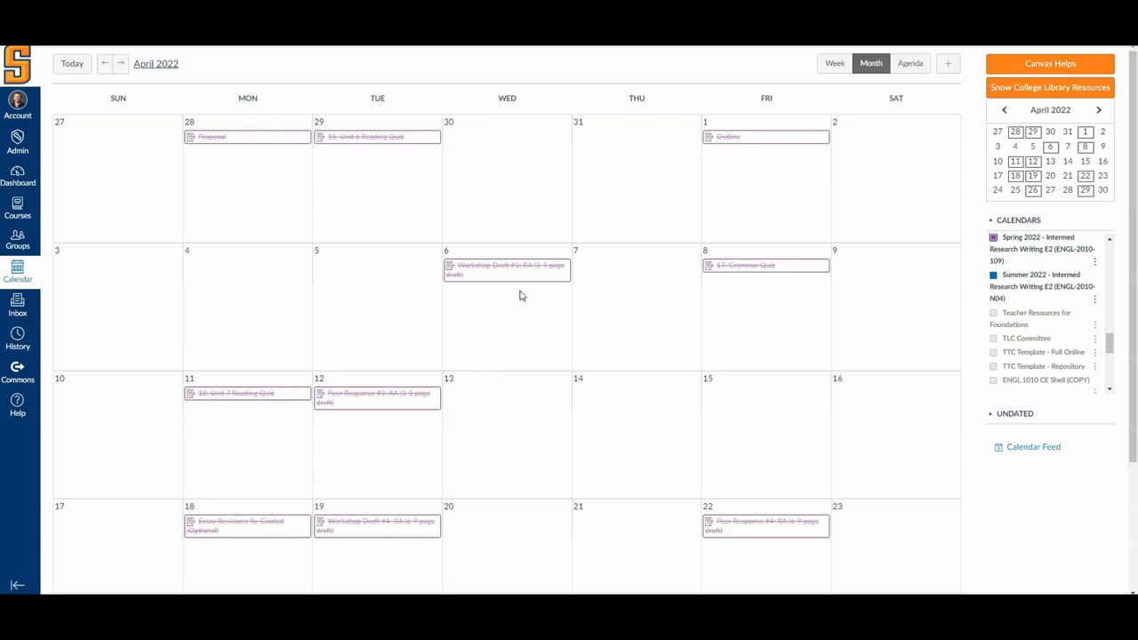
# Scroll the April 2022 calendar down to show the last week through April 30
pyautogui.scroll(-3)
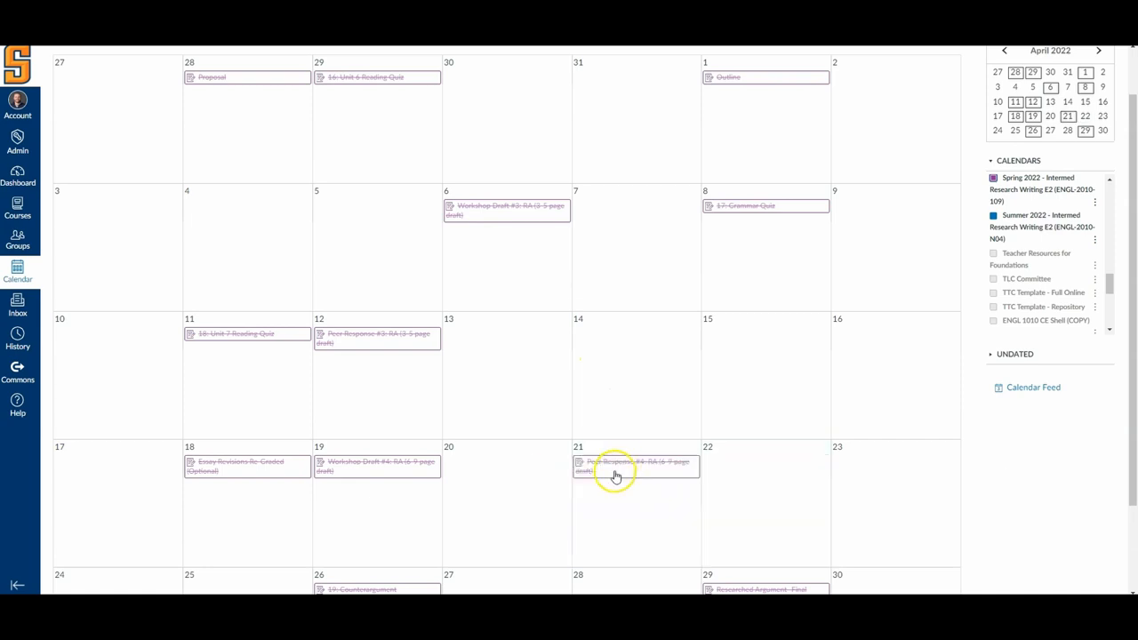
# Move Peer Response #4 back to April 22, and drag Outline to March 31 and back
pyautogui.click(635, 465)
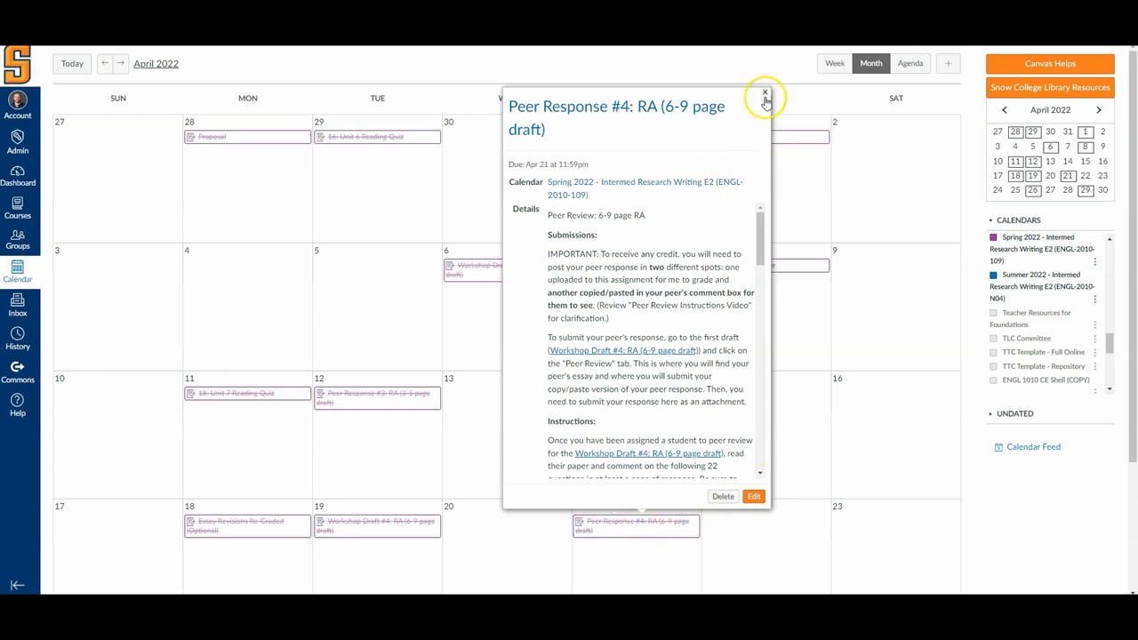
pyautogui.click(763, 92)
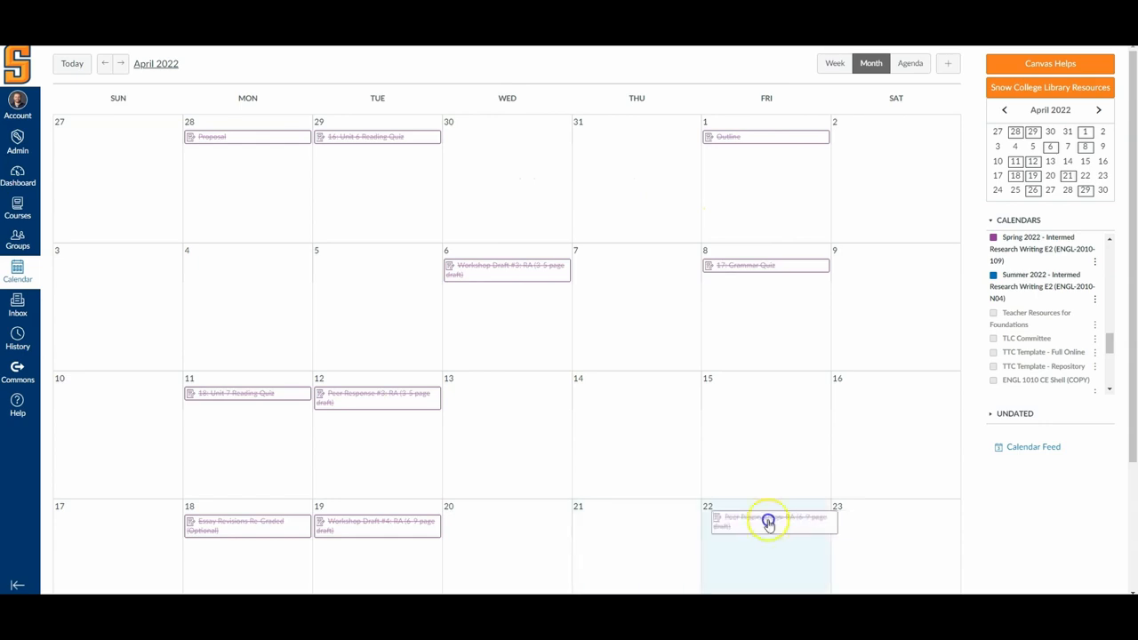
pyautogui.scroll(-3)
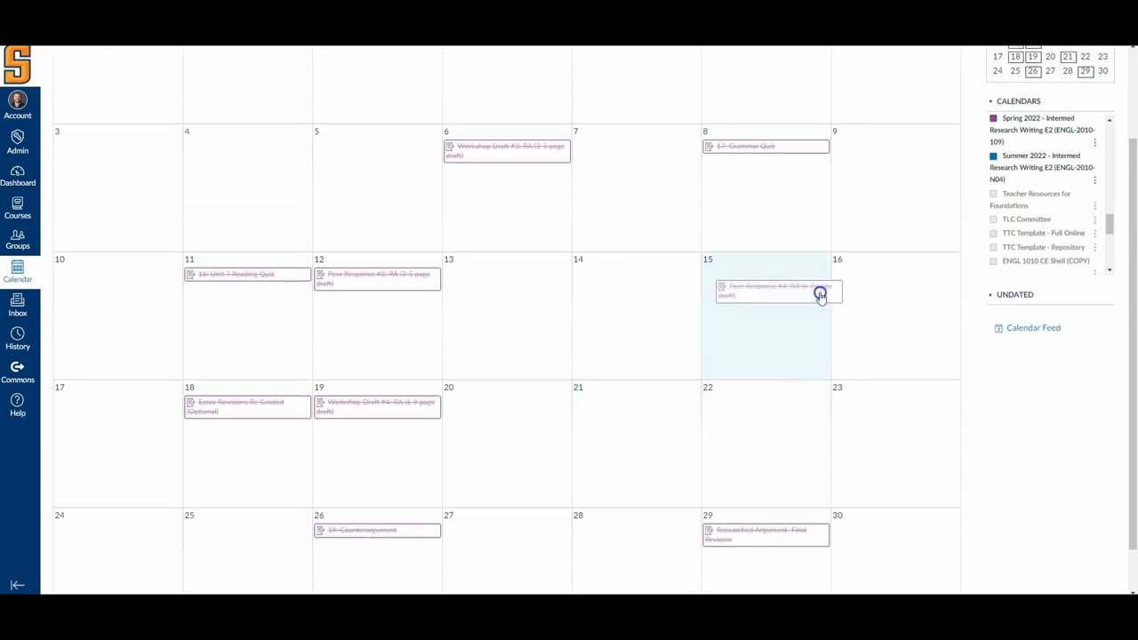
pyautogui.moveTo(774, 291); pyautogui.dragTo(766, 406)
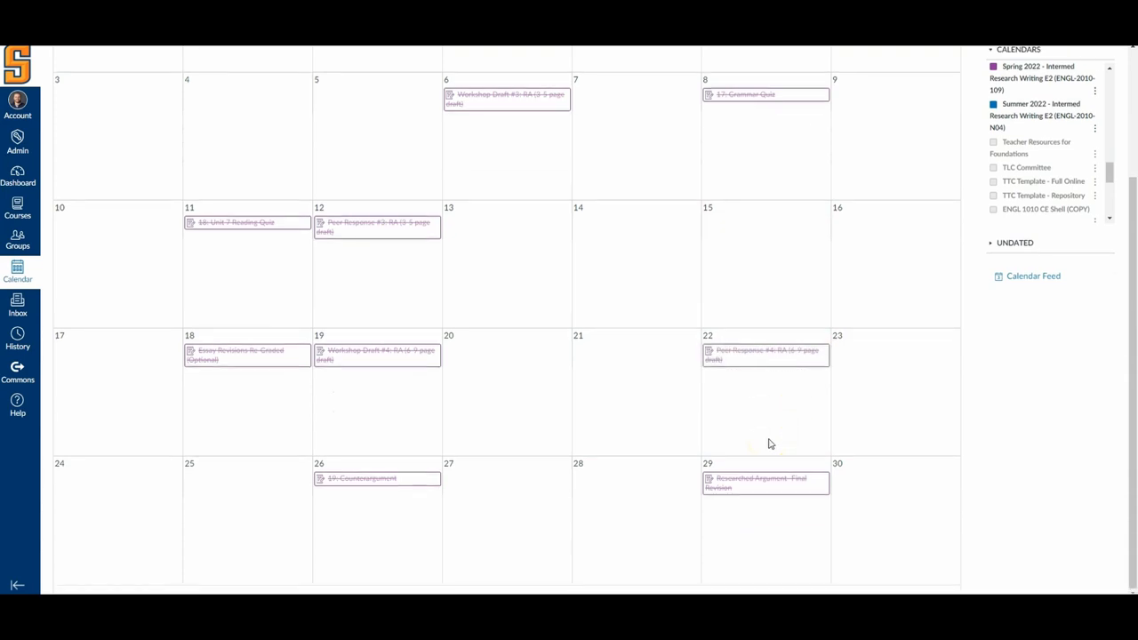
pyautogui.moveTo(769, 388)
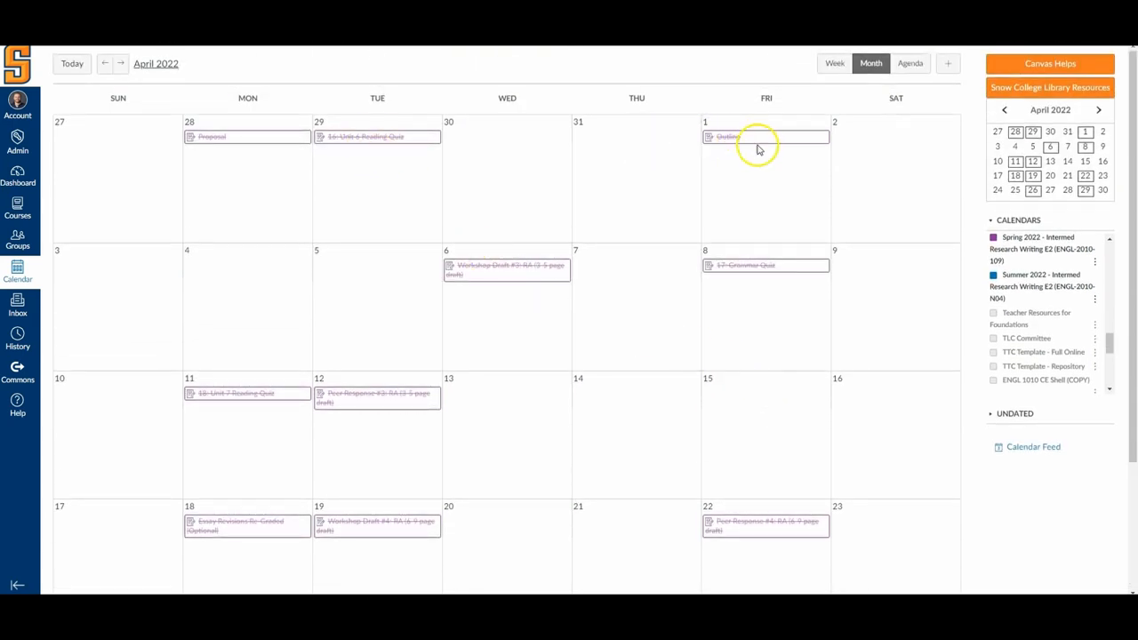
pyautogui.moveTo(764, 137); pyautogui.dragTo(637, 137)
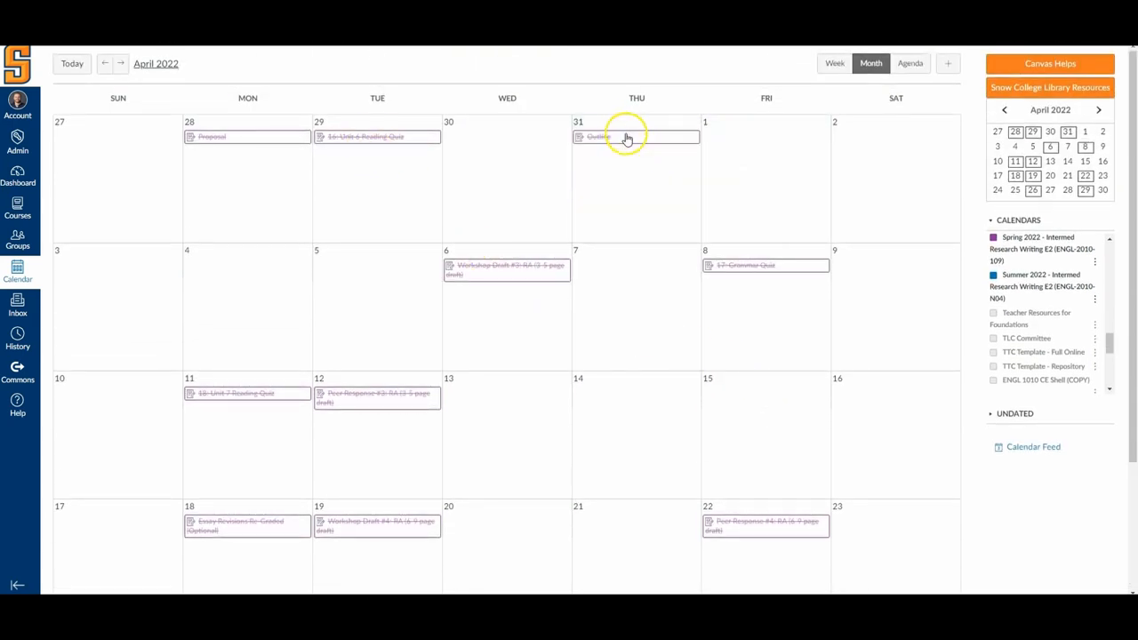
pyautogui.moveTo(636, 136); pyautogui.dragTo(765, 136)
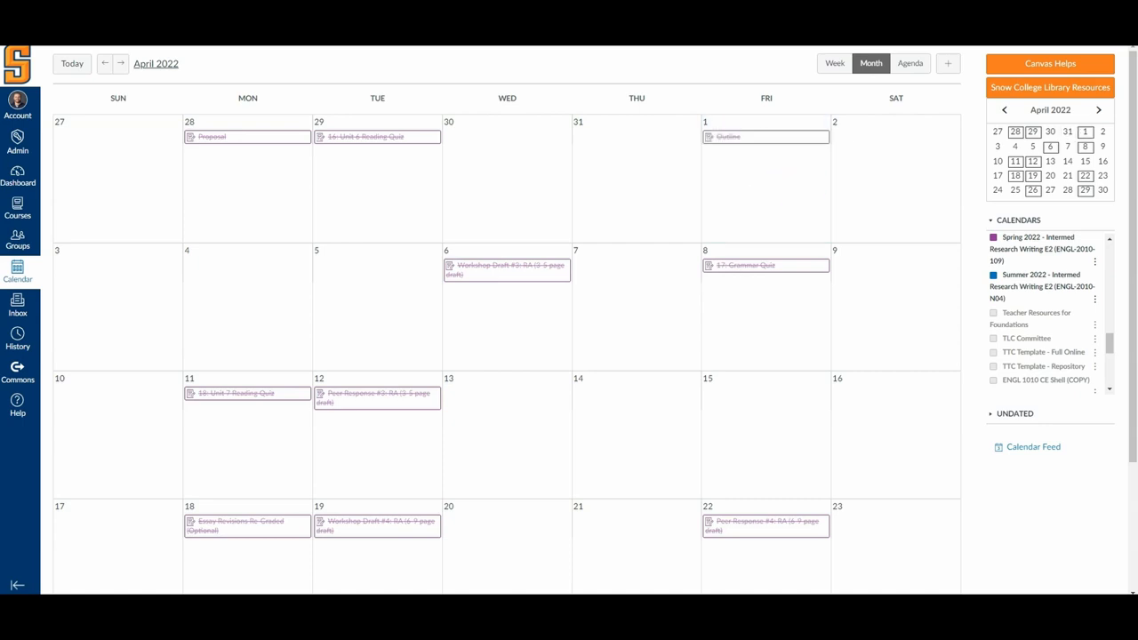
pyautogui.moveTo(1049, 190)
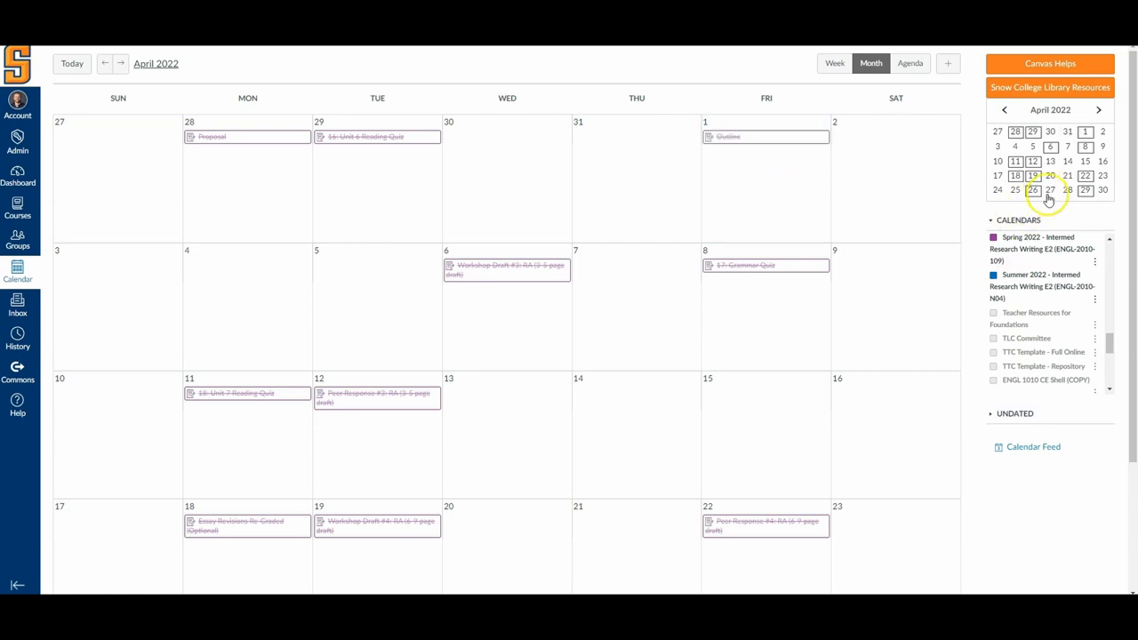
pyautogui.moveTo(711, 211)
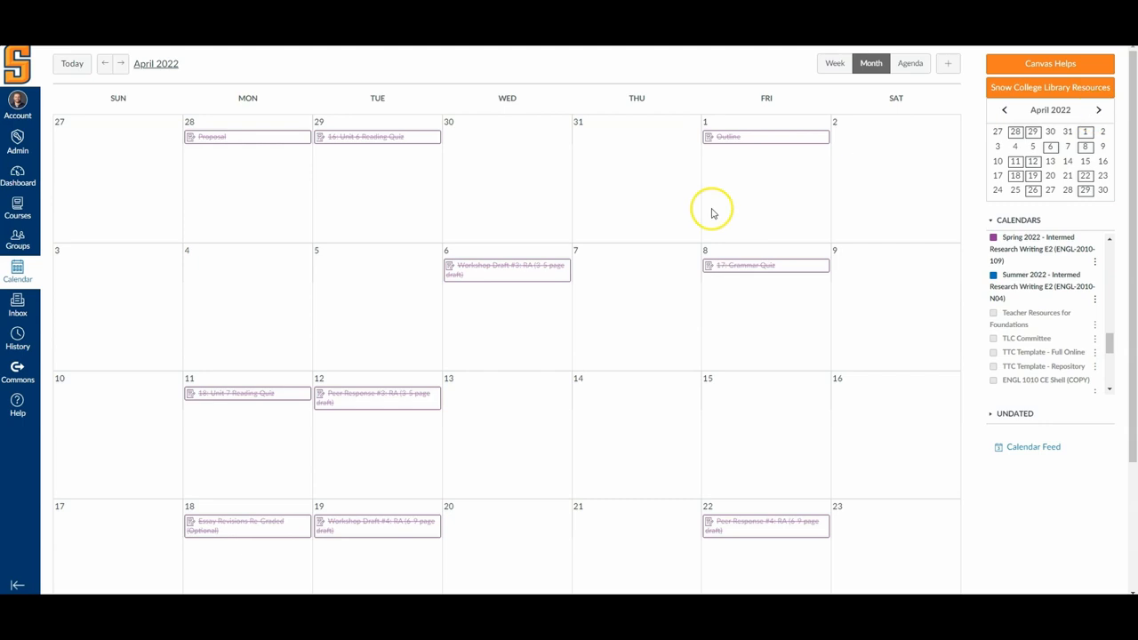
pyautogui.moveTo(155, 142)
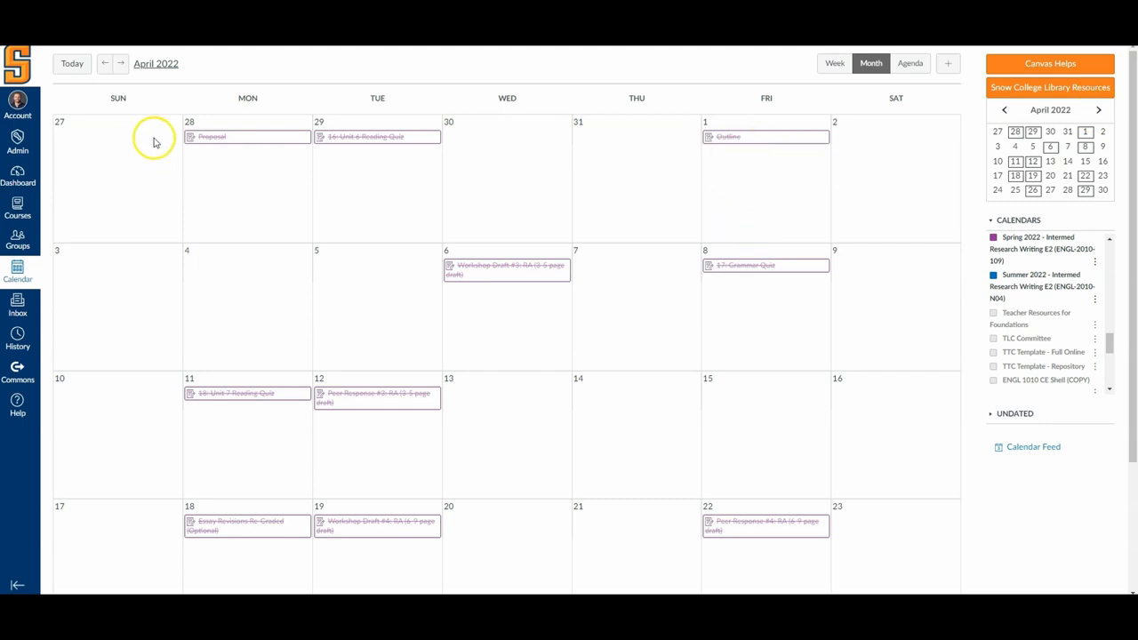
# Move the Researched Argument final revision back to April 29 using the mini calendar
pyautogui.scroll(-3)
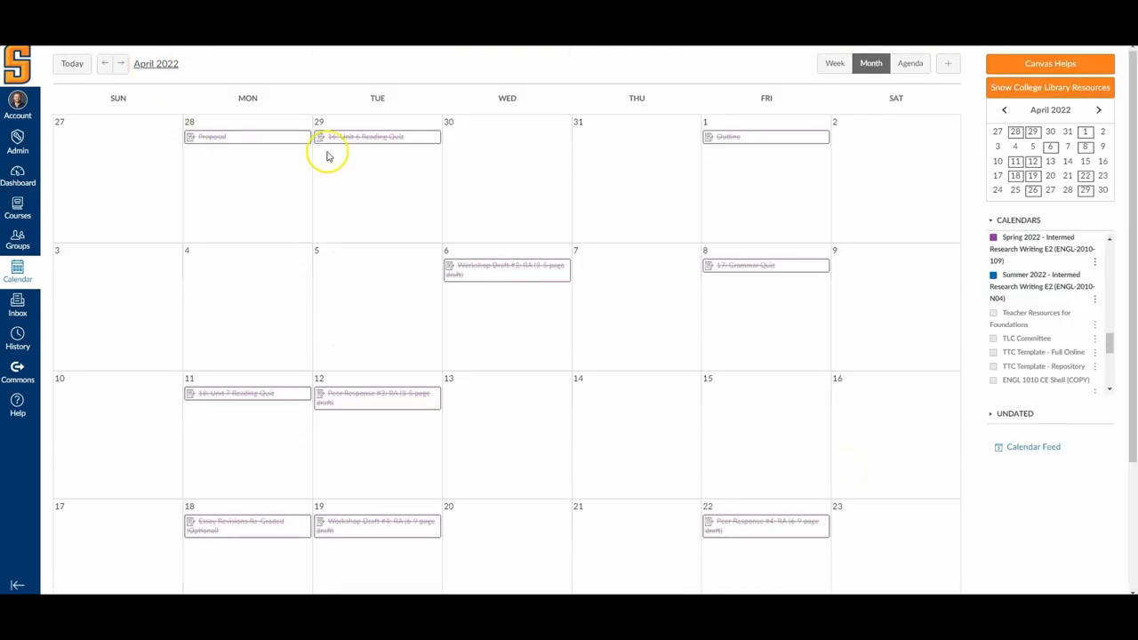
pyautogui.scroll(-3)
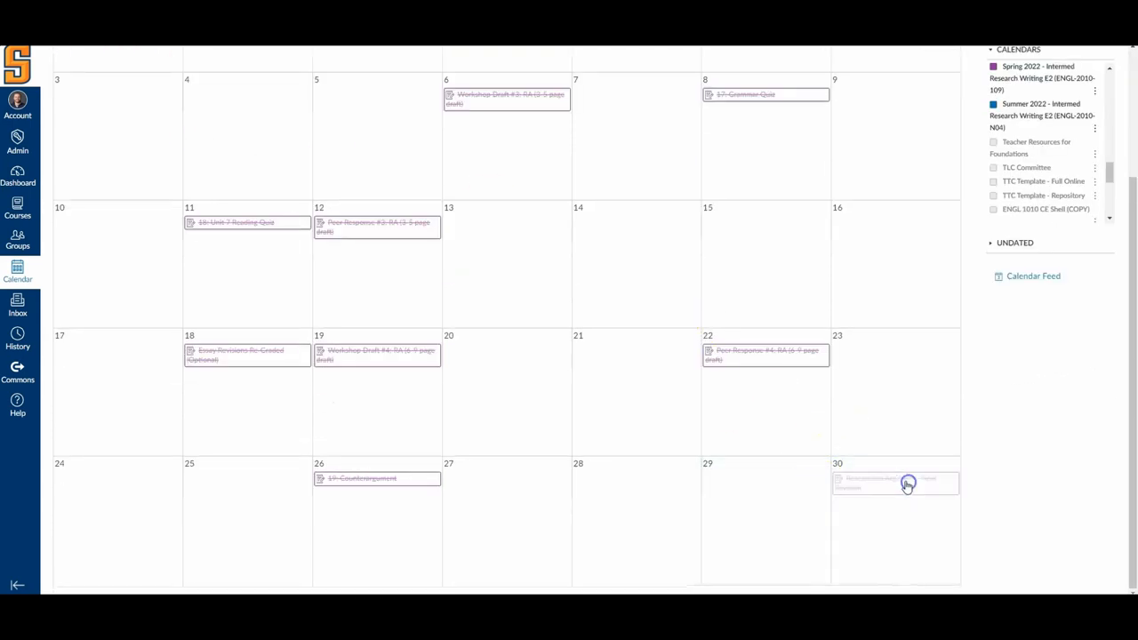
pyautogui.moveTo(894, 483); pyautogui.dragTo(765, 483)
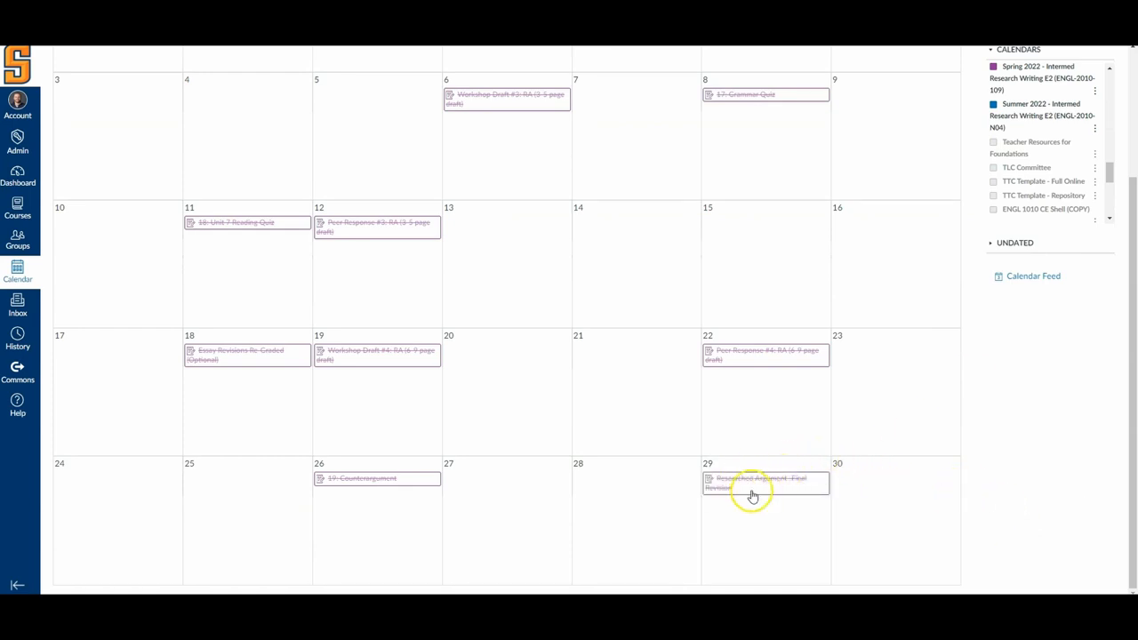
pyautogui.moveTo(750, 484)
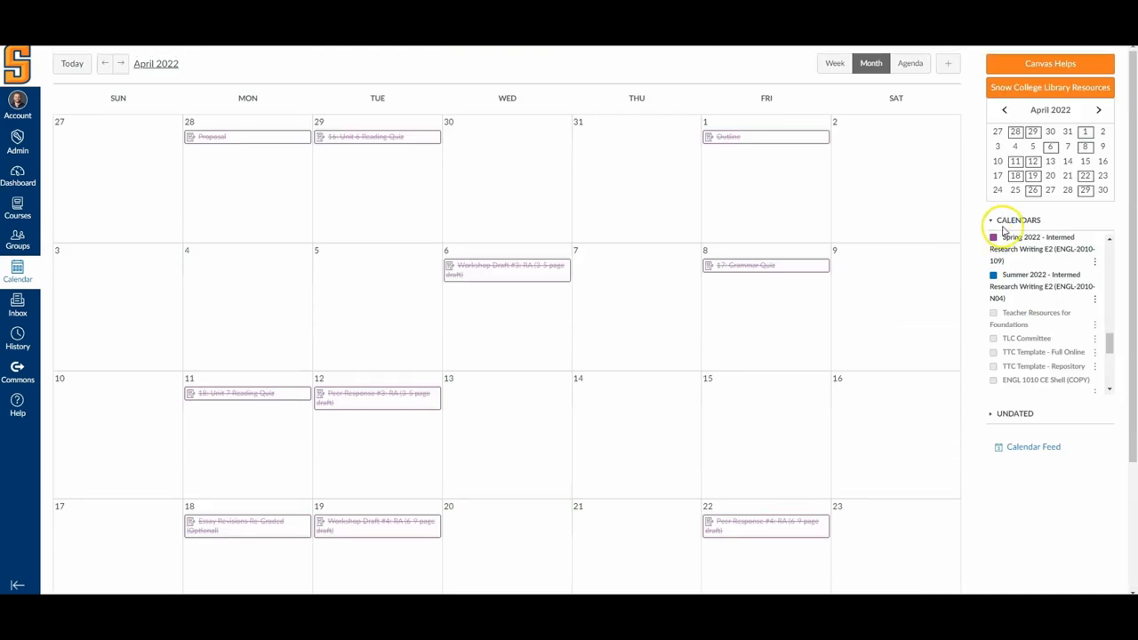
pyautogui.click(1097, 109)
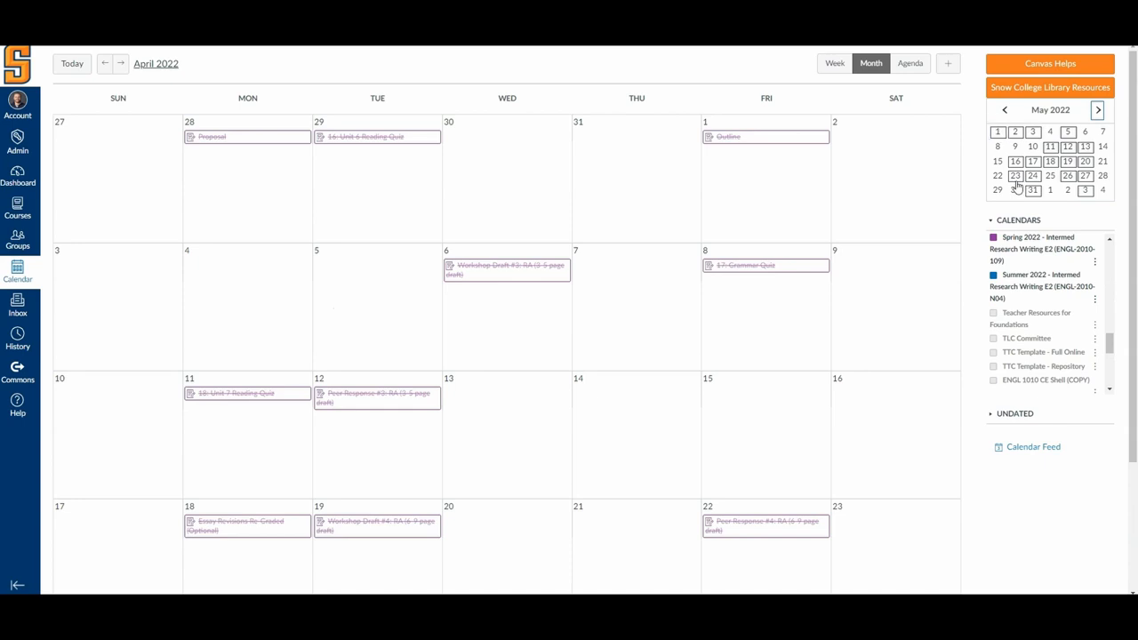
pyautogui.click(120, 63)
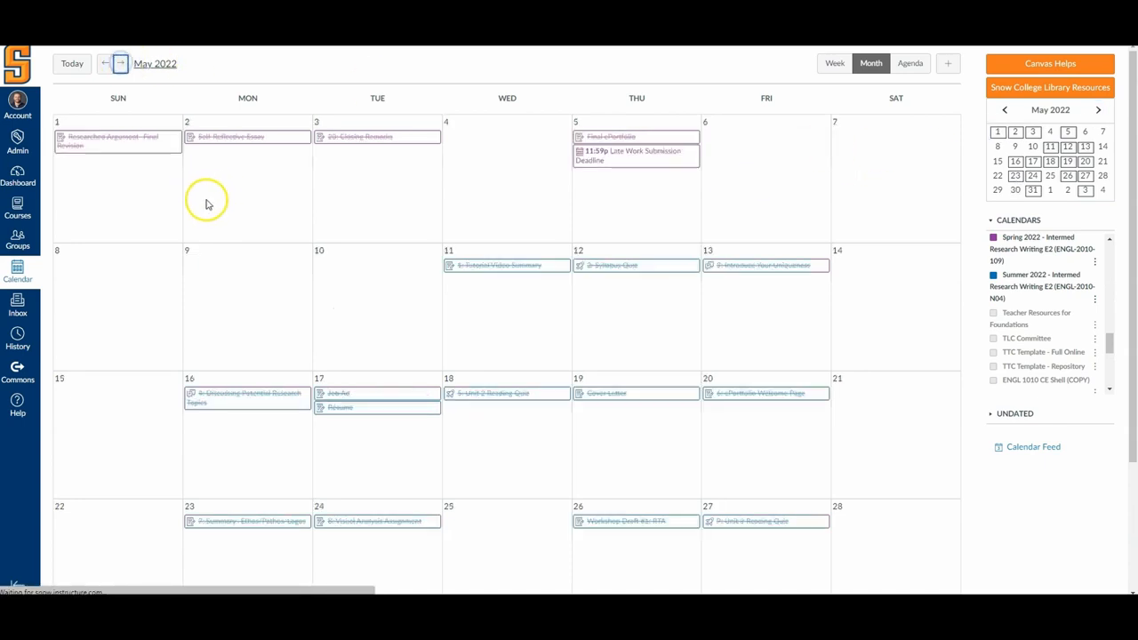
pyautogui.moveTo(131, 166)
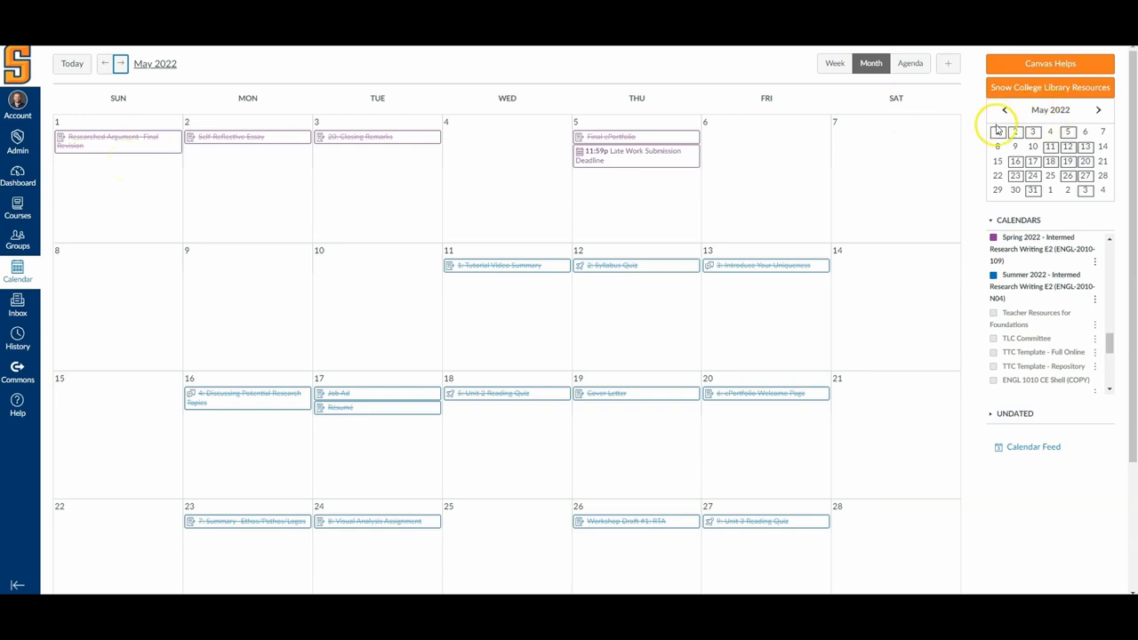
pyautogui.click(1003, 109)
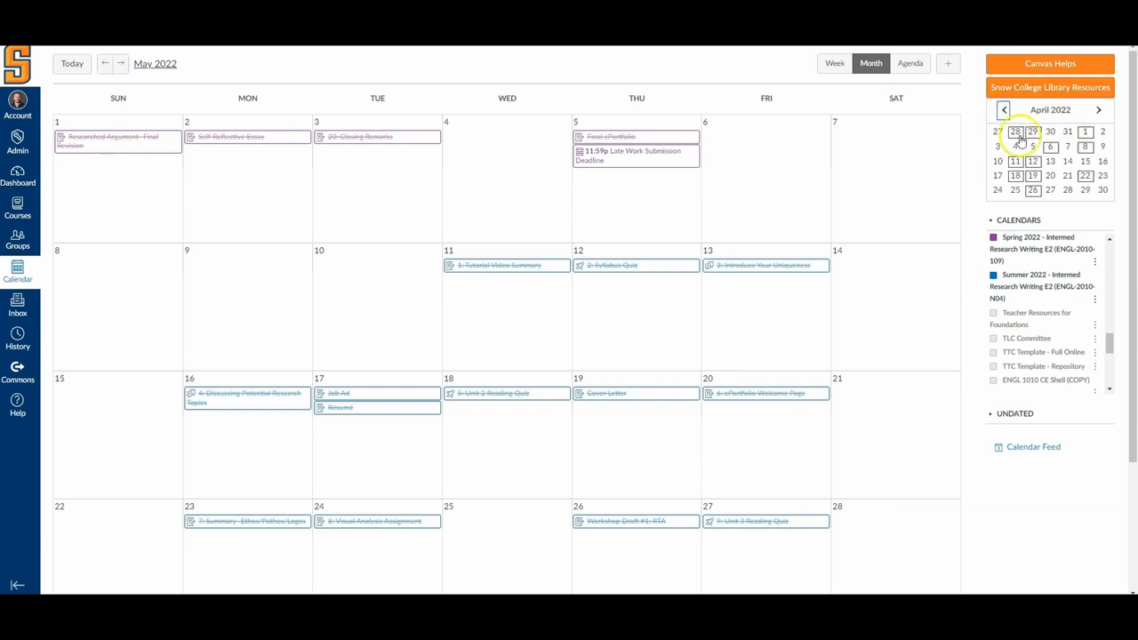
pyautogui.click(1002, 109)
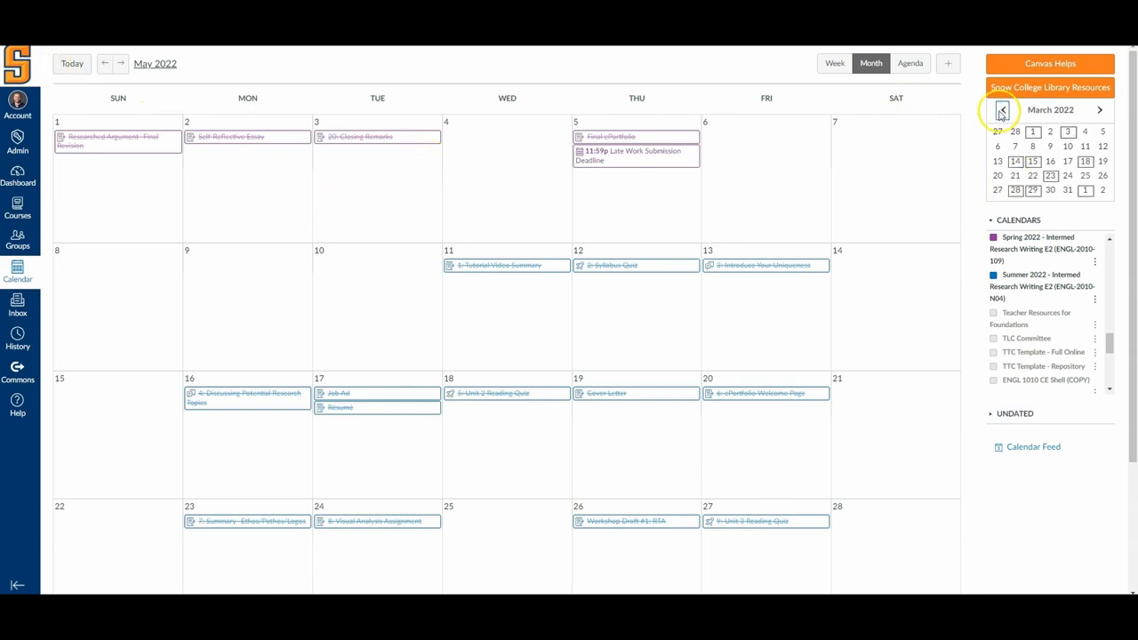
pyautogui.click(1001, 110)
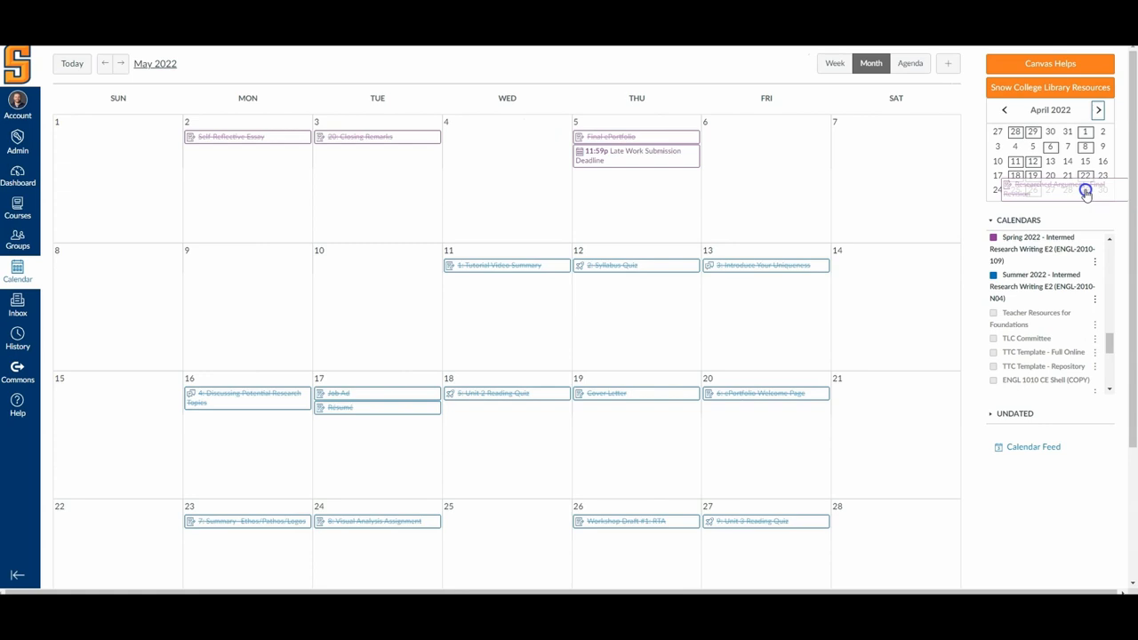
pyautogui.click(104, 63)
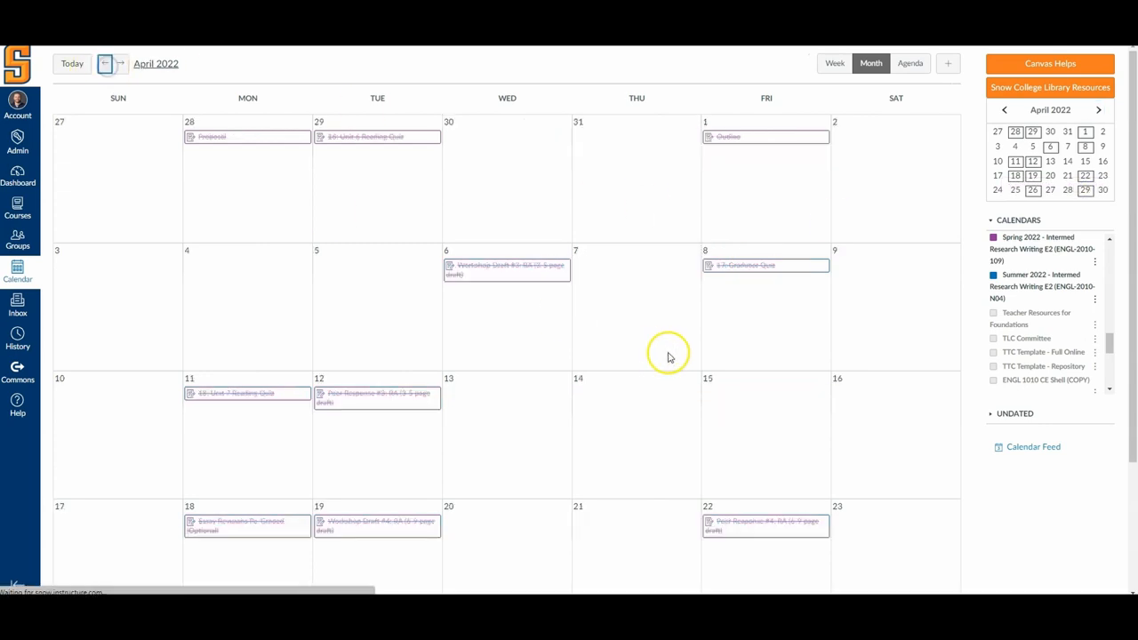
pyautogui.scroll(-3)
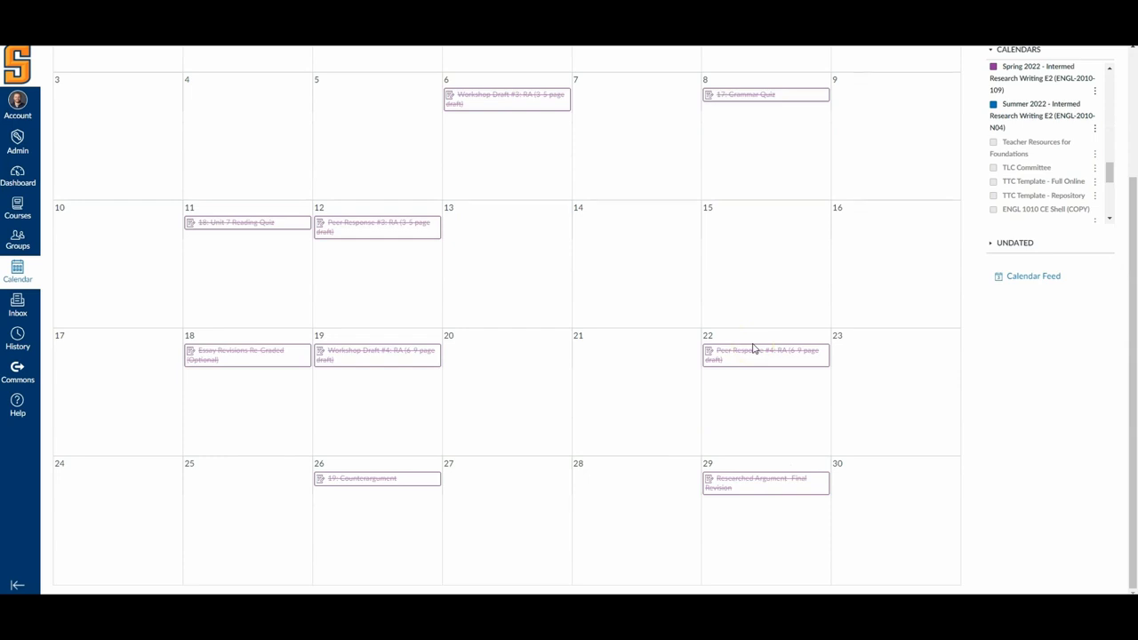
pyautogui.moveTo(376, 222)
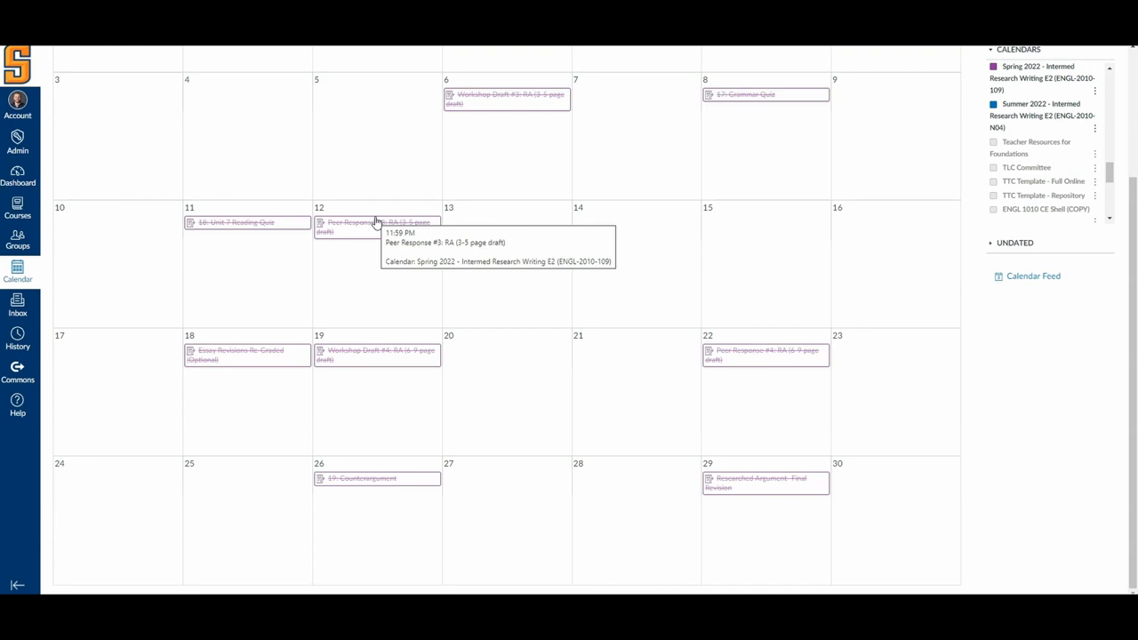
pyautogui.moveTo(374, 226); pyautogui.dragTo(539, 233)
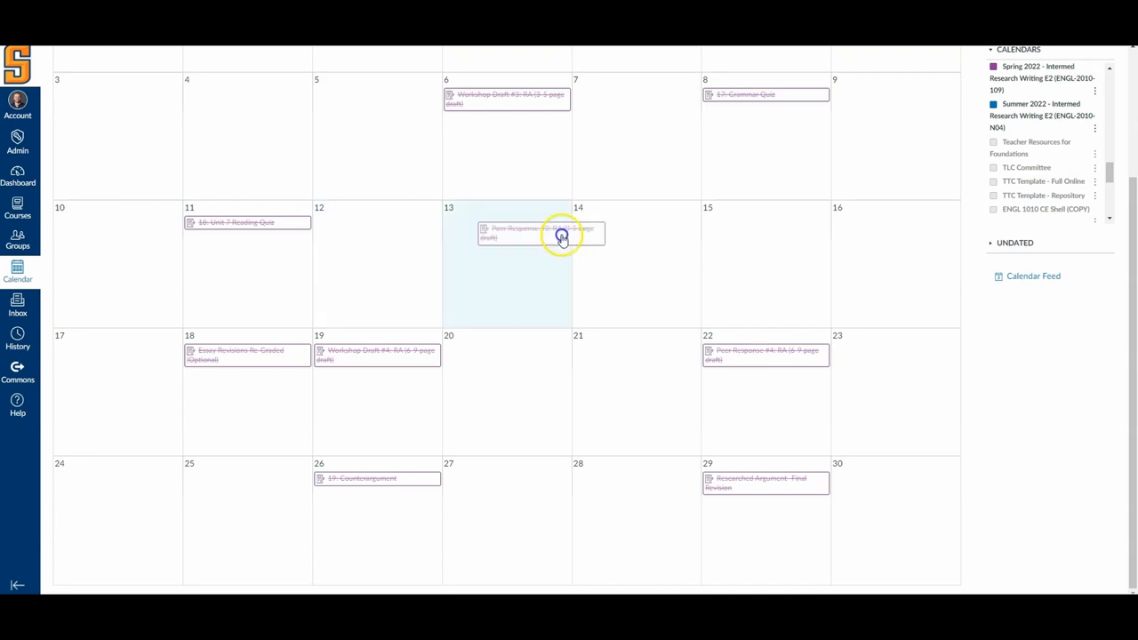
pyautogui.moveTo(540, 233); pyautogui.dragTo(766, 226)
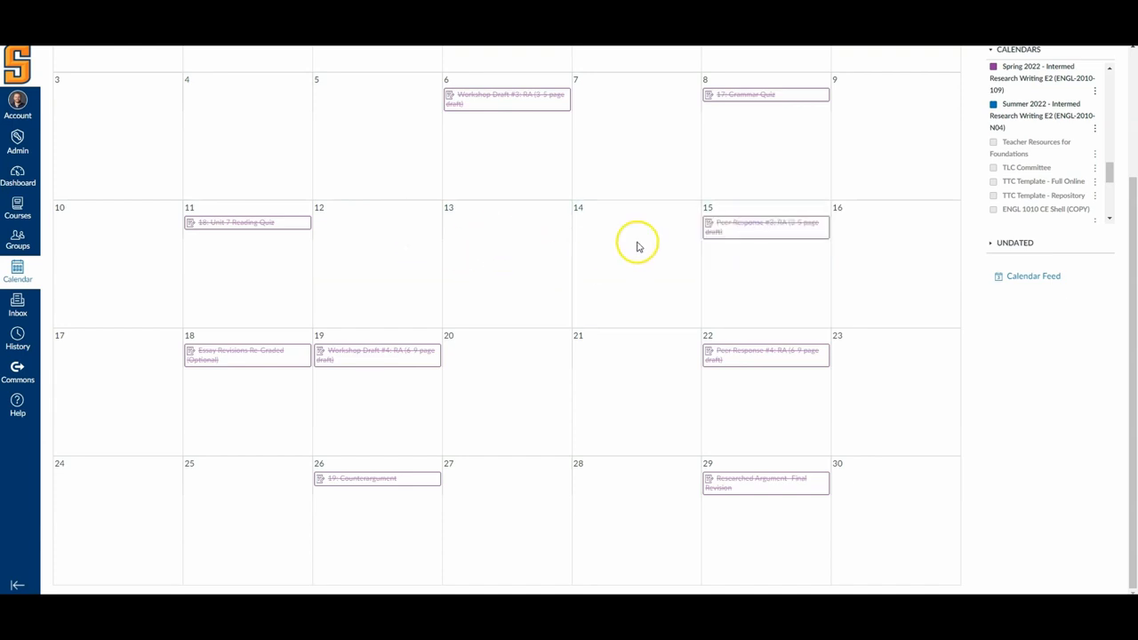
pyautogui.moveTo(764, 227)
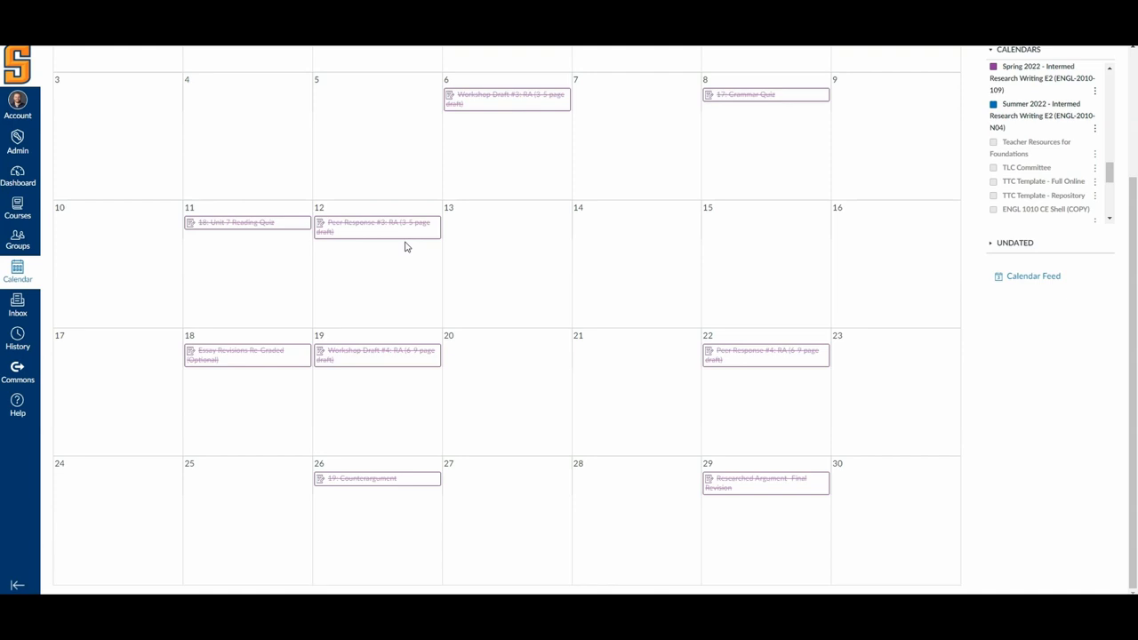
# Turn a new calendar event into an appointment group named Virtual Office Hours
pyautogui.click(506, 267)
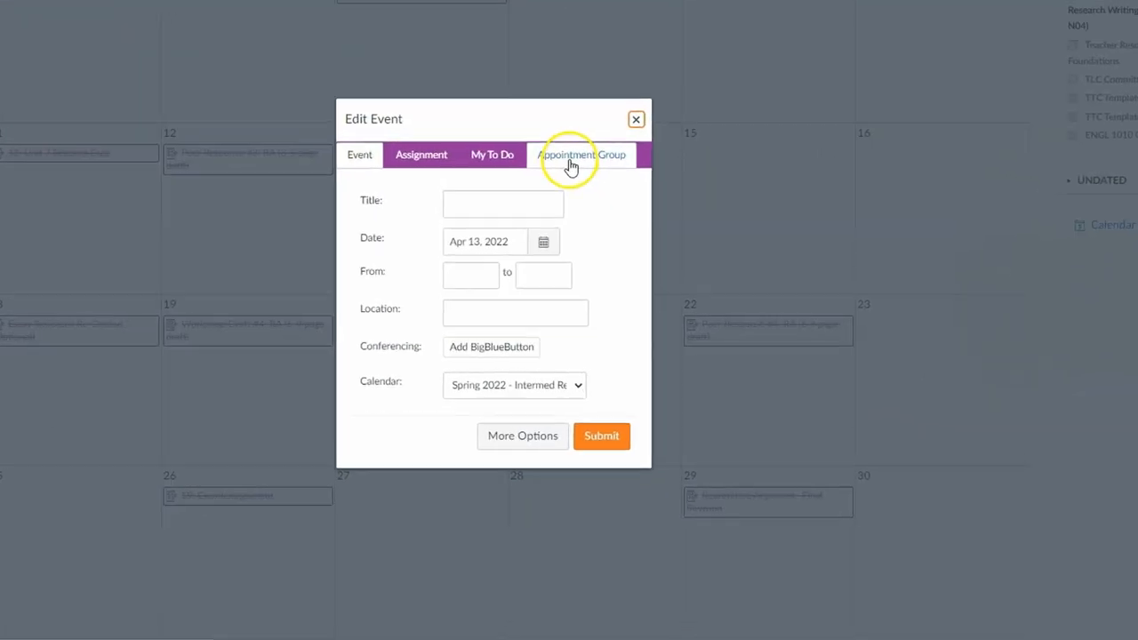
pyautogui.click(581, 155)
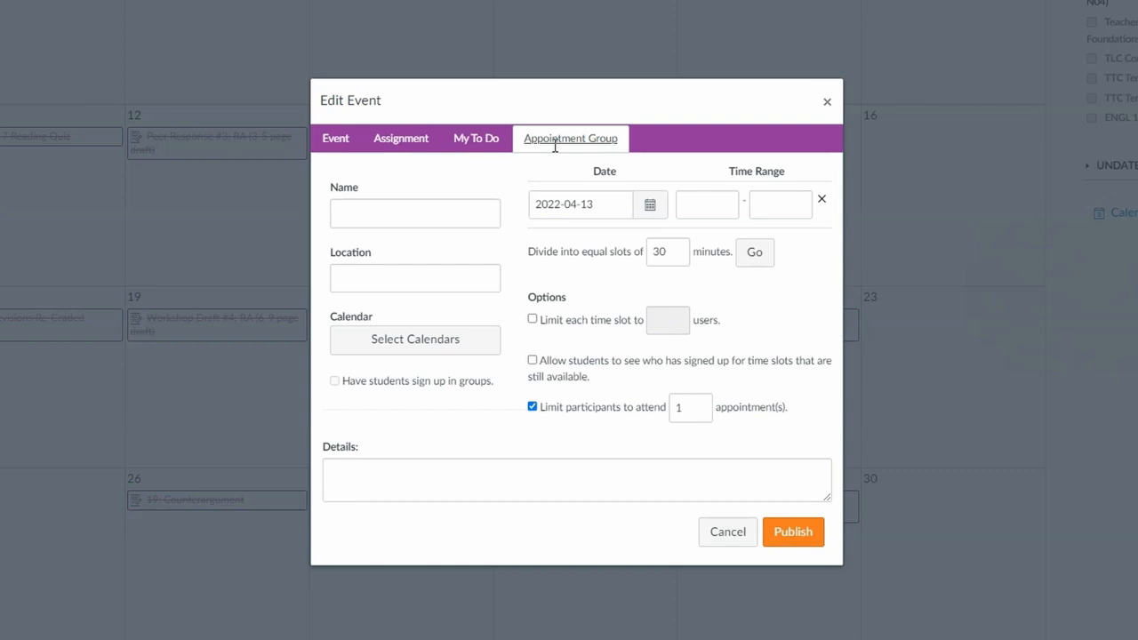
pyautogui.moveTo(775, 242)
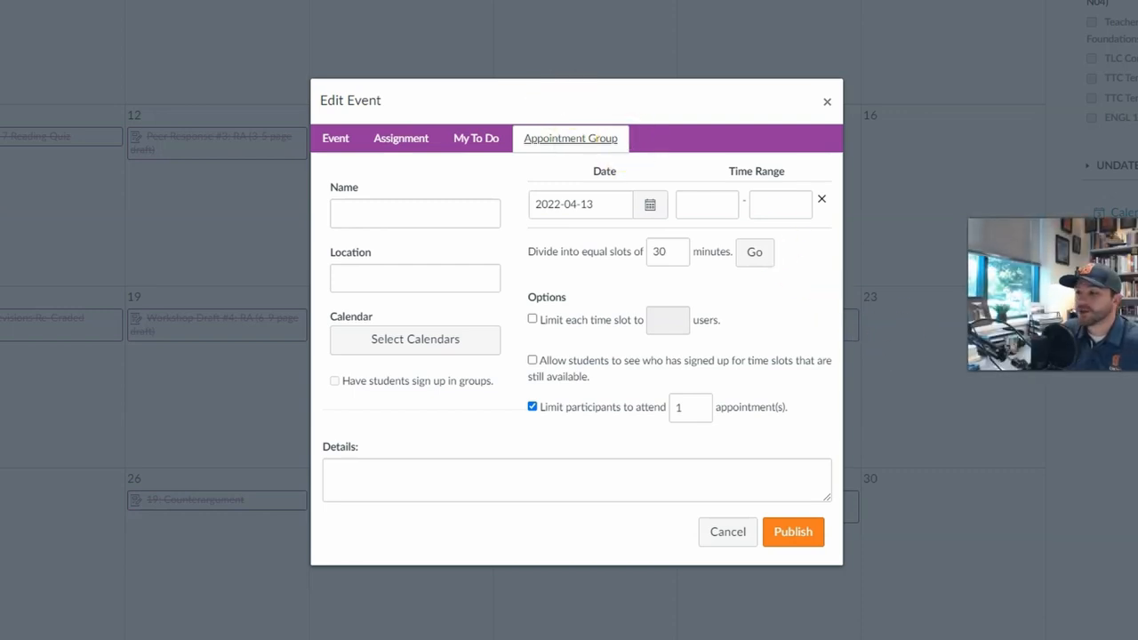
pyautogui.moveTo(423, 277)
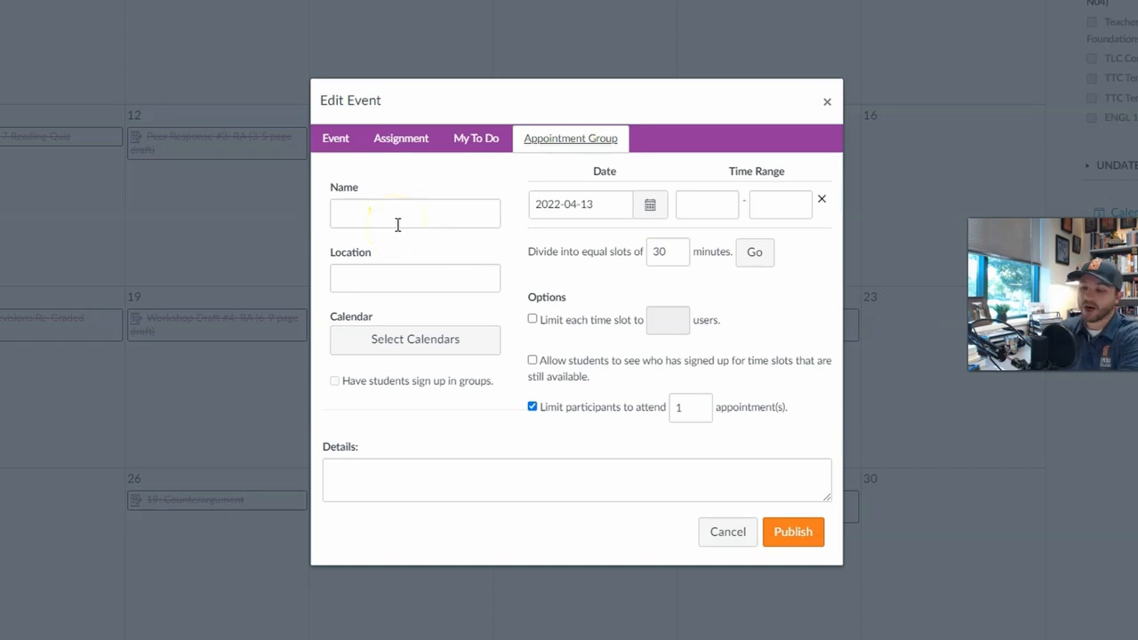
pyautogui.write('Virtual Office Hours')
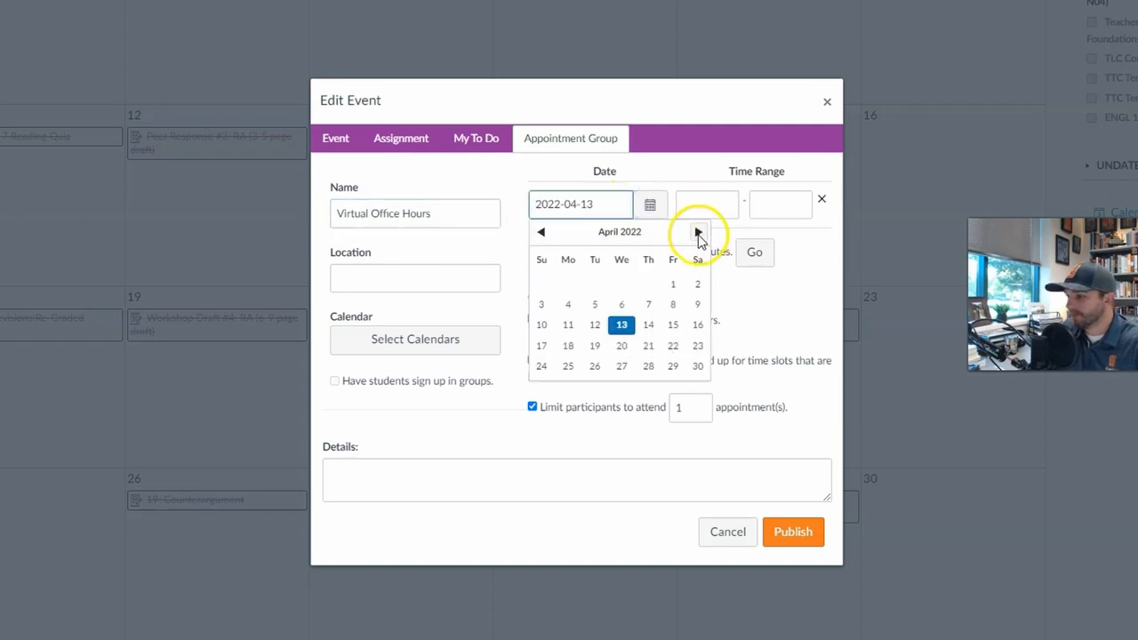
# Set August 1, 2022, 12:00–2:00 PM and divide it into 20-minute slots
pyautogui.click(697, 231)
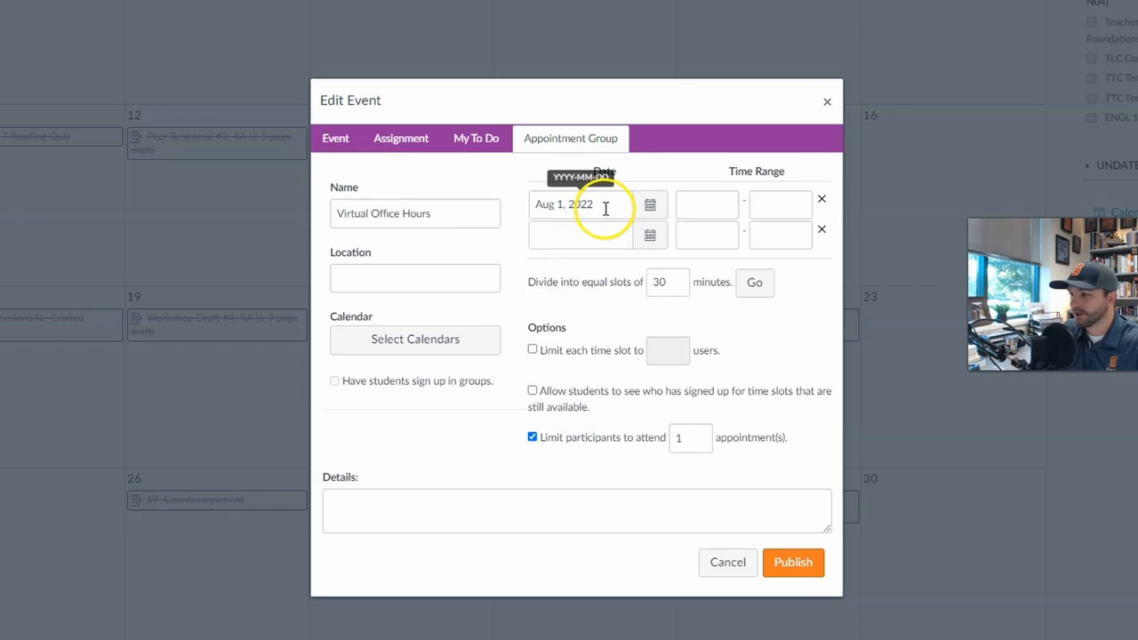
pyautogui.click(706, 204)
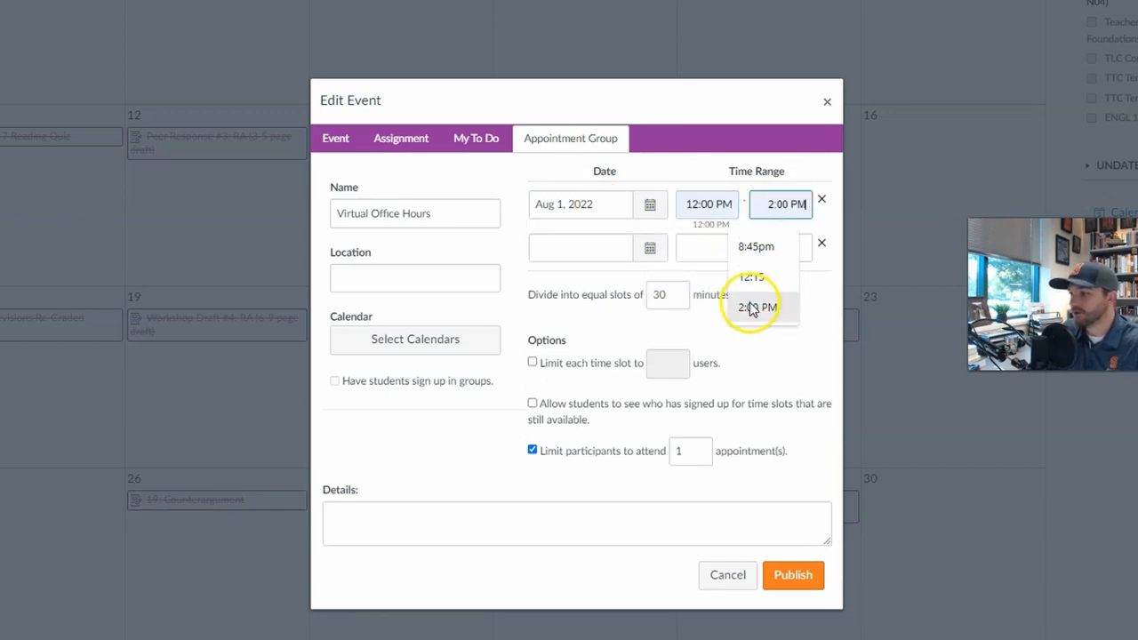
pyautogui.click(758, 307)
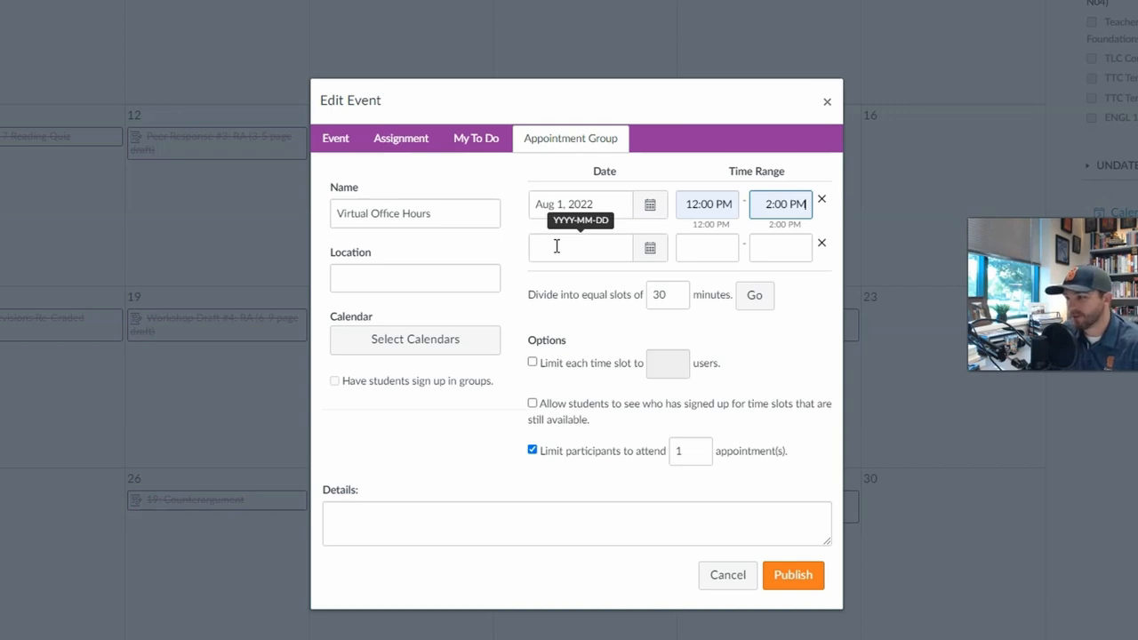
pyautogui.moveTo(650, 248)
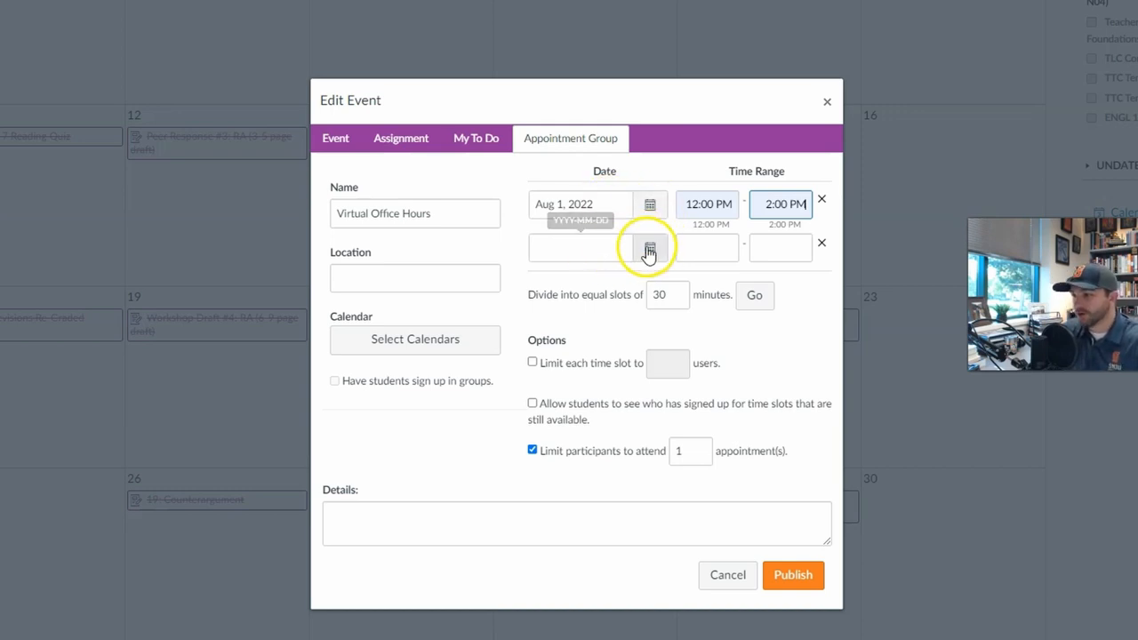
pyautogui.moveTo(732, 257)
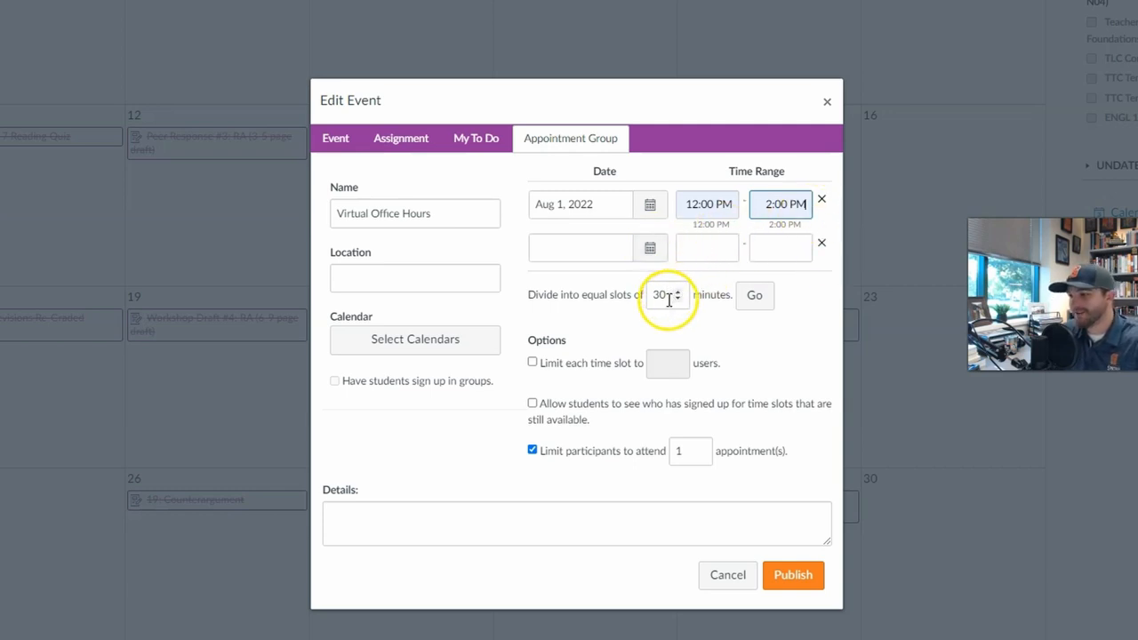
pyautogui.tripleClick(662, 282)
pyautogui.write('20')
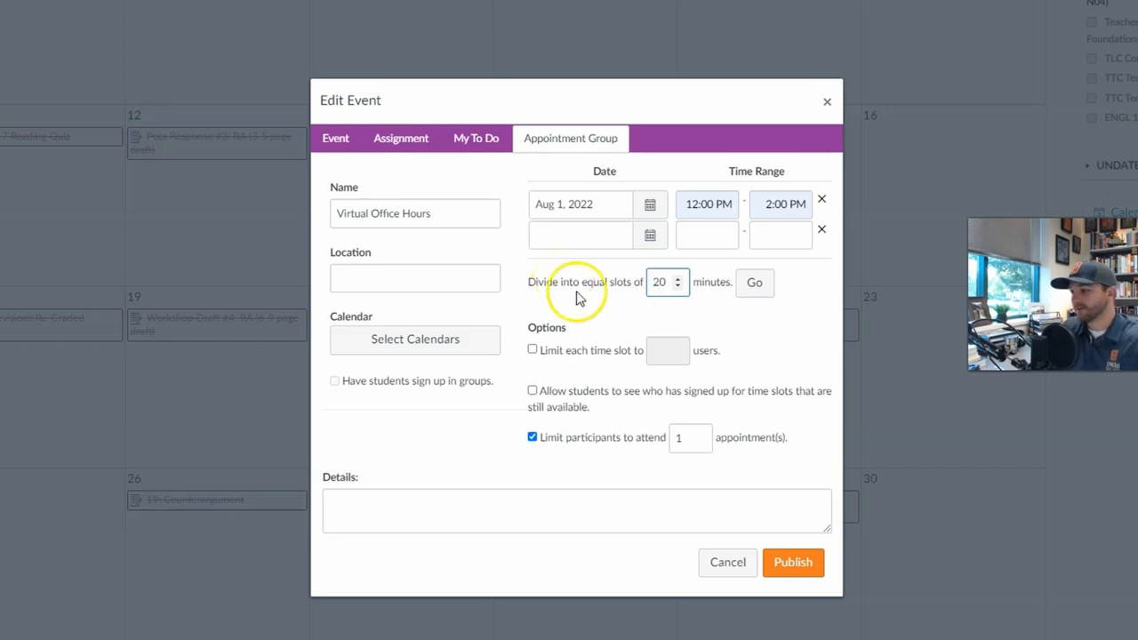
pyautogui.click(754, 282)
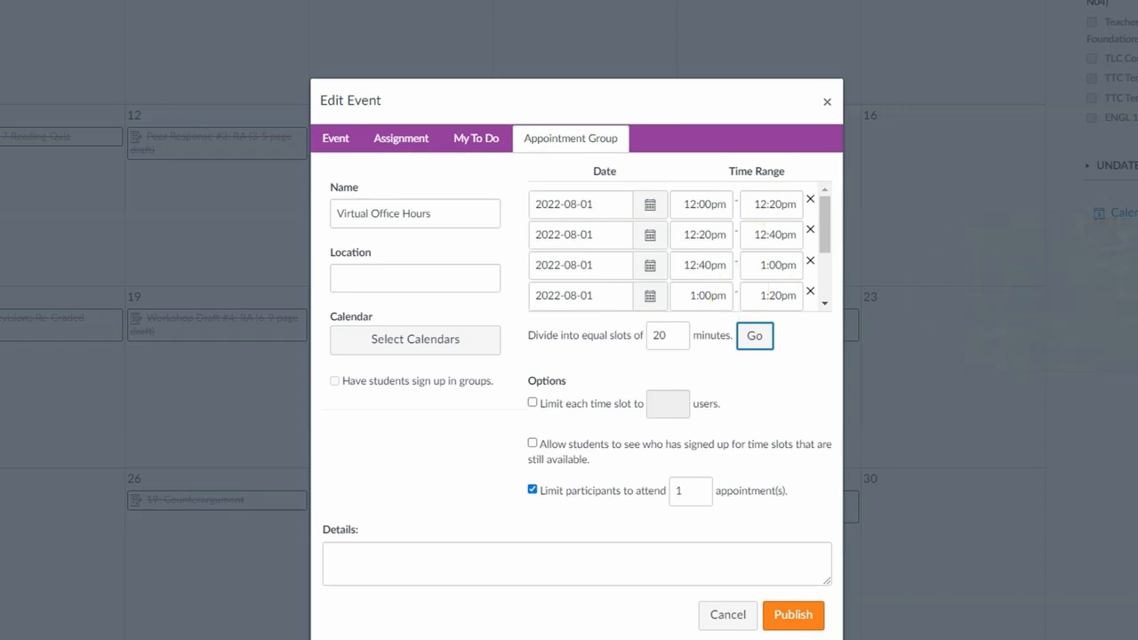
pyautogui.moveTo(862, 246)
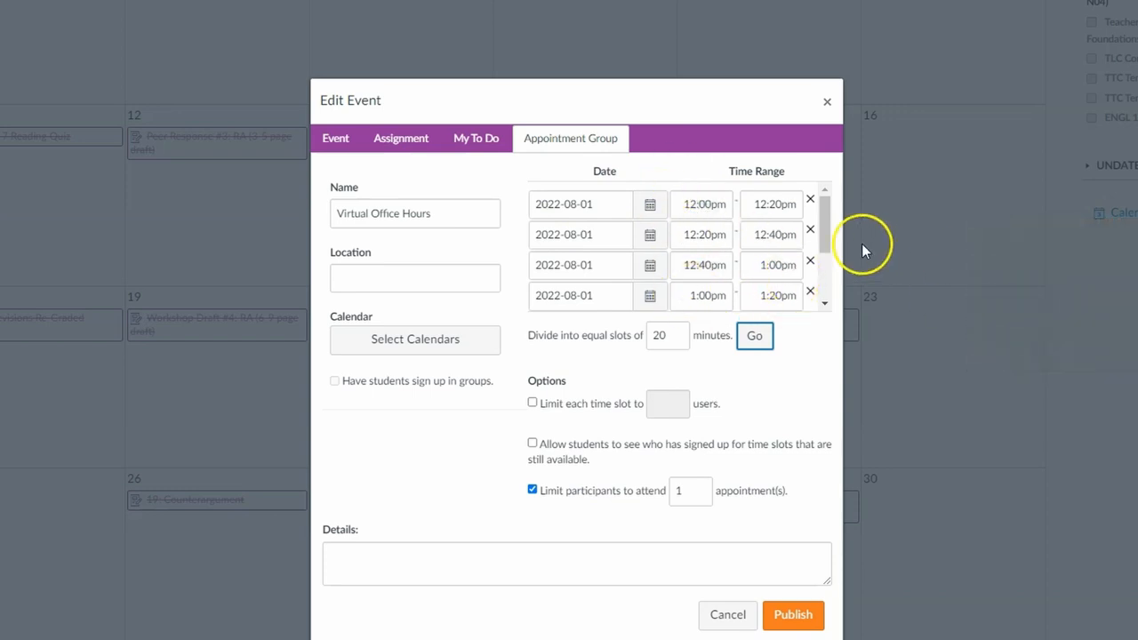
pyautogui.scroll(-3)
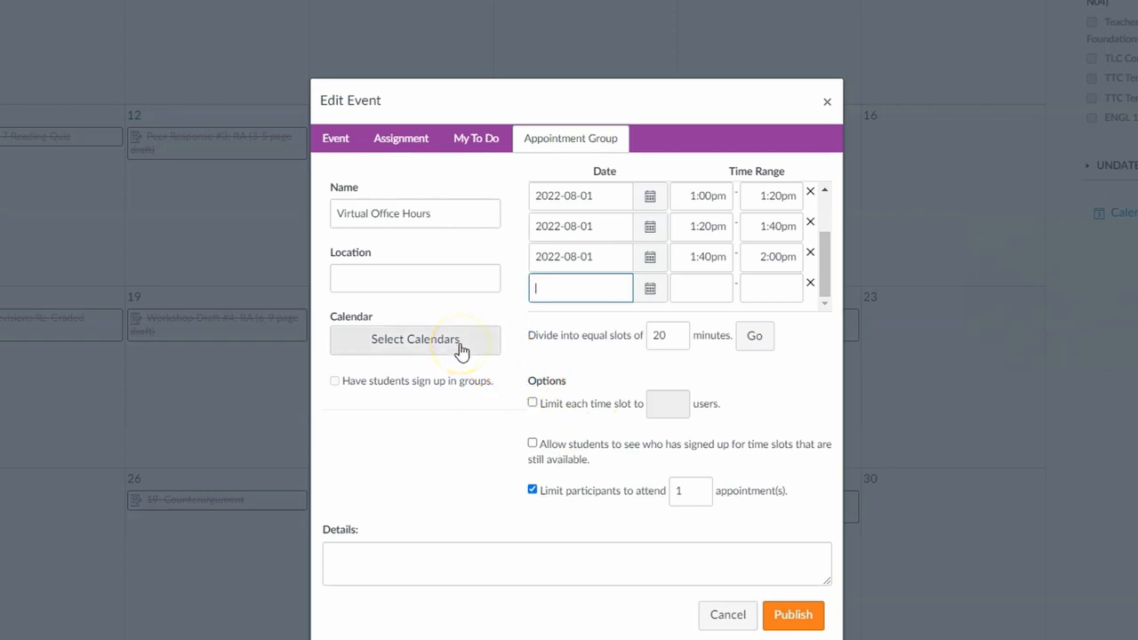
# Assign the Spring 2022 Intermed Research Writing E2 course calendar to the group
pyautogui.click(415, 338)
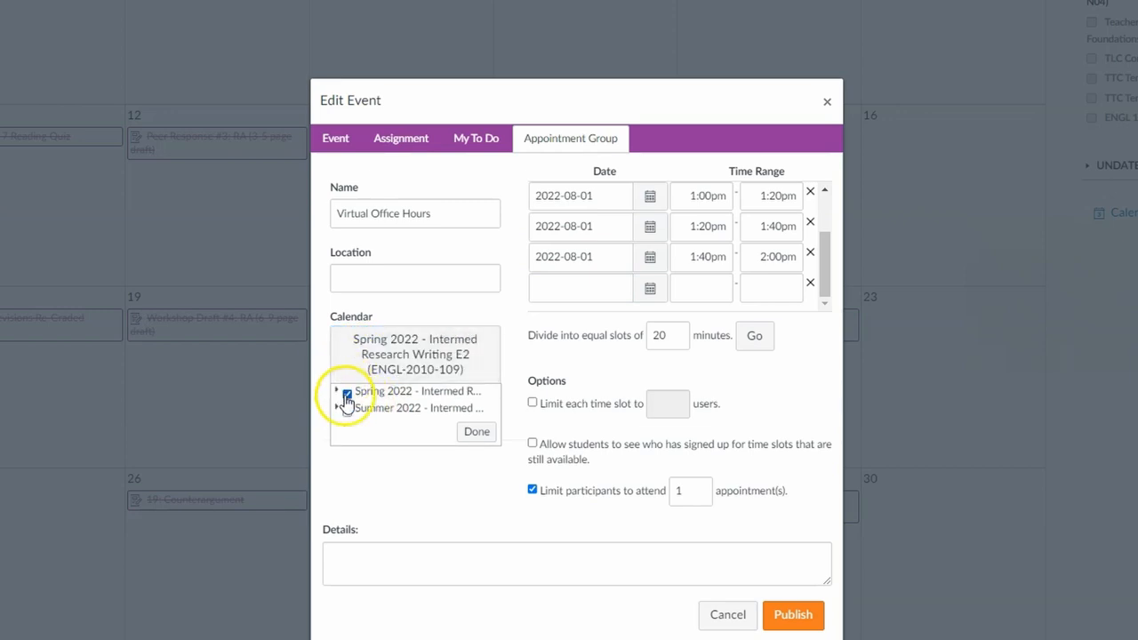
pyautogui.click(346, 393)
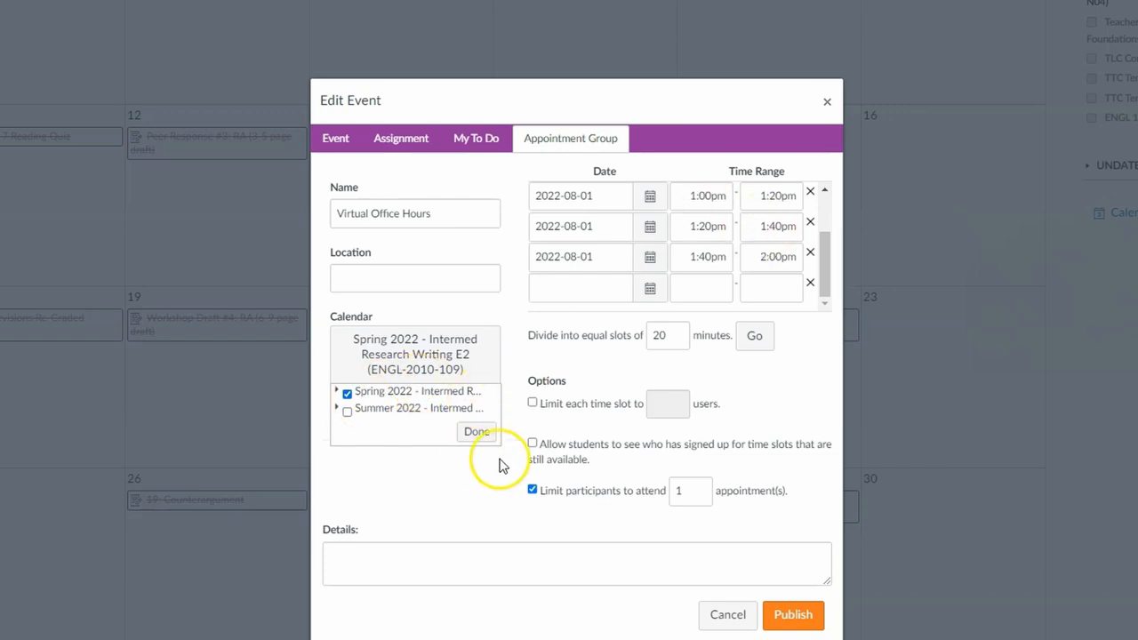
pyautogui.click(477, 432)
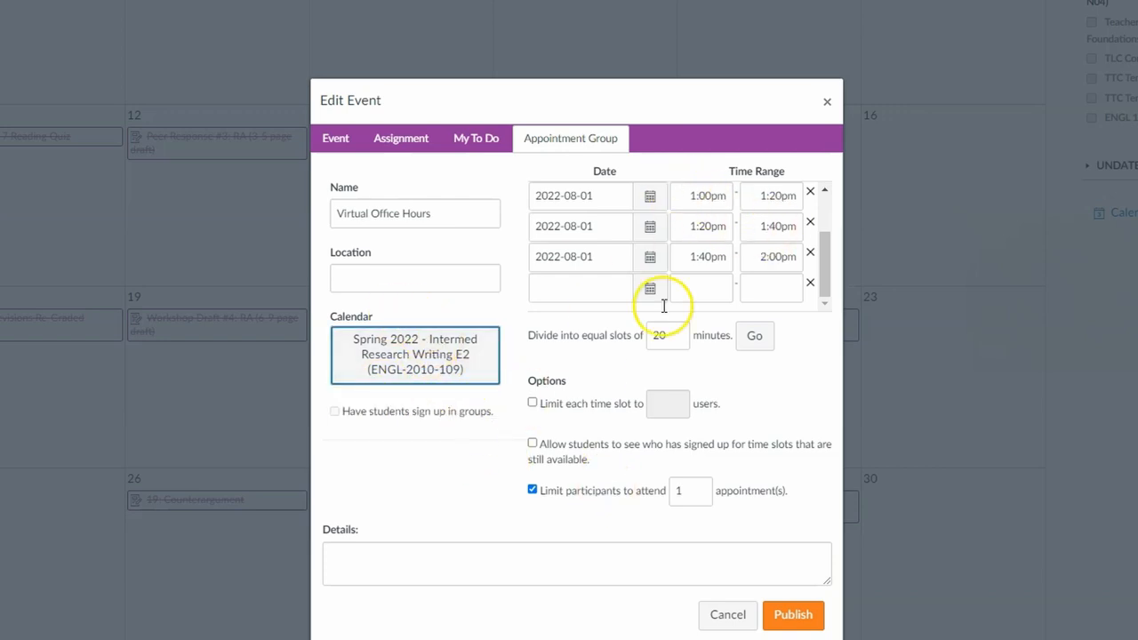
pyautogui.moveTo(501, 400)
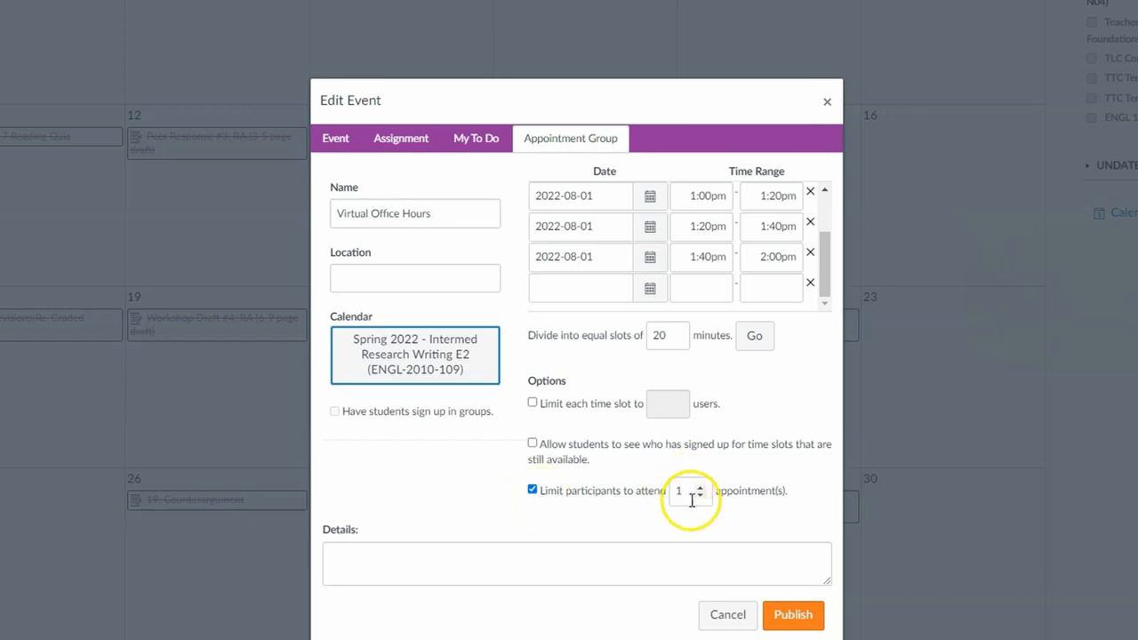
# Keep the one-appointment participant limit on, then cancel the unpublished appointment group
pyautogui.click(532, 490)
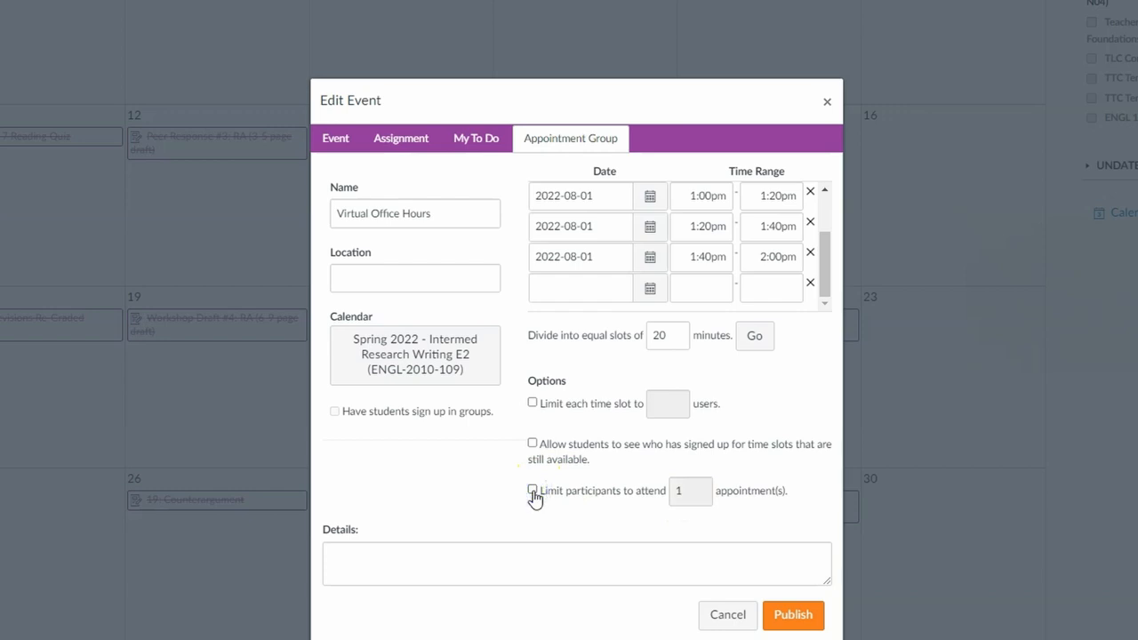
pyautogui.click(532, 489)
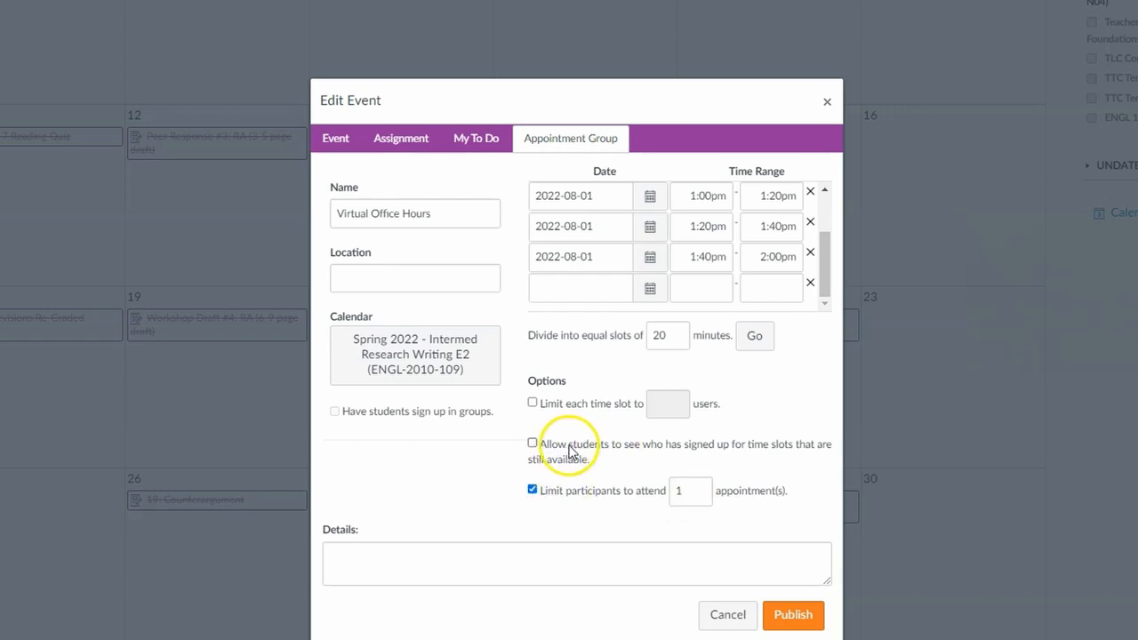
pyautogui.moveTo(475, 427)
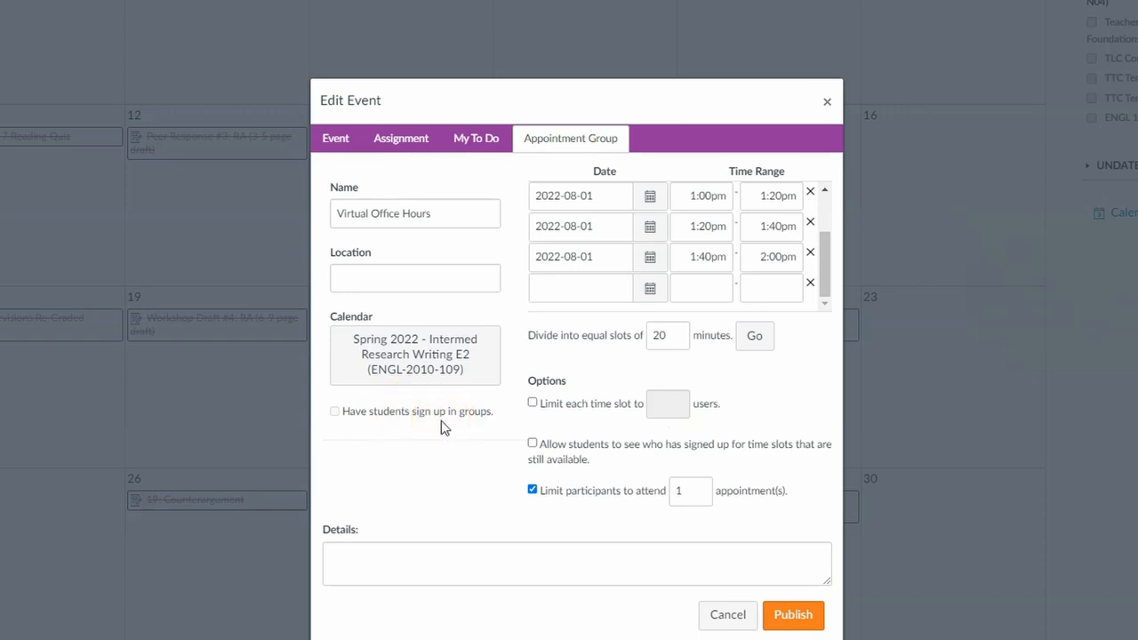
pyautogui.moveTo(627, 426)
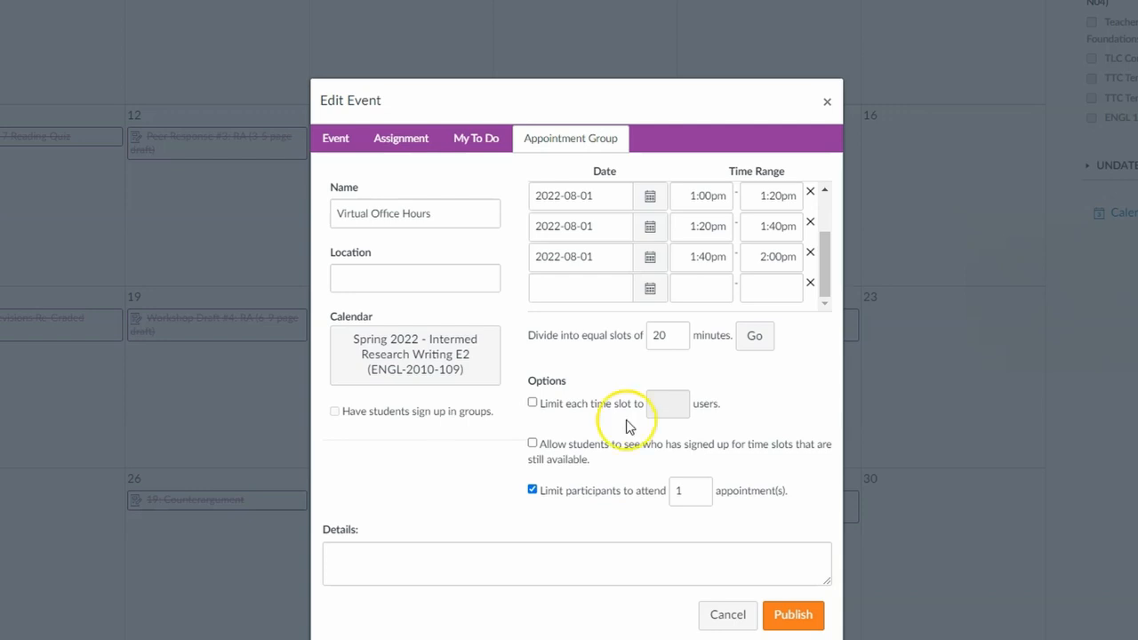
pyautogui.click(576, 563)
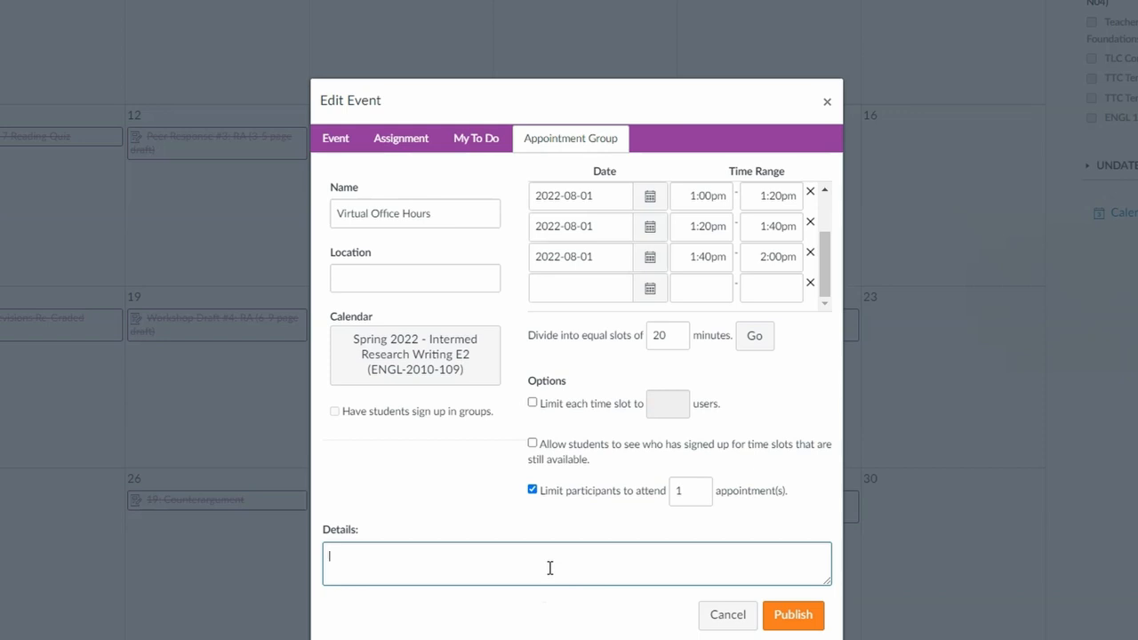
pyautogui.moveTo(793, 614)
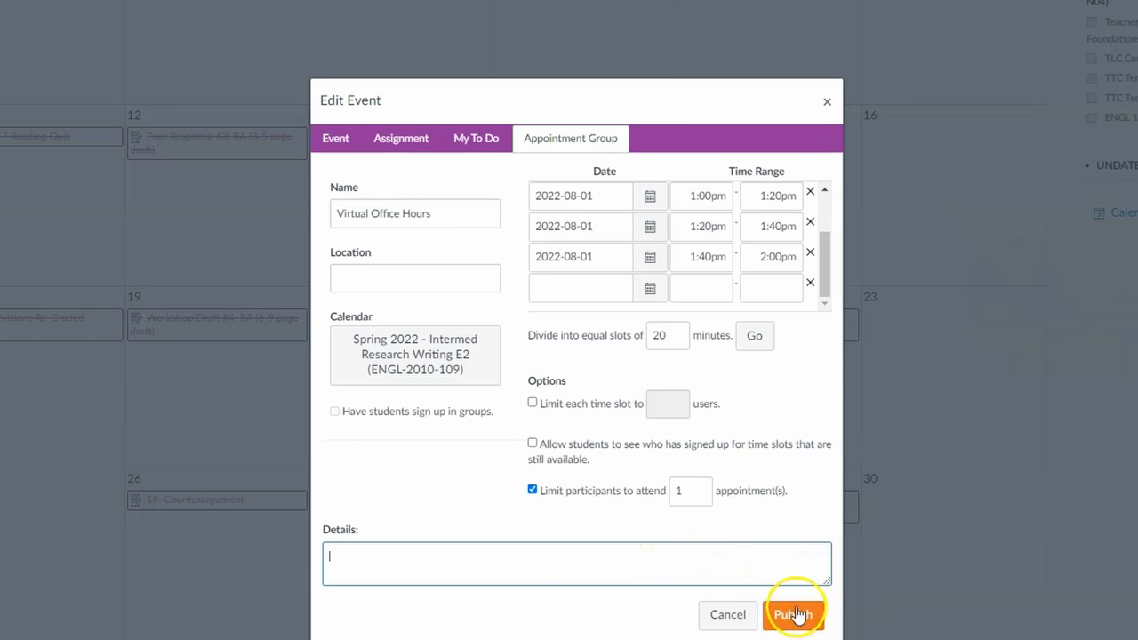
pyautogui.moveTo(720, 614)
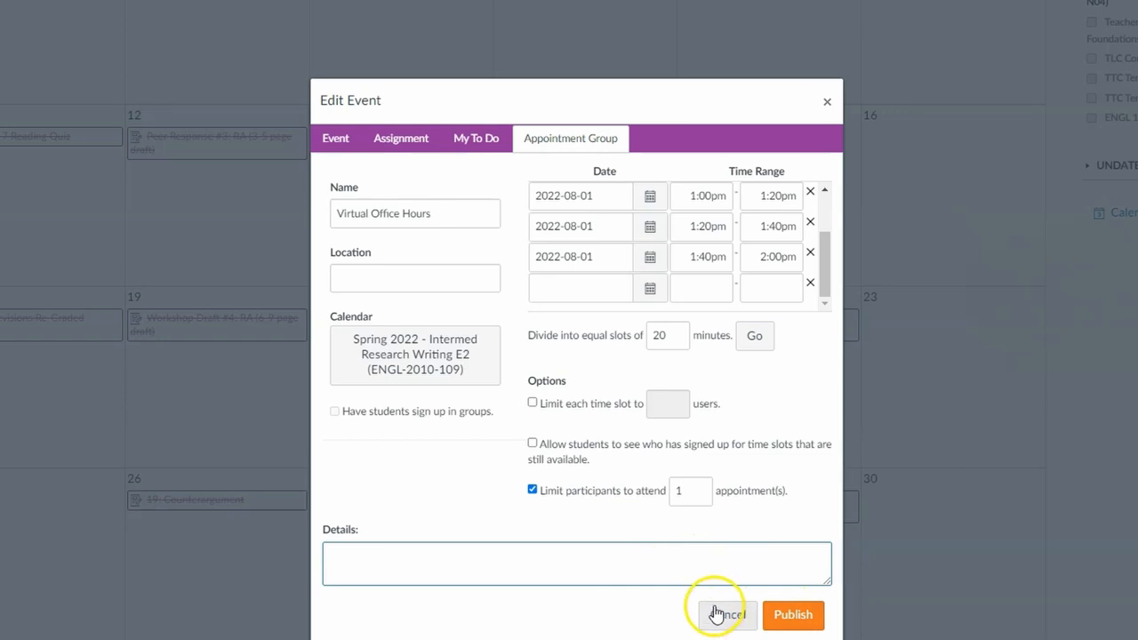
pyautogui.click(725, 614)
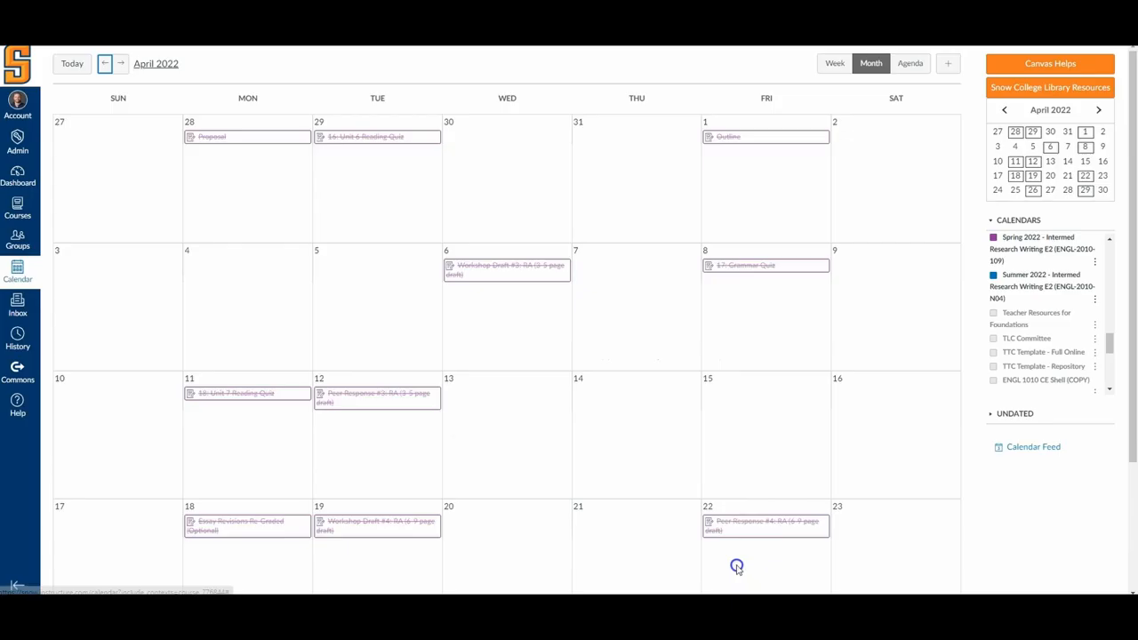
pyautogui.moveTo(682, 196)
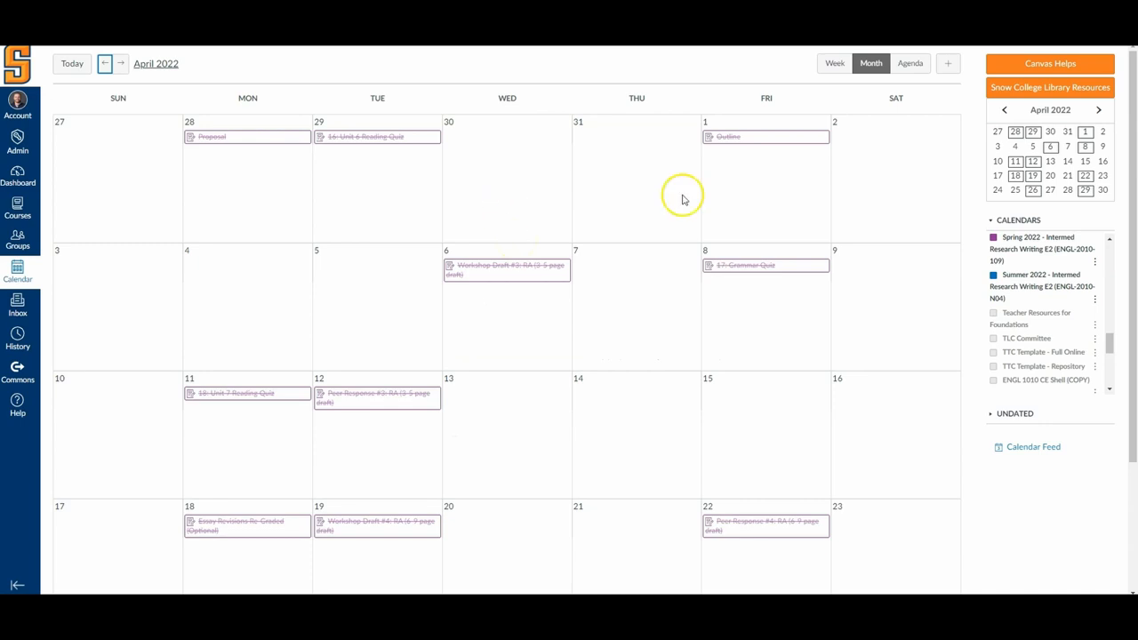